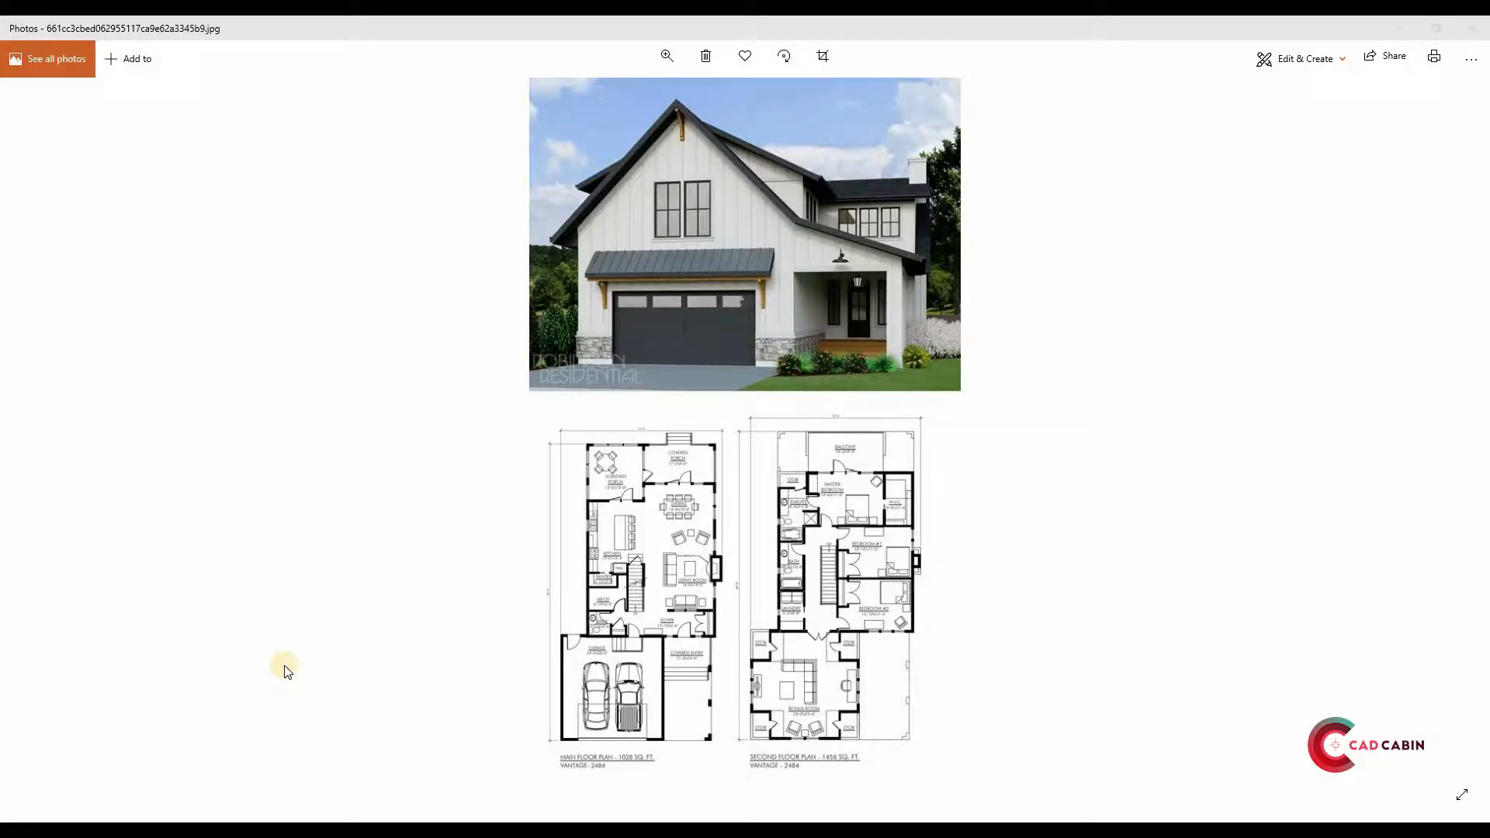
mouse_move(780, 374)
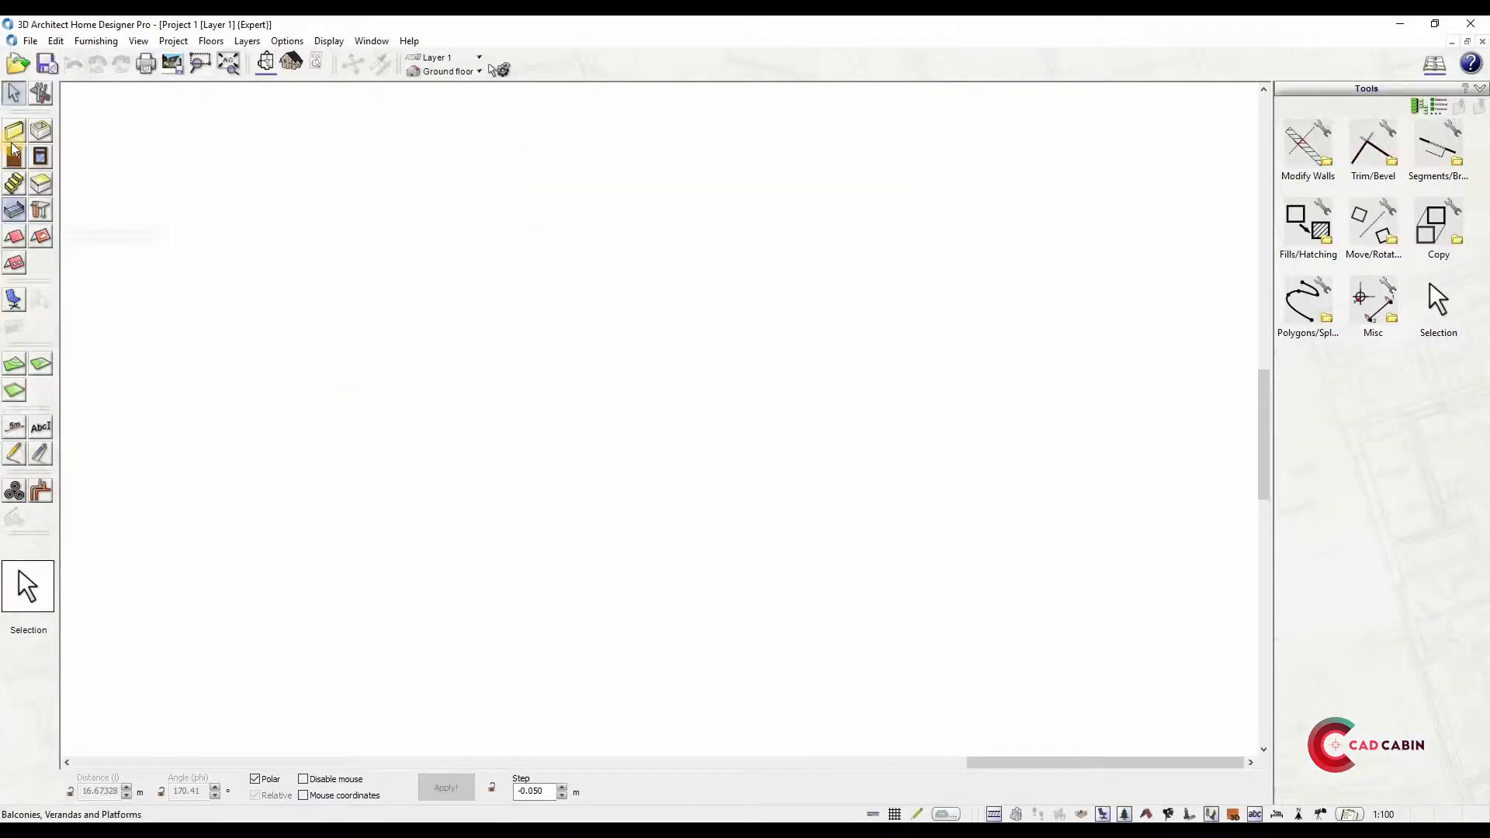
Draw the medium exterior walls from the first corner using typed lengths 10 and 16
click(14, 130)
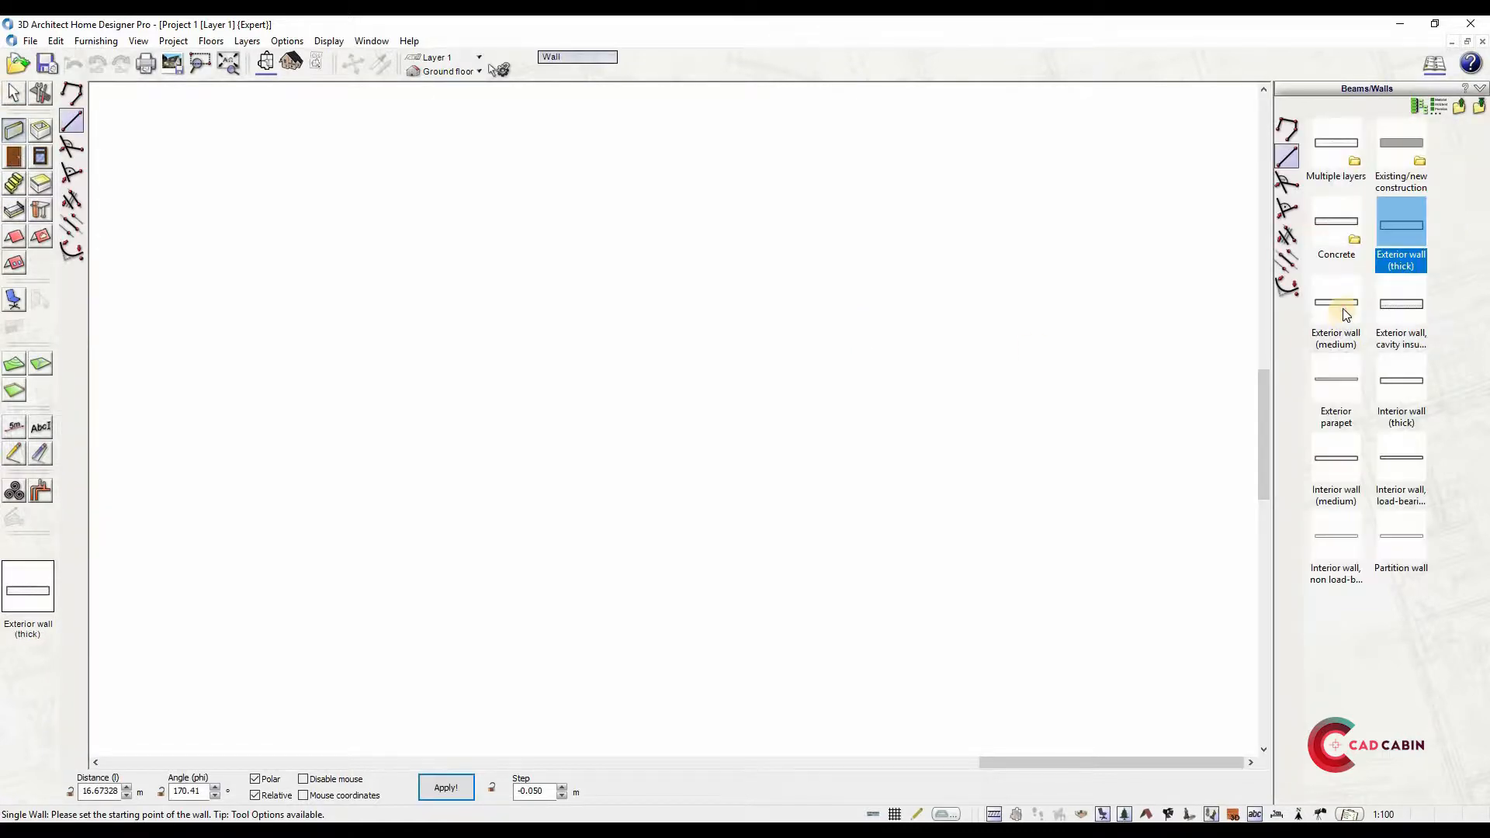
click(1336, 304)
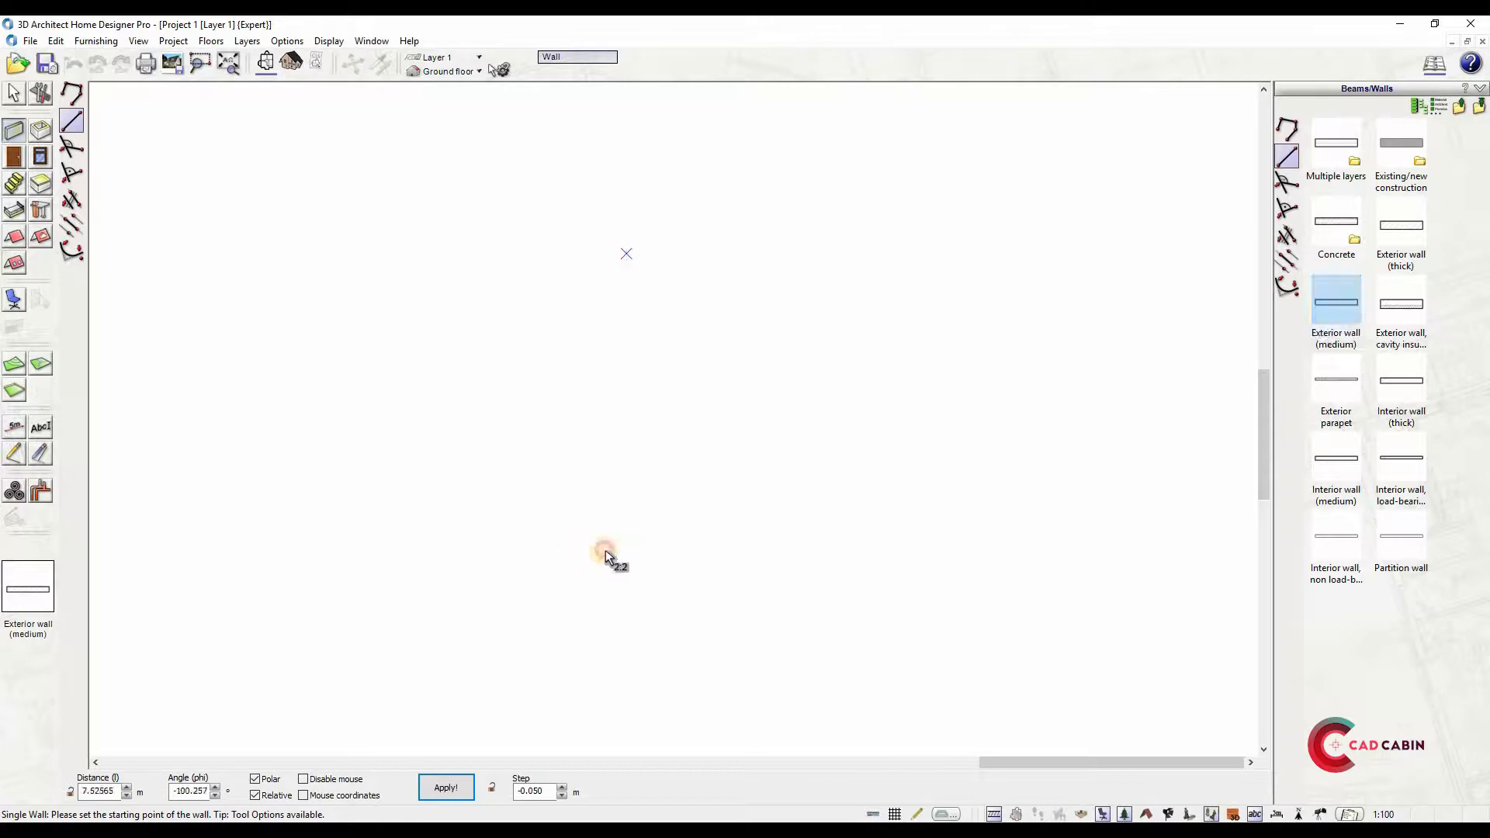
click(572, 549)
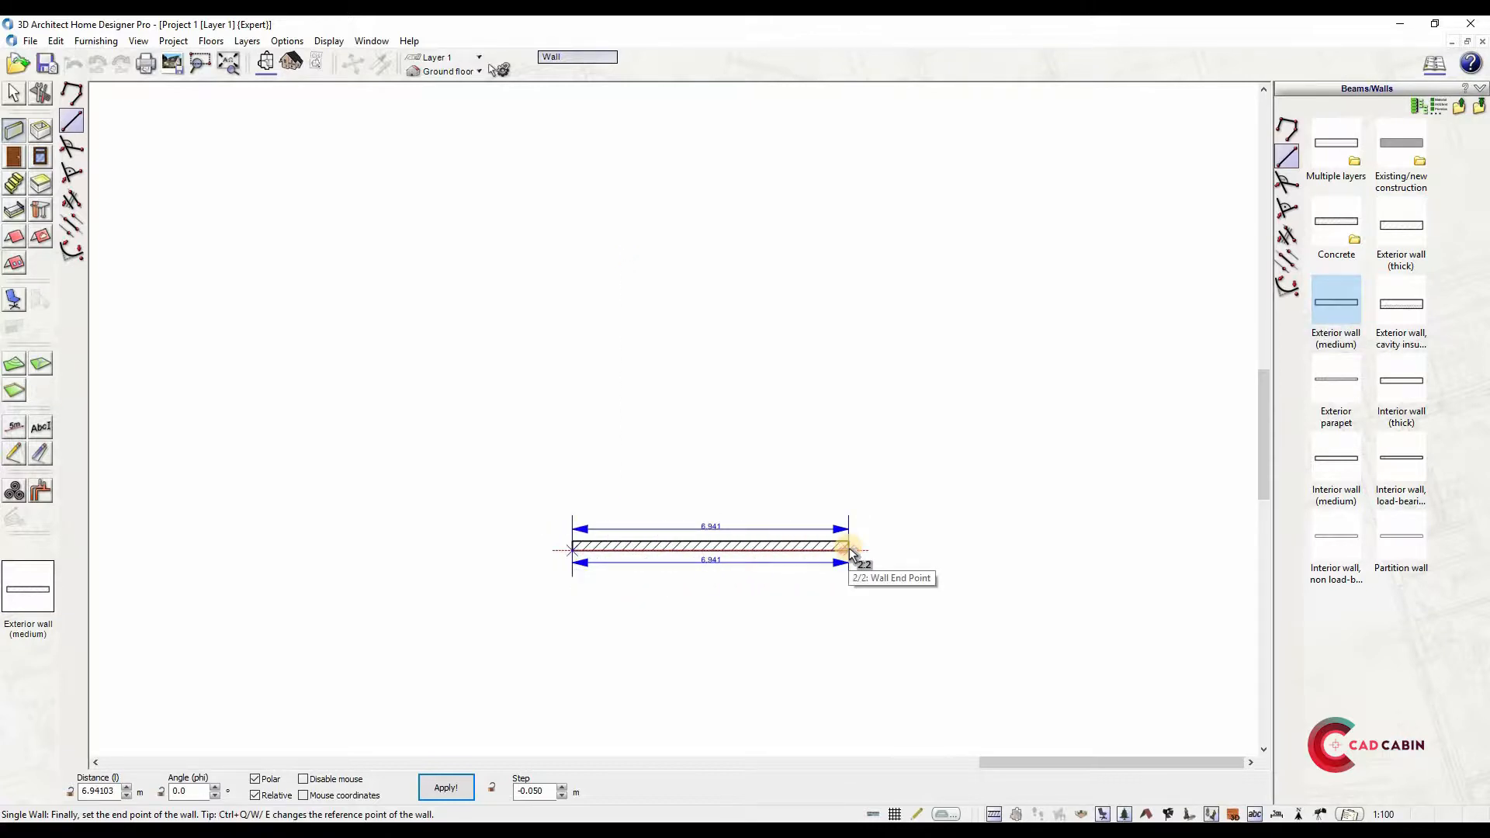
text(10)
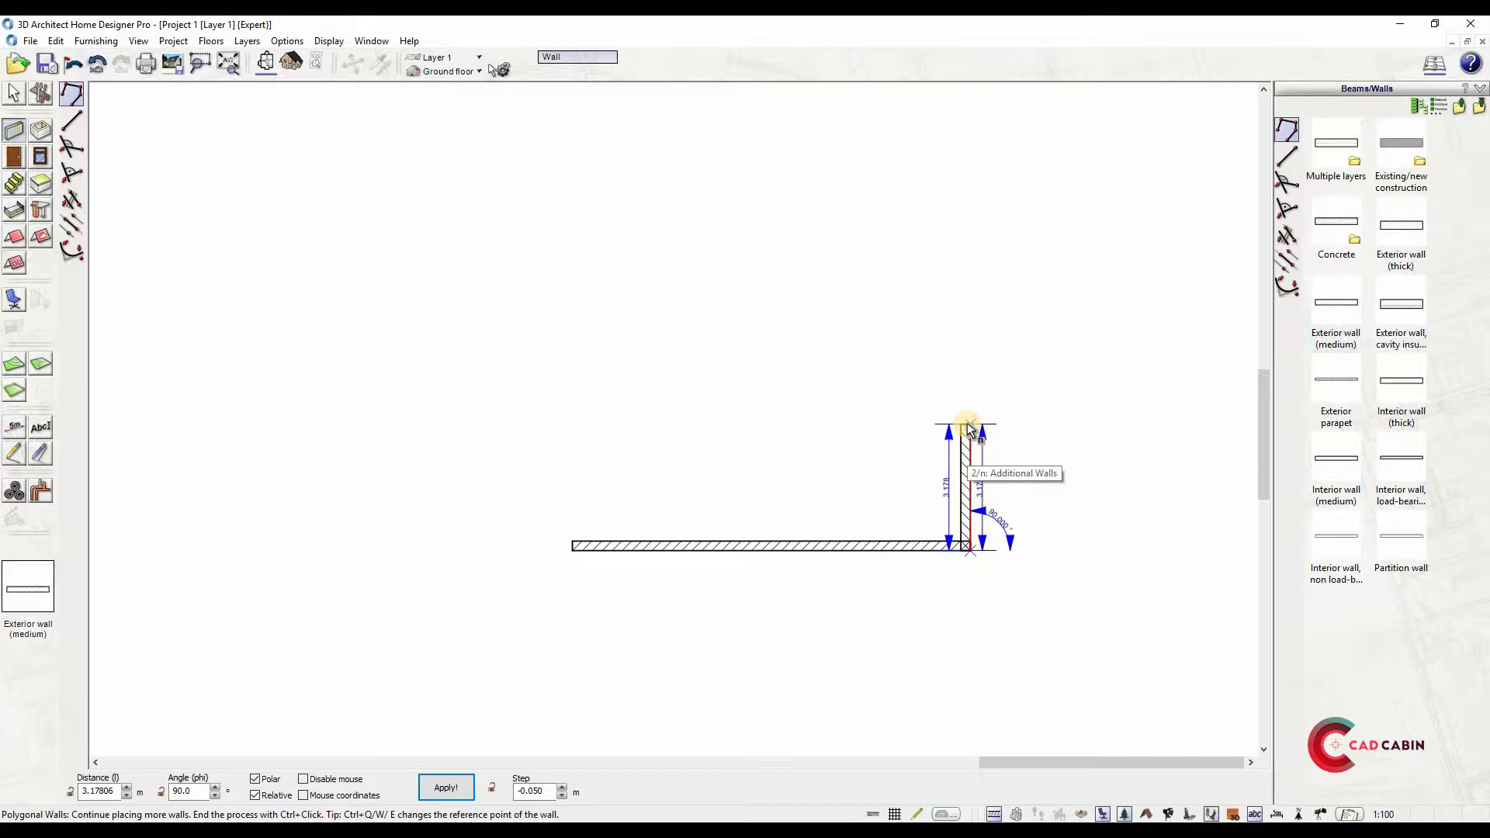
text(16)
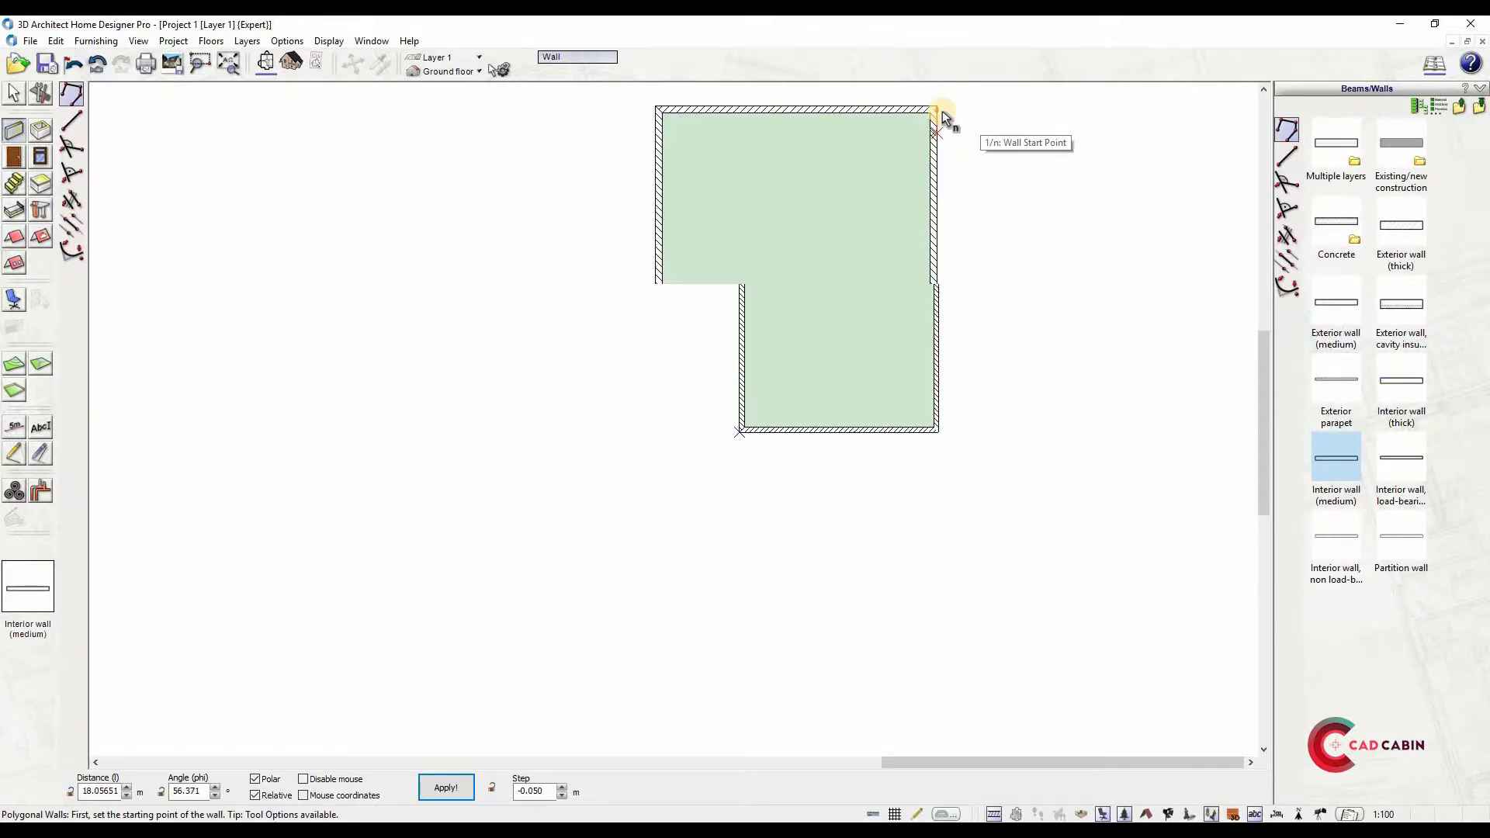
Draw a medium interior partition wall across Room 1 to form the smaller rooms
click(936, 112)
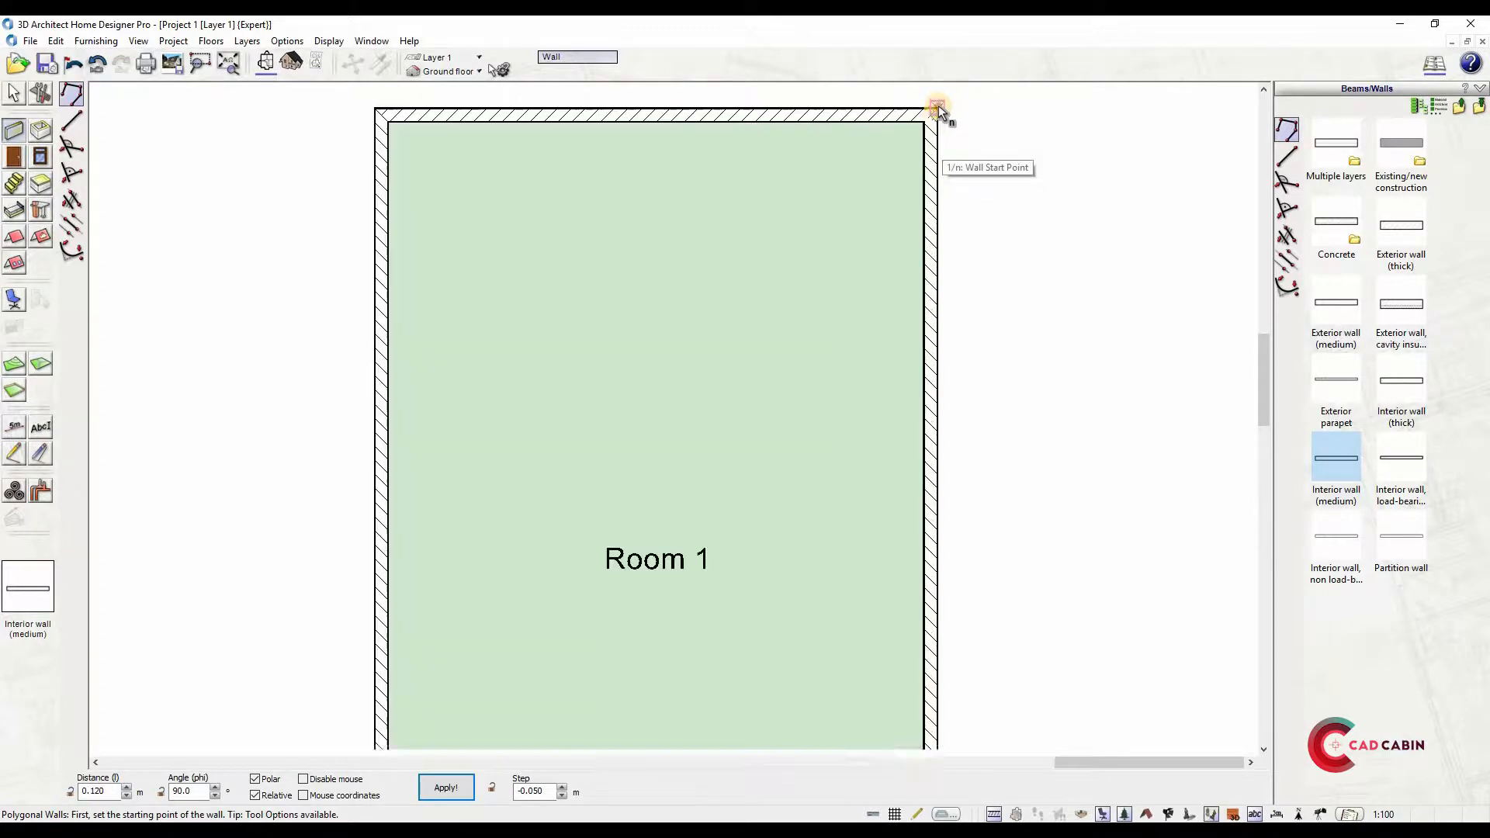
click(935, 104)
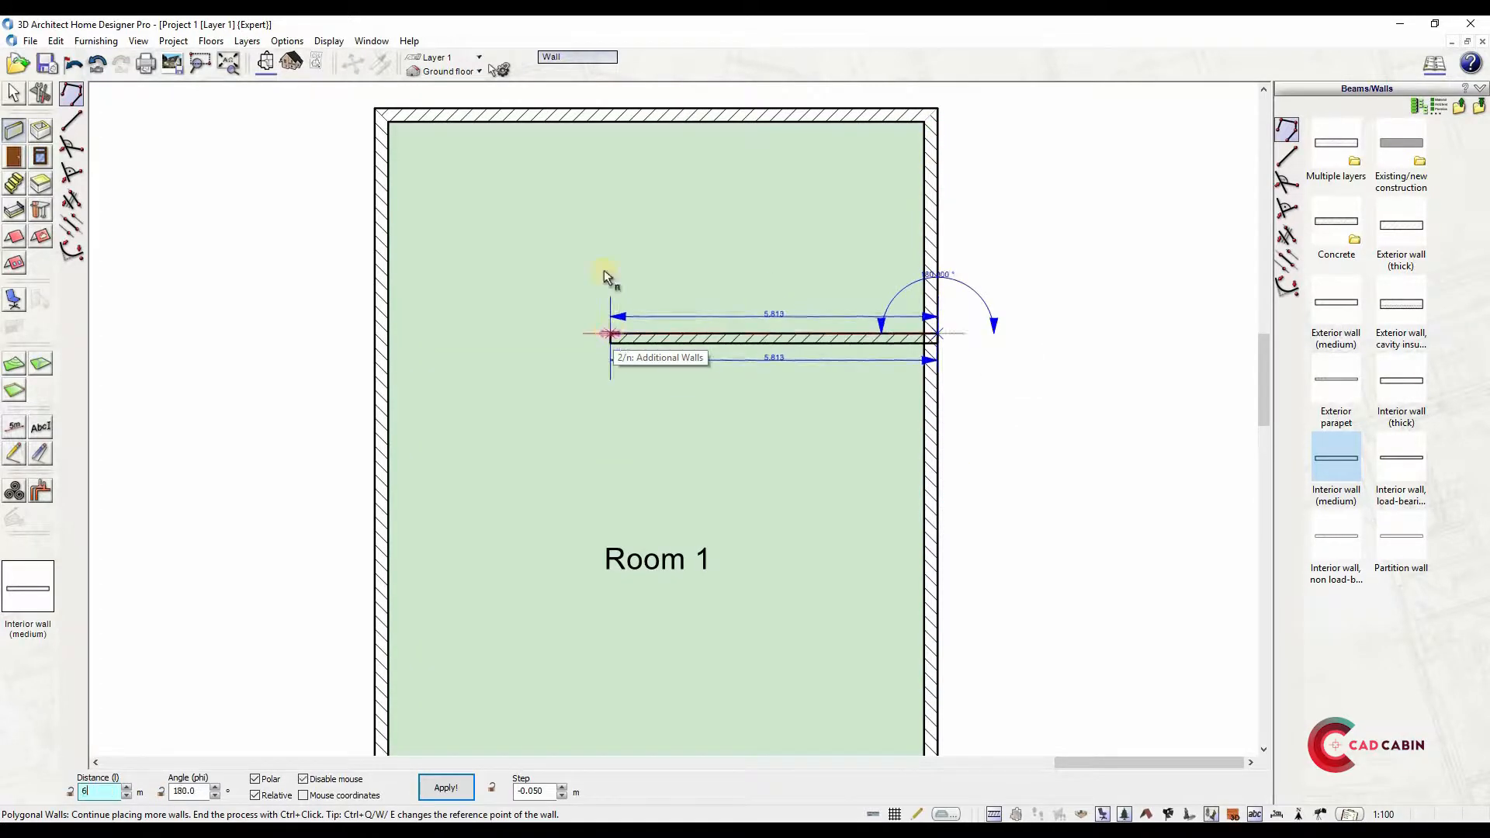
click(610, 333)
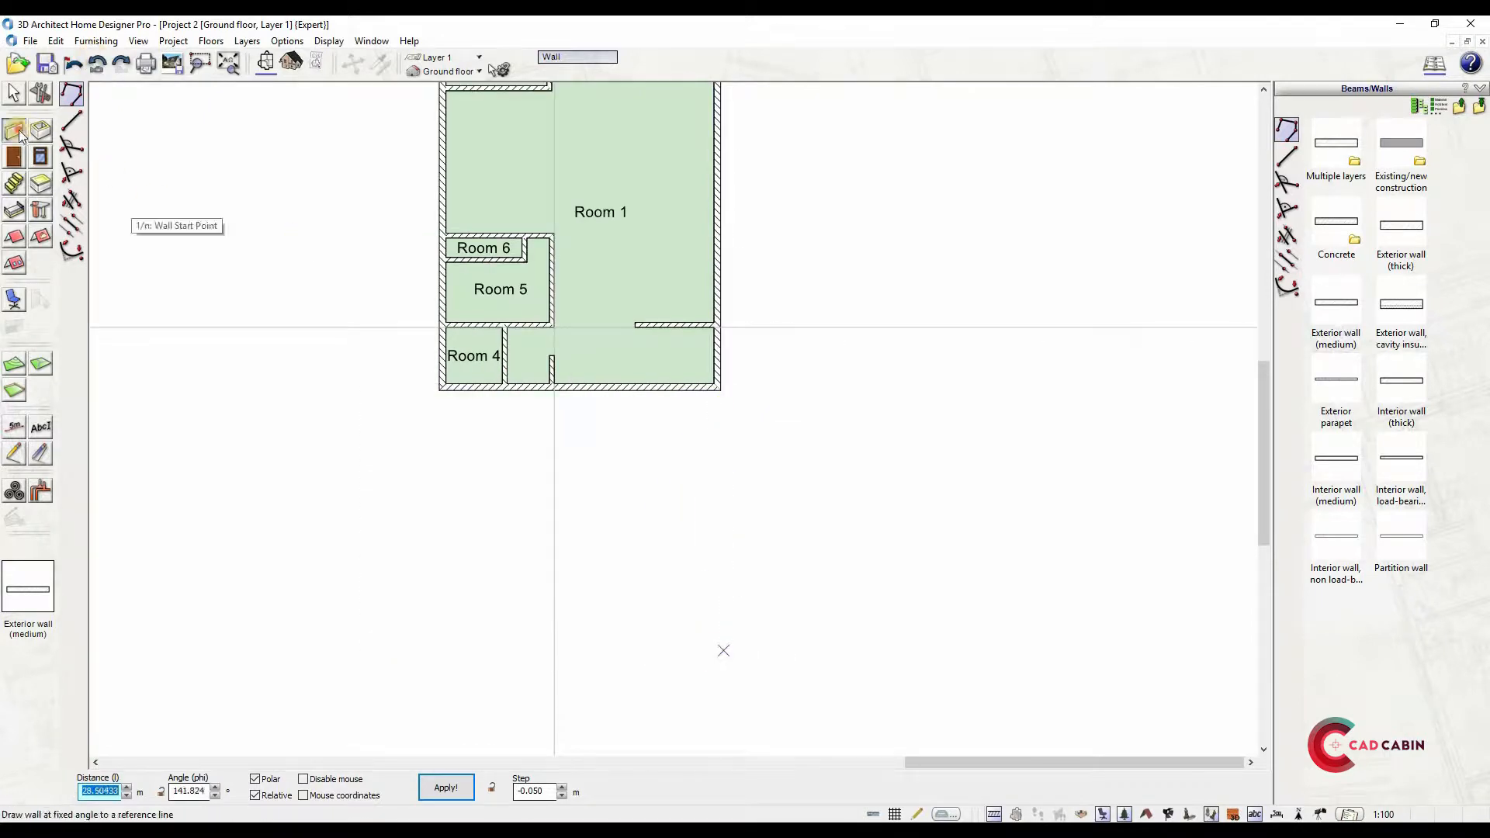
Draw the front extension's exterior walls for Rooms 7 and 8, ready for wall openings
click(428, 390)
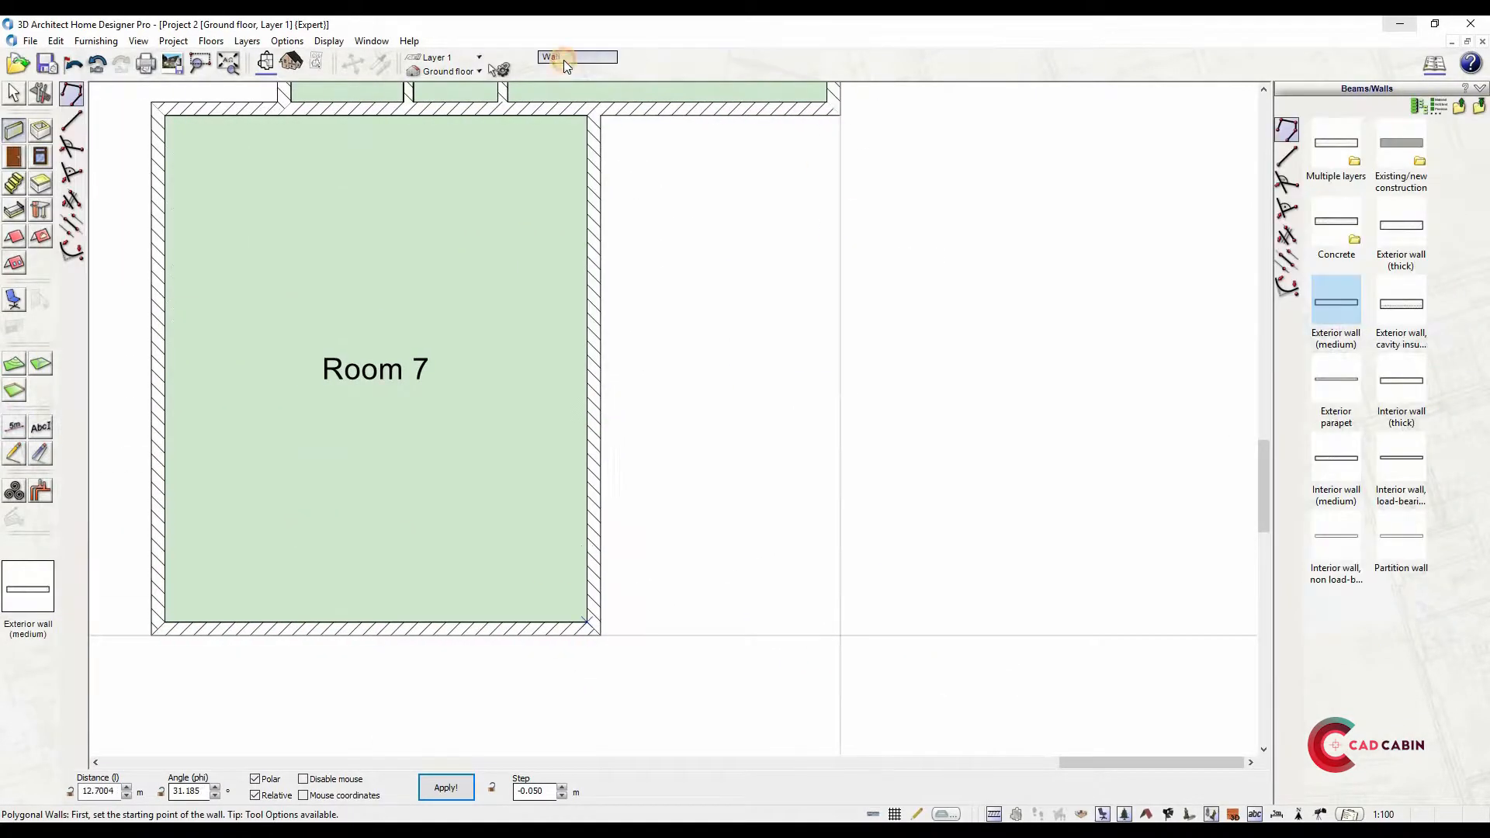
click(496, 442)
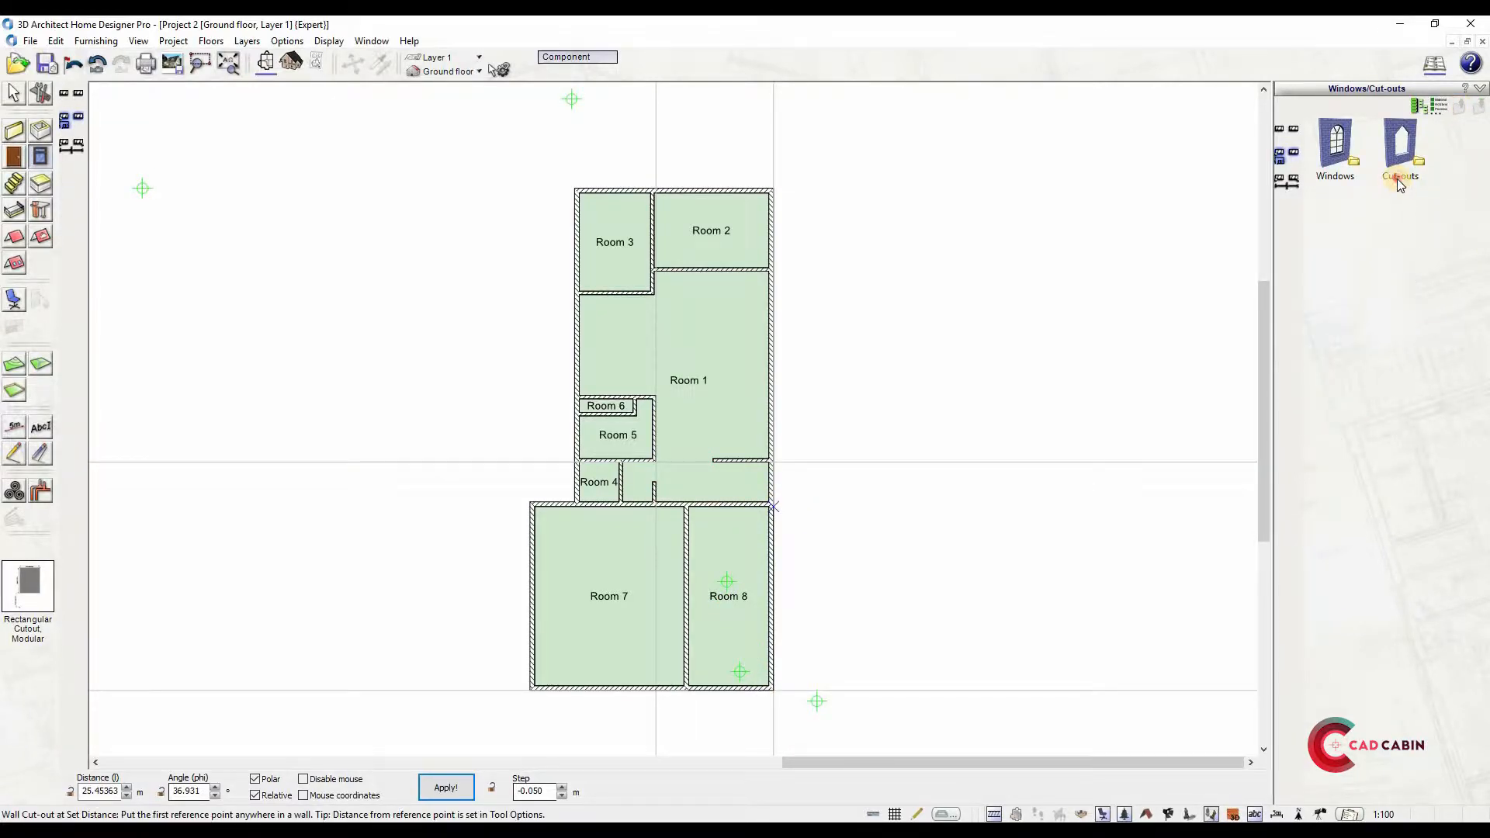
Set the rectangular cut-out to 2.3 m overall width with zero sill height
click(1399, 152)
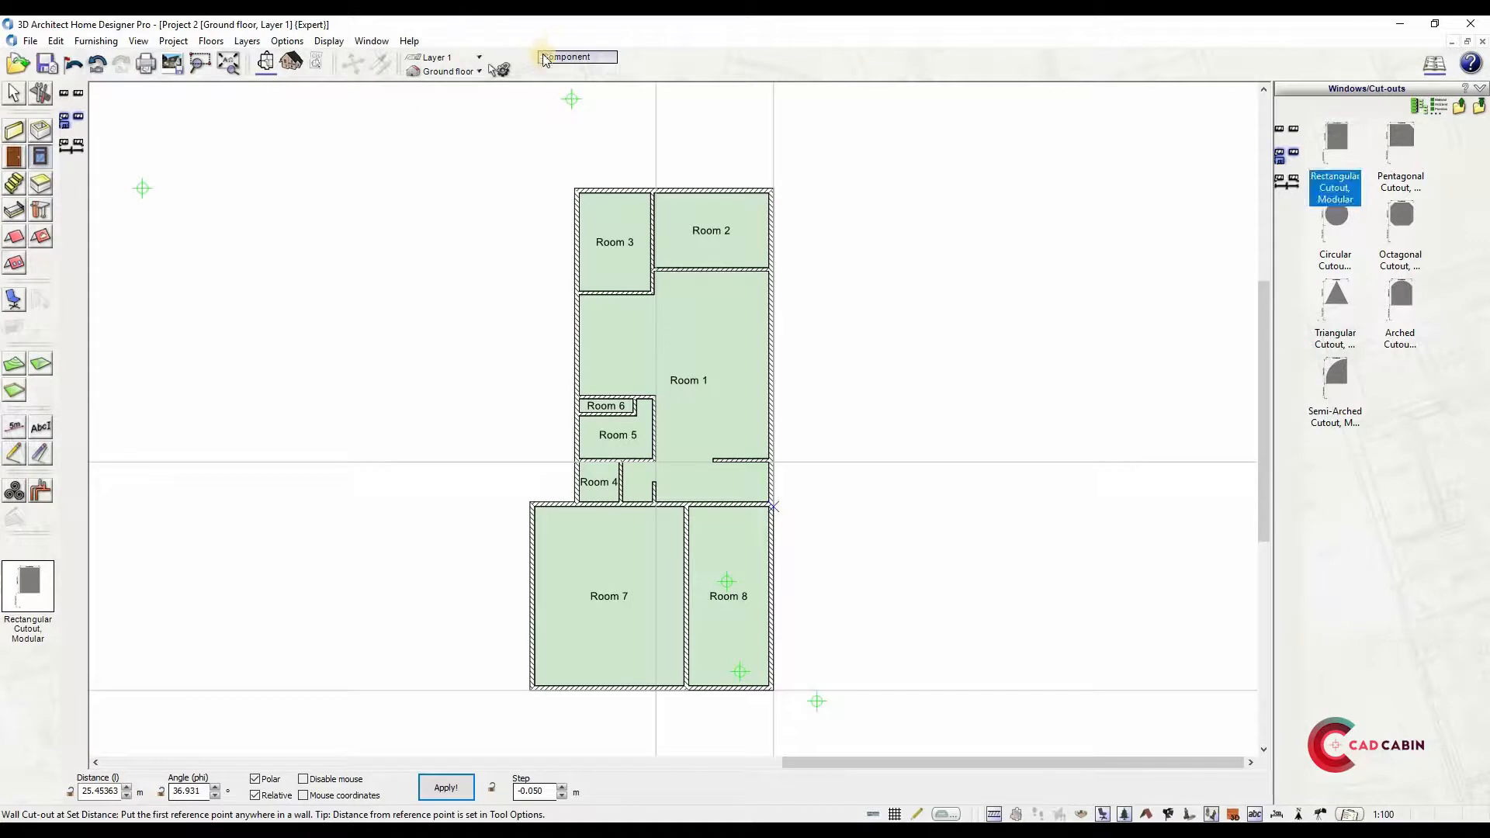
click(577, 56)
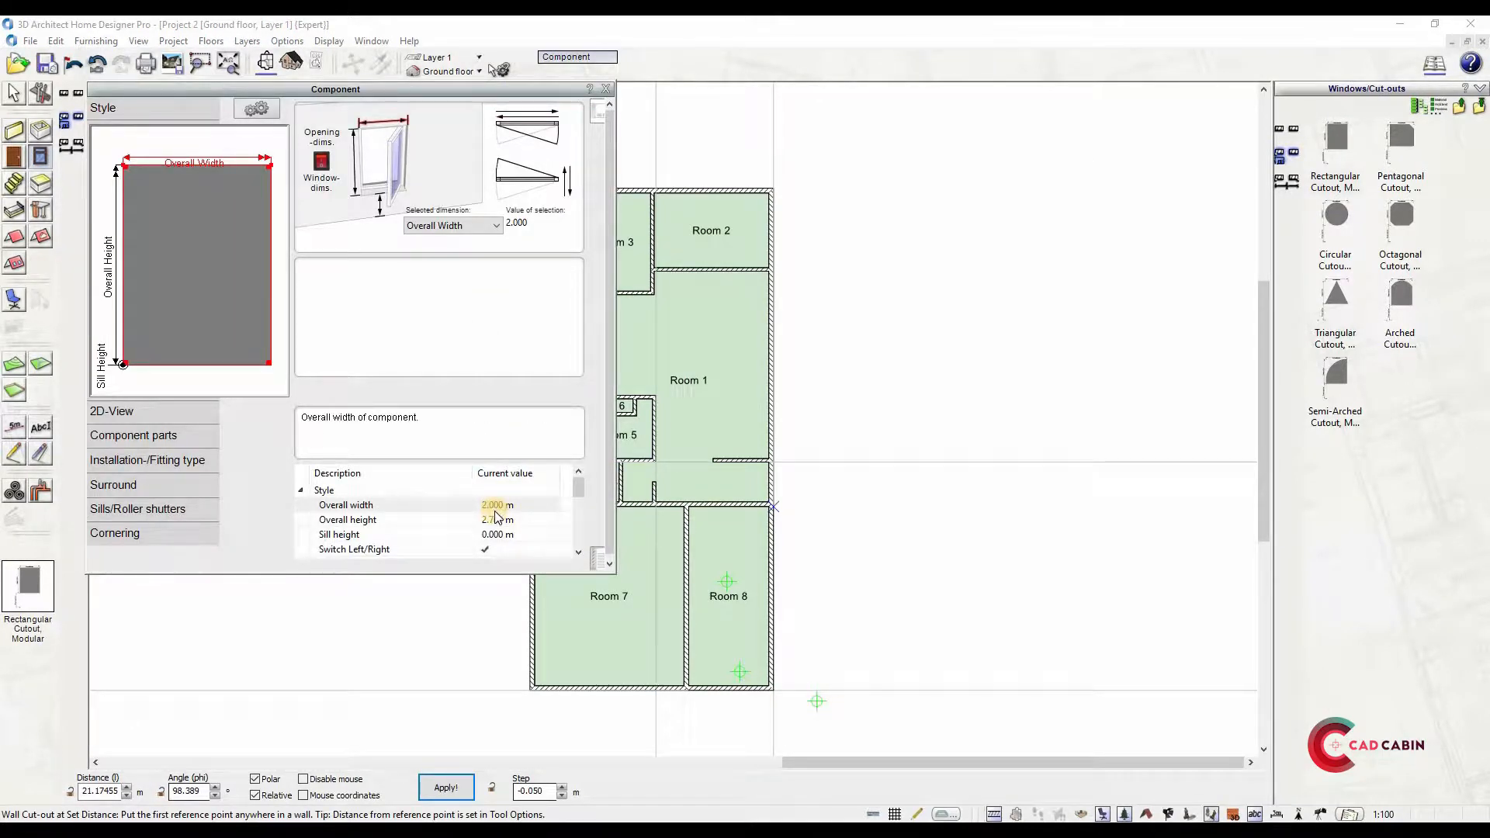
click(493, 505)
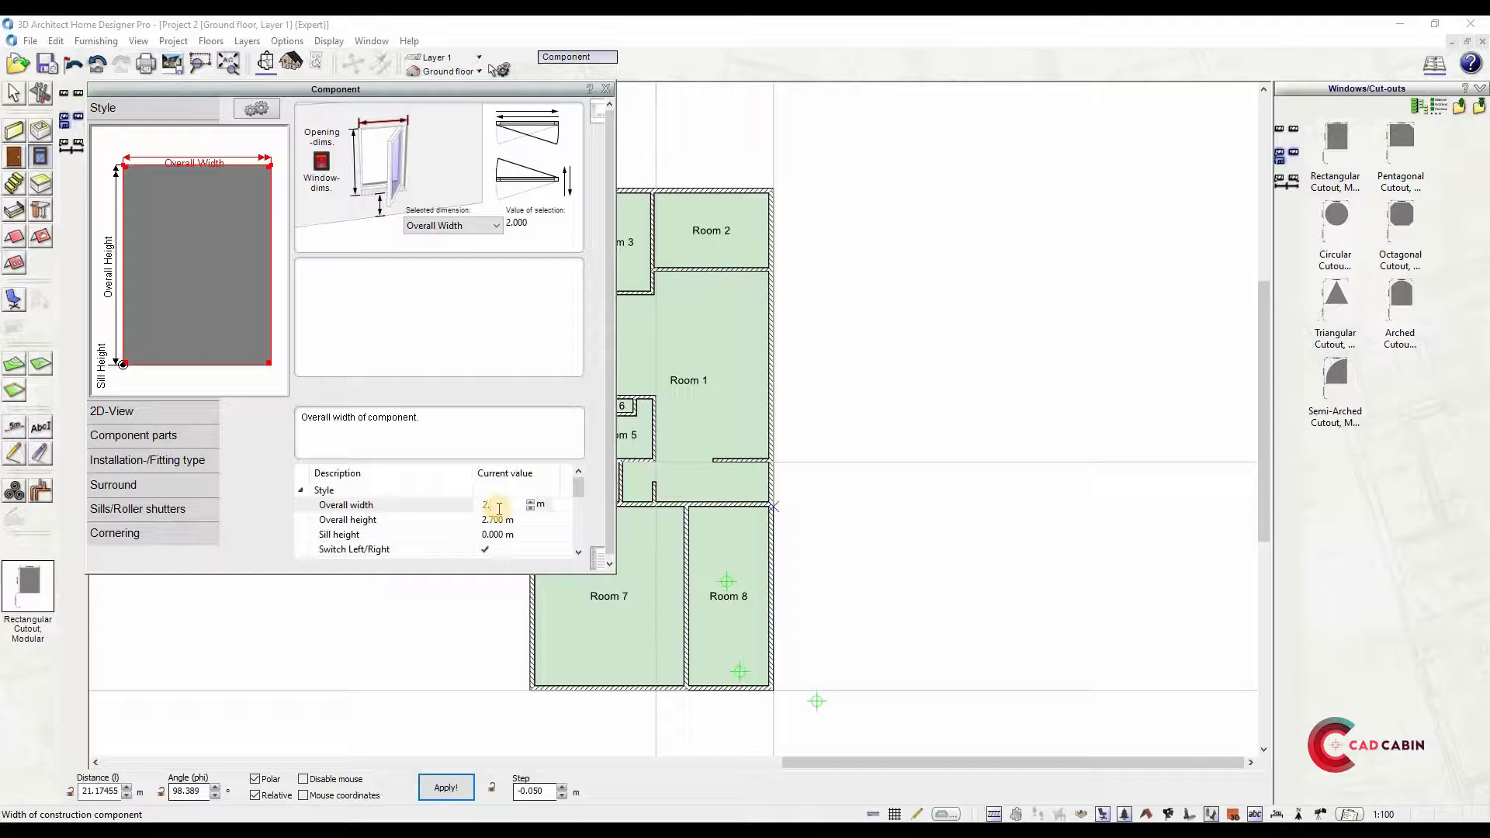
text(2.300 m)
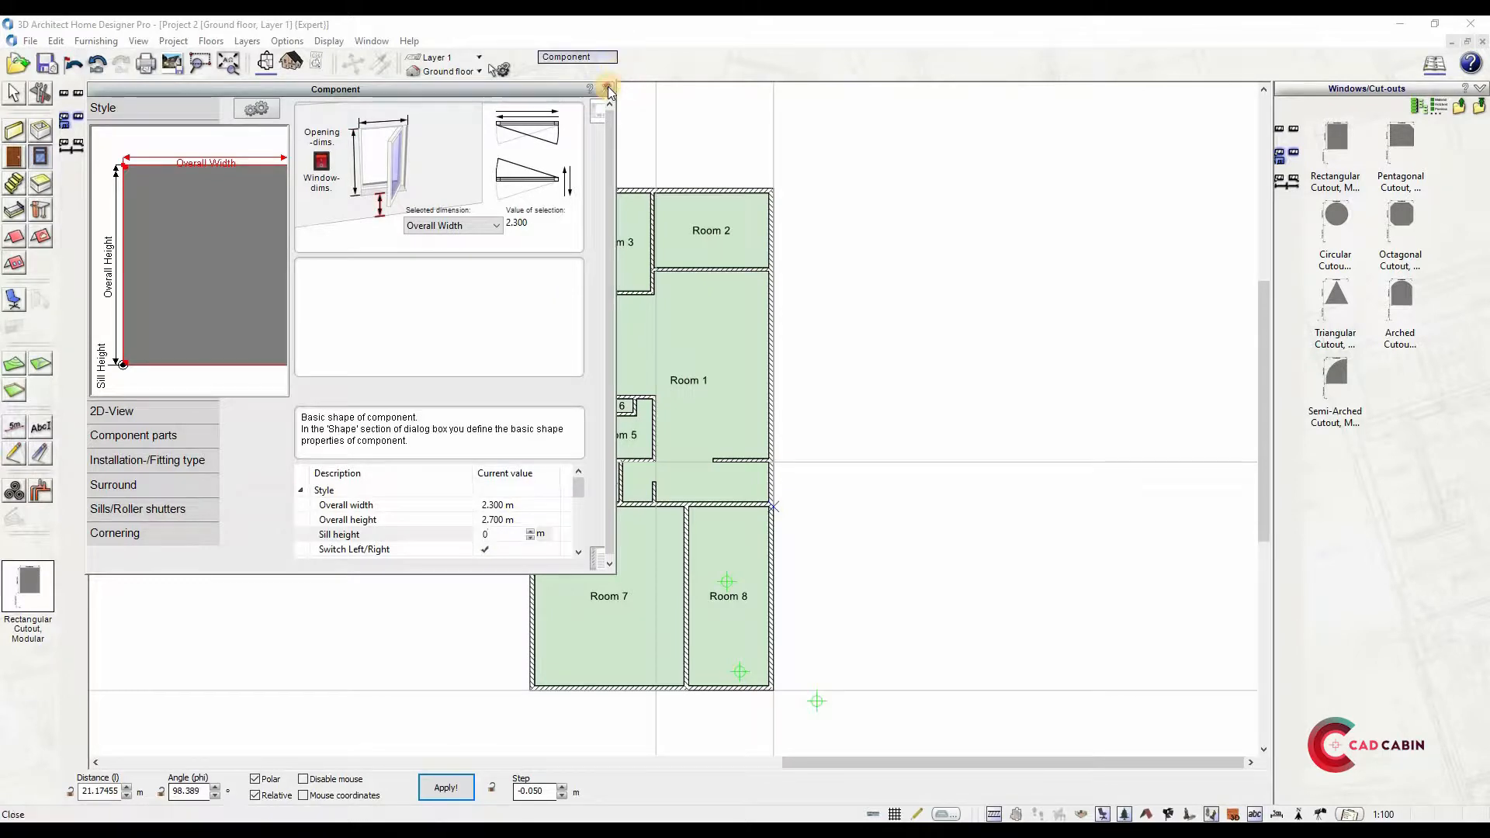
click(608, 90)
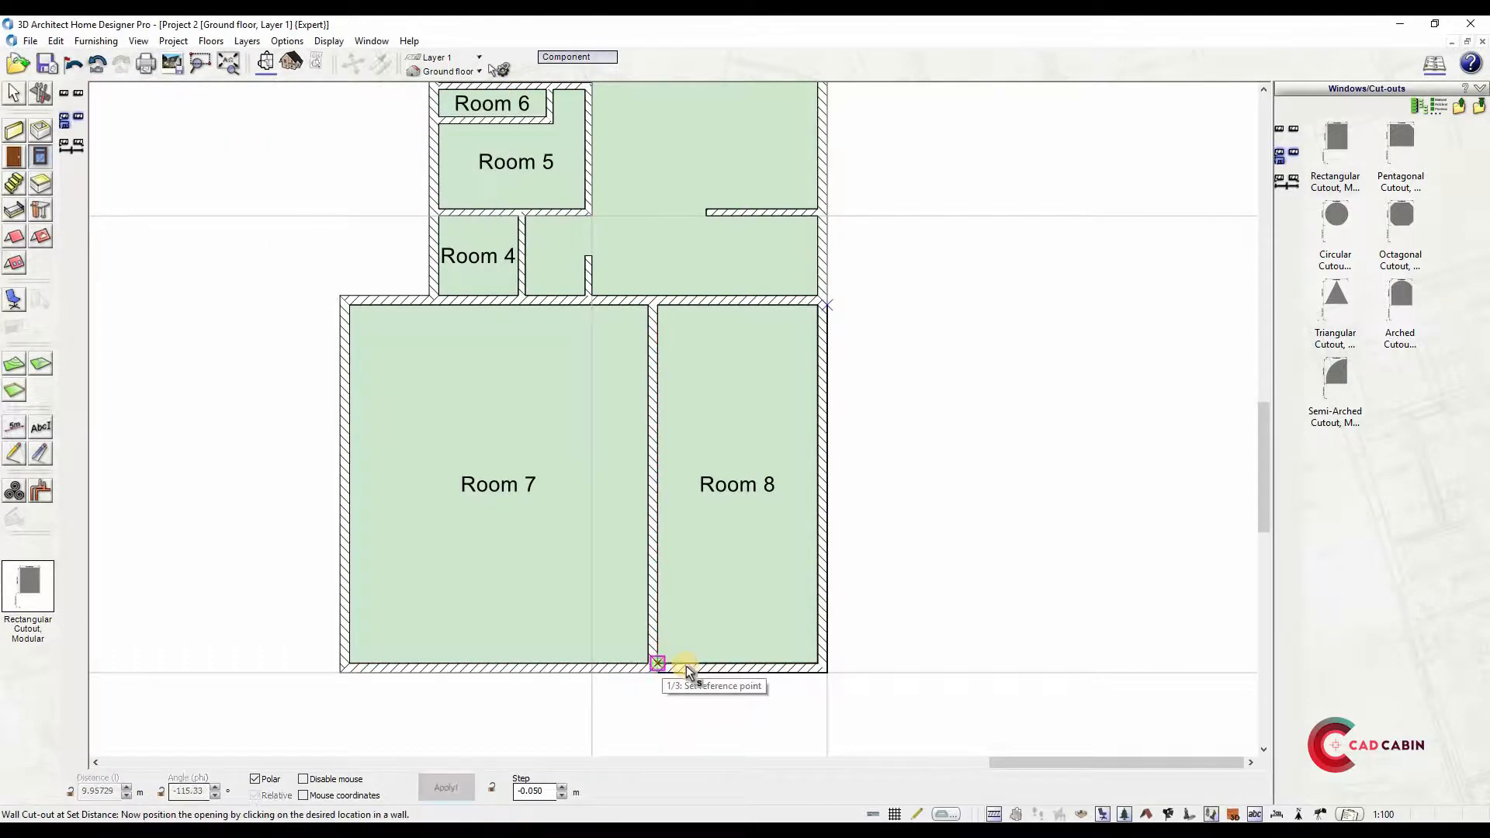
Place the tall cut-out in the front wall of Room 8 from a reference point
click(658, 663)
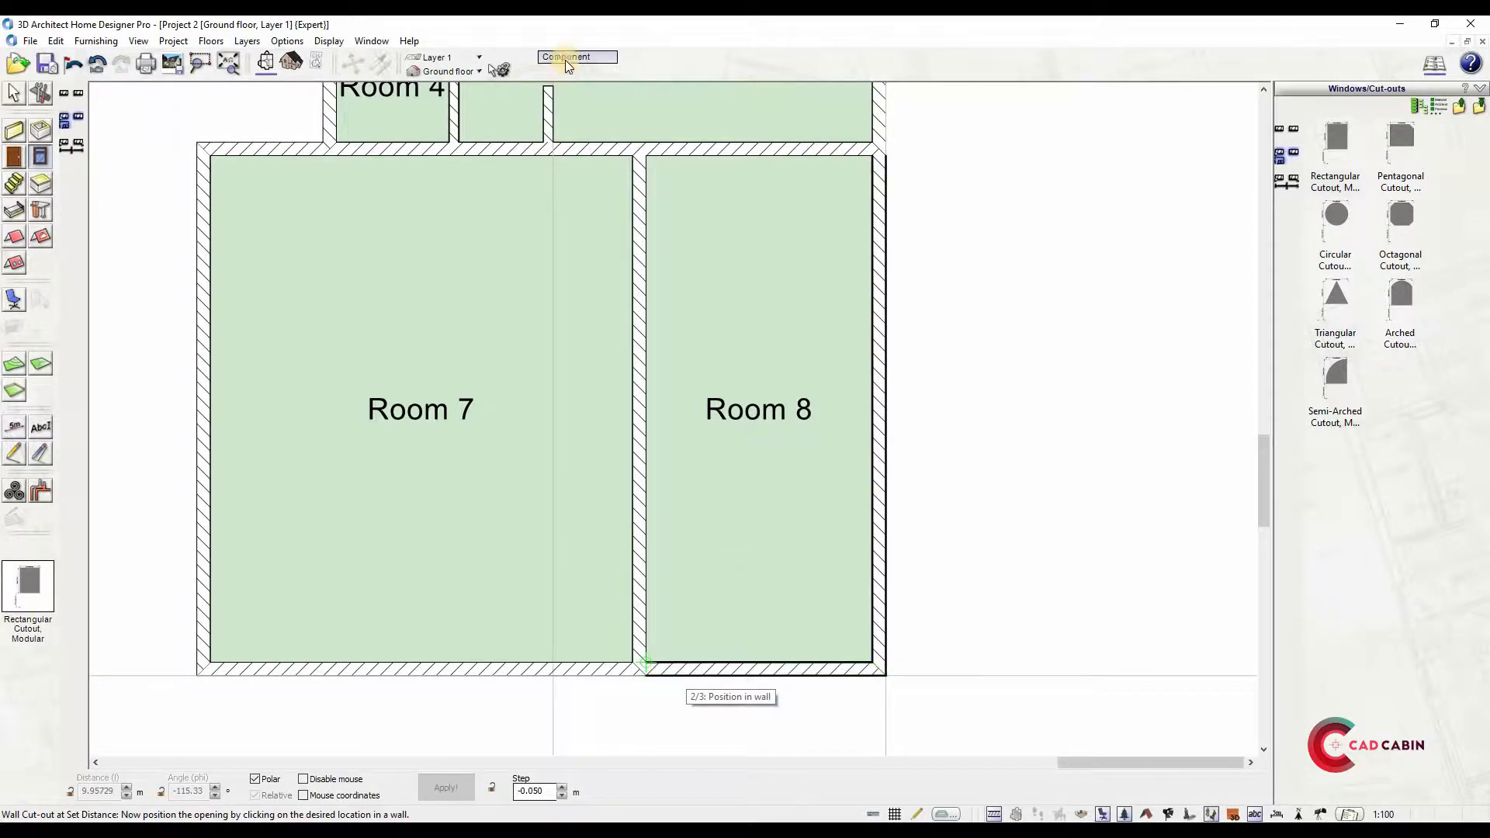
click(564, 56)
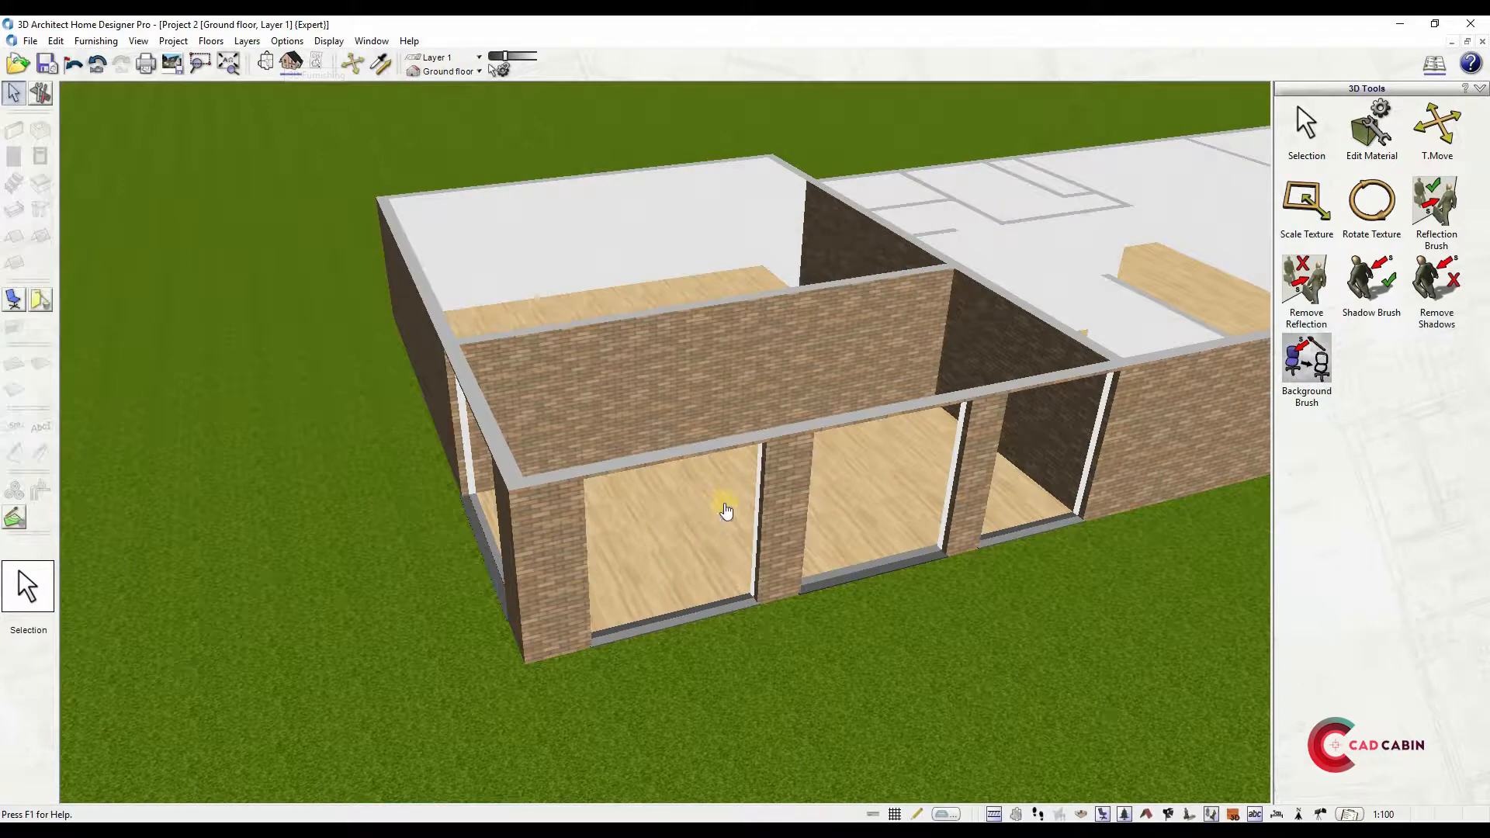
Orbit the 3D model to inspect the new front-wall openings
drag(726, 510, 748, 542)
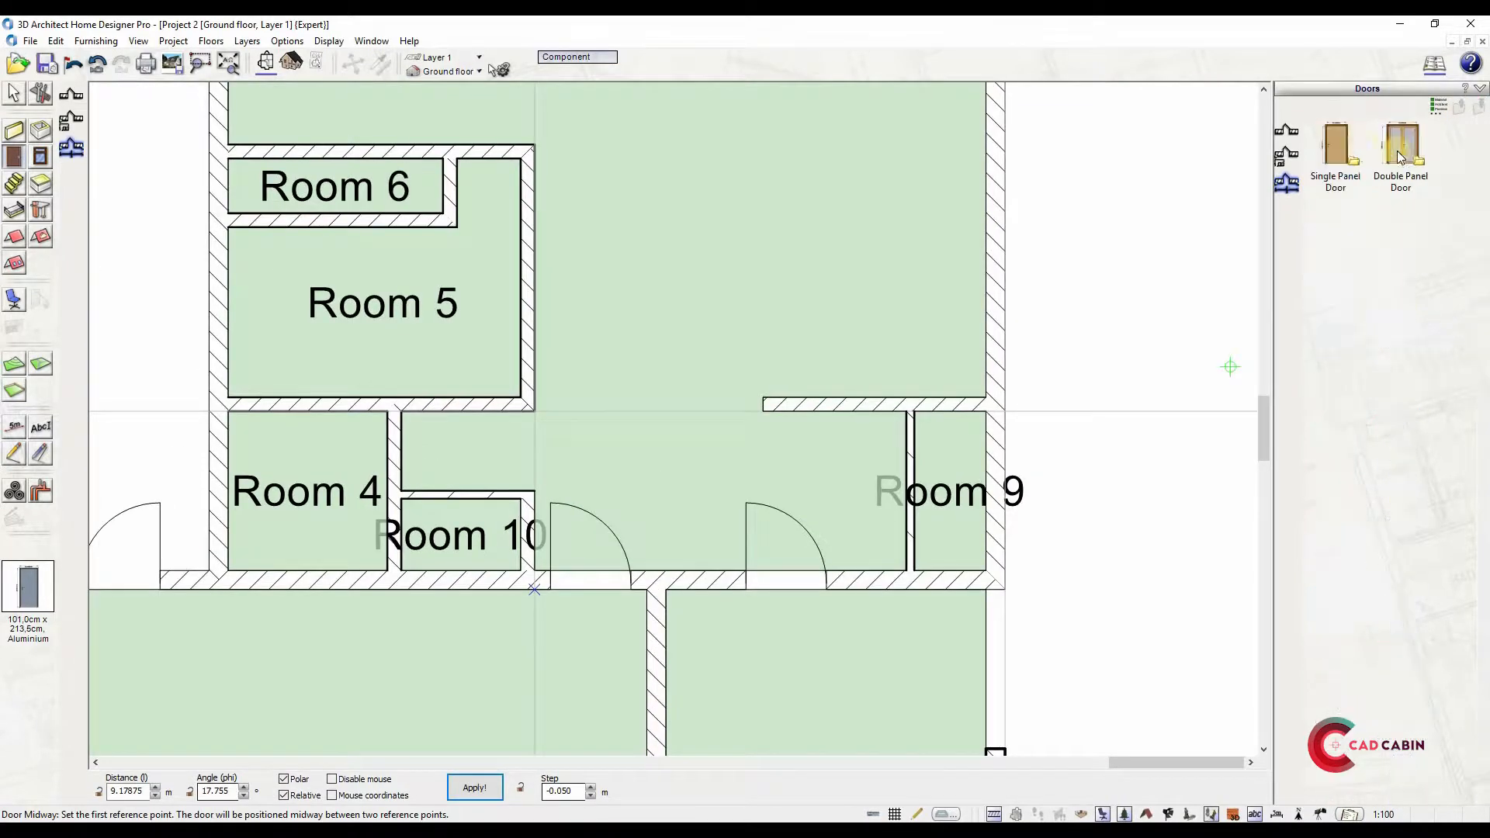
Choose a plain door size and set its reference point in an inner-room wall
click(1336, 221)
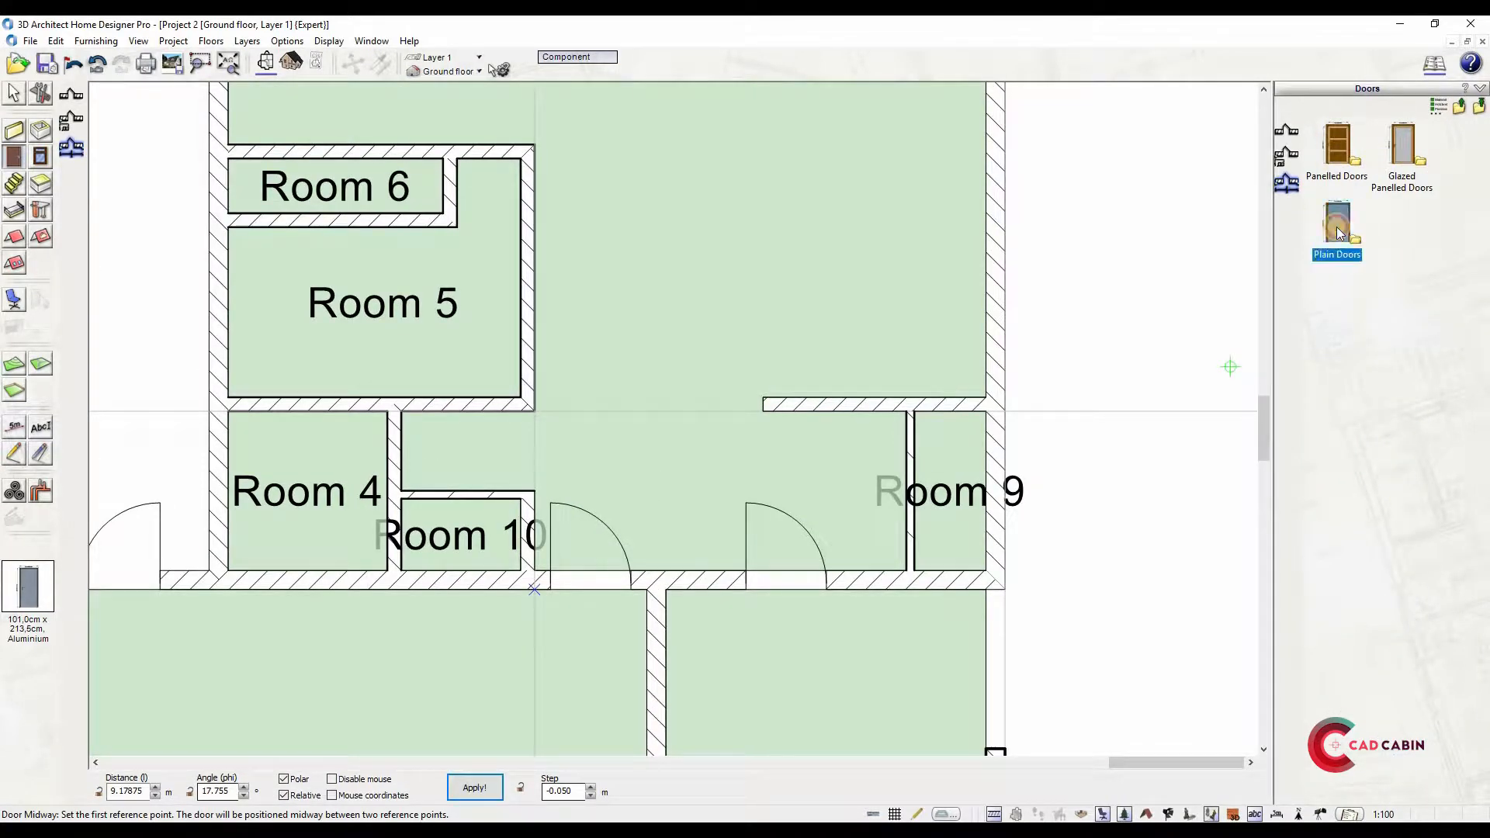
click(1336, 221)
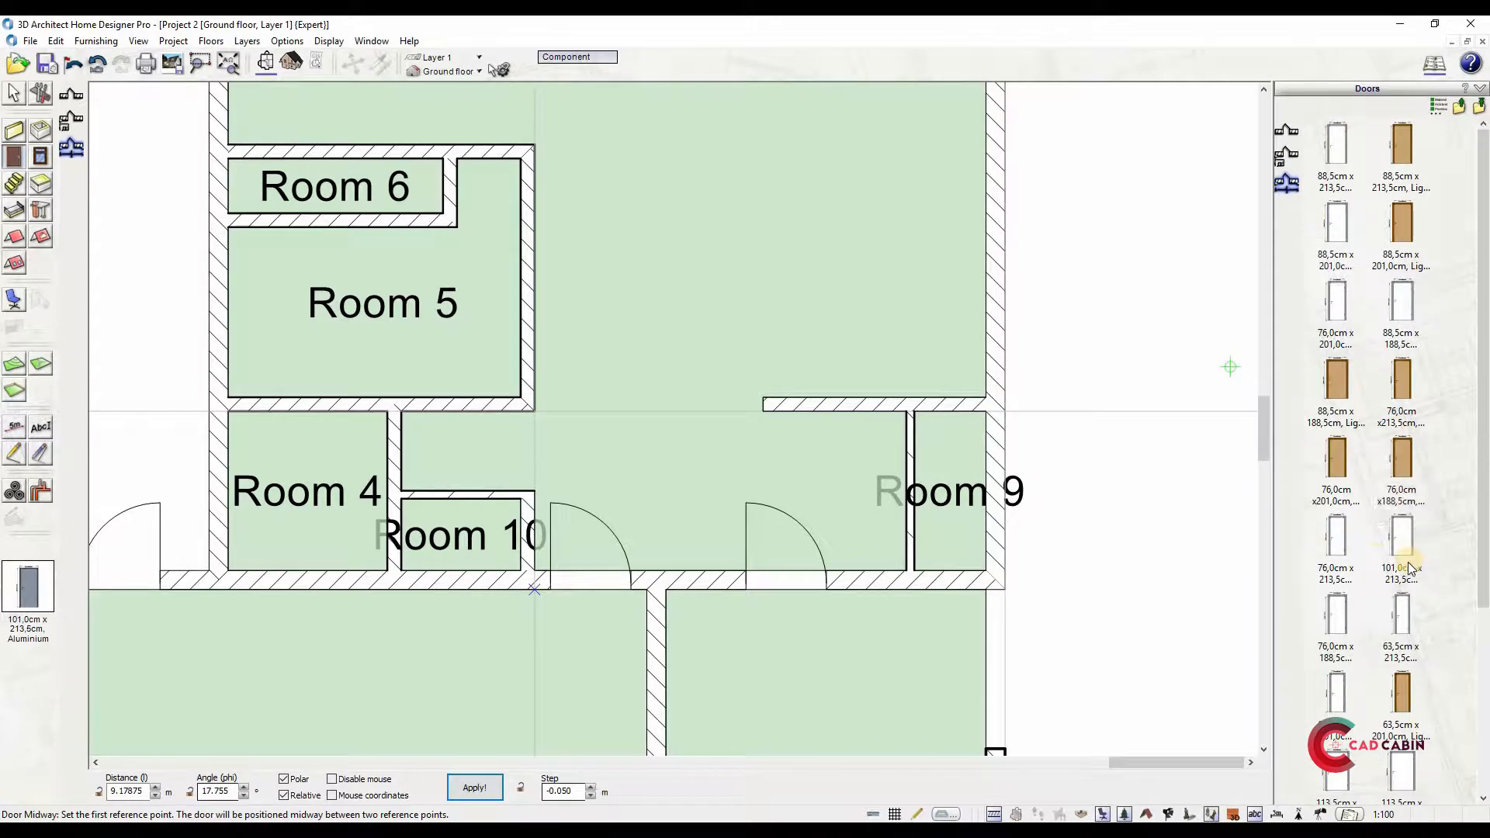
mouse_move(1401, 328)
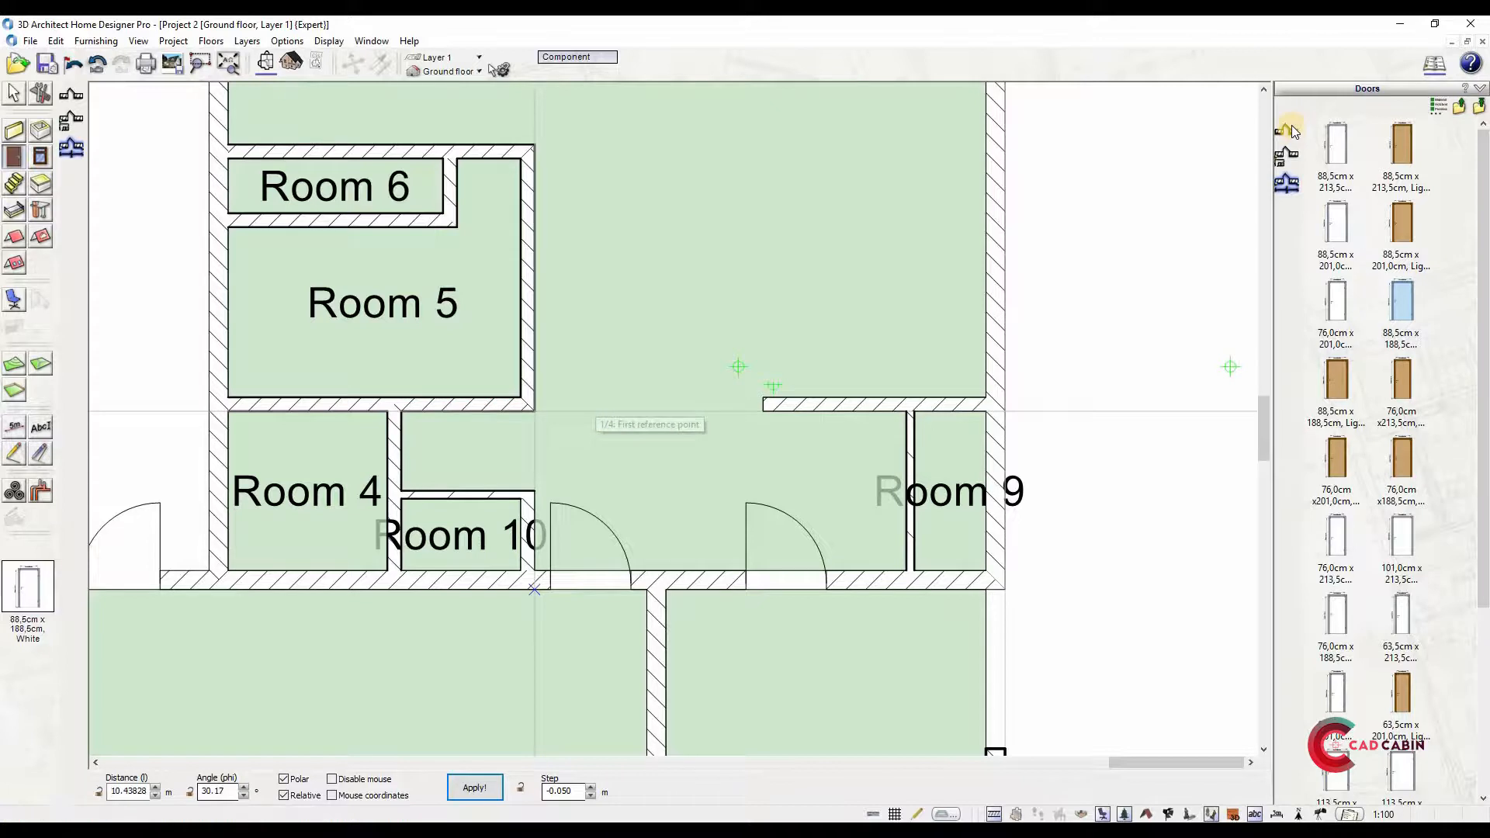
click(385, 418)
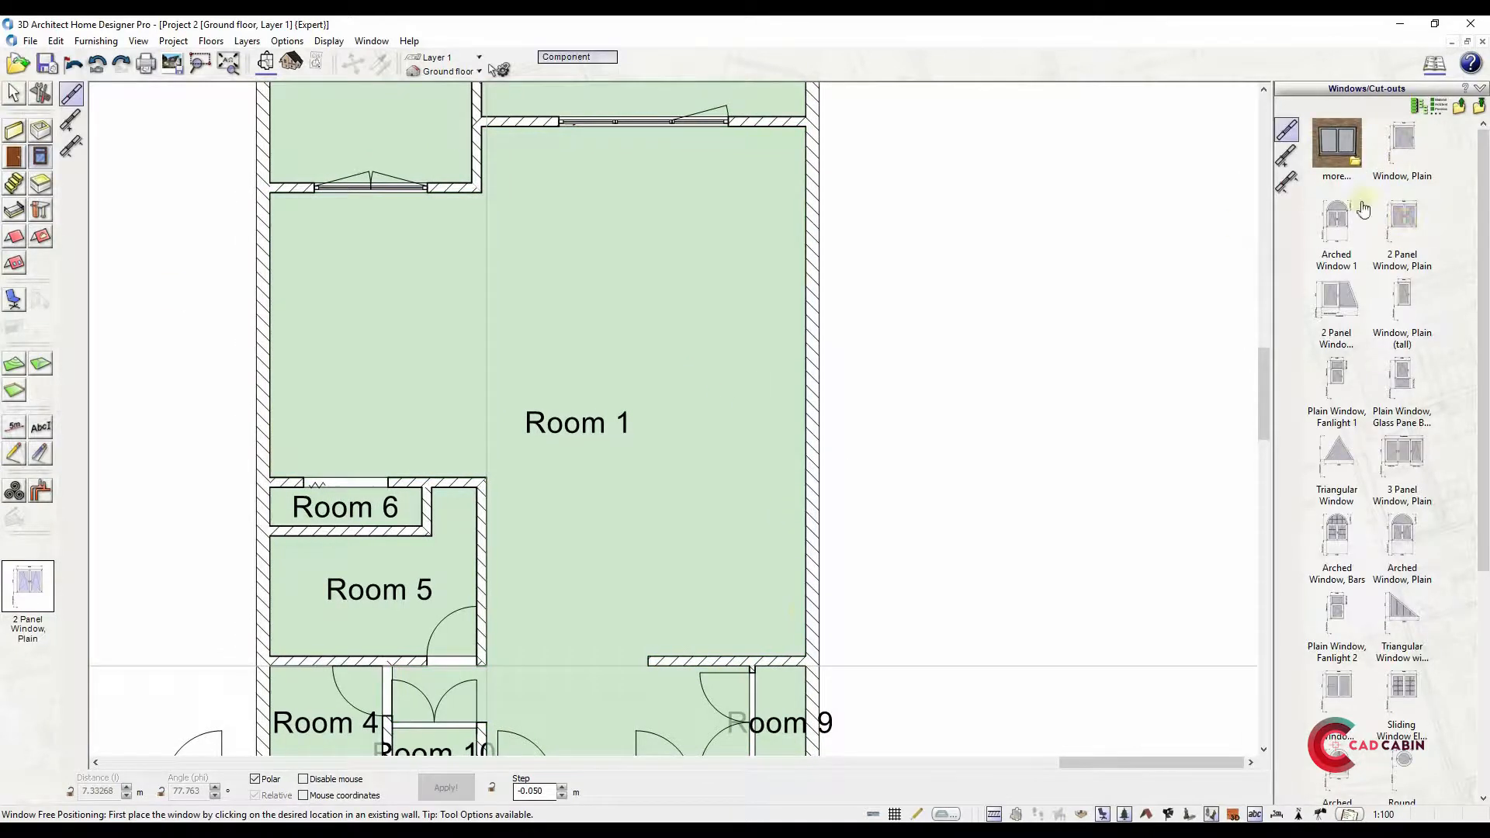
Pick a plain paneled window and give it a zero sill height
click(818, 256)
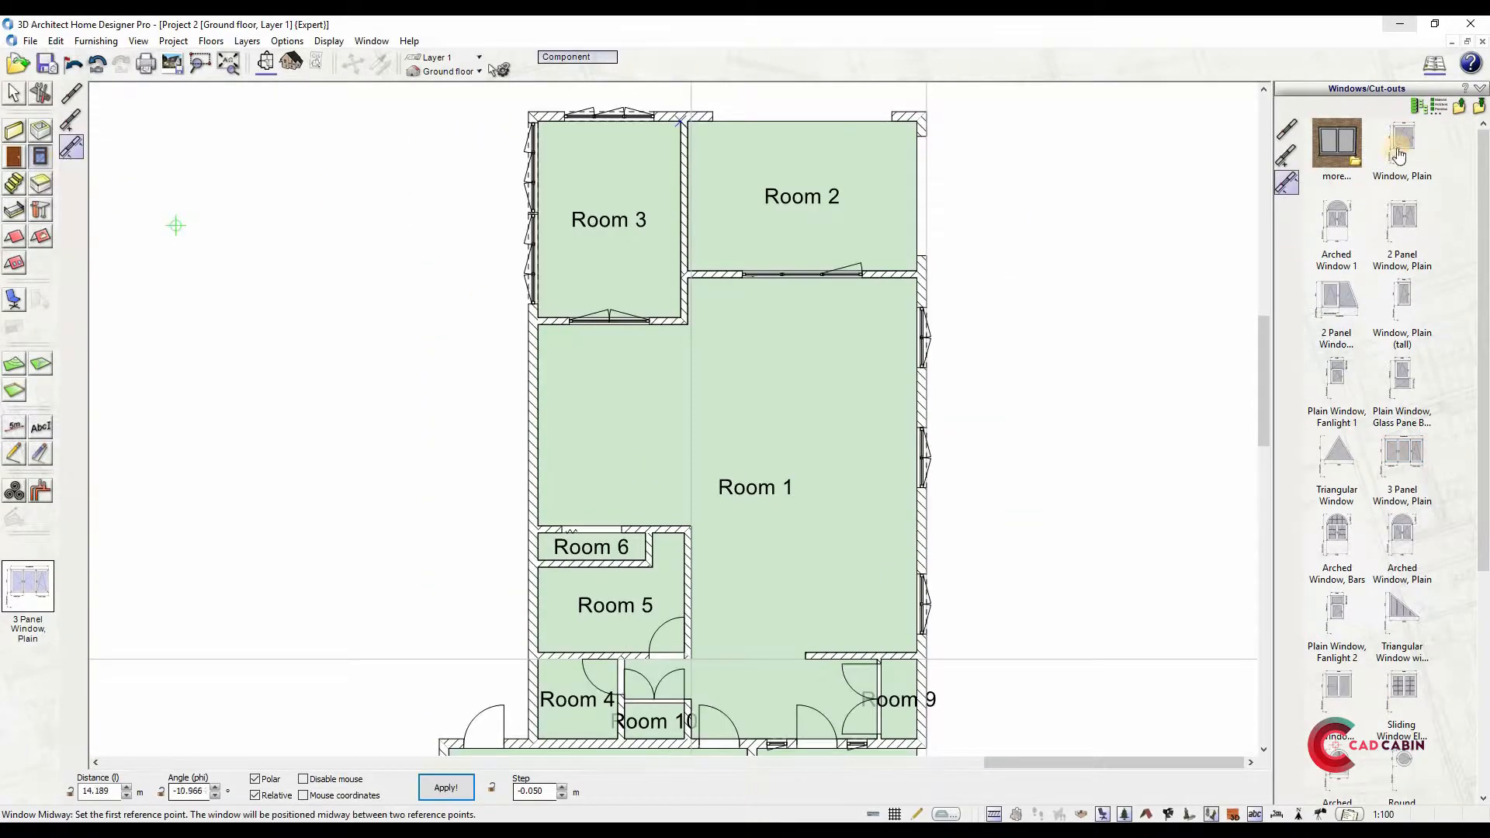
click(1401, 142)
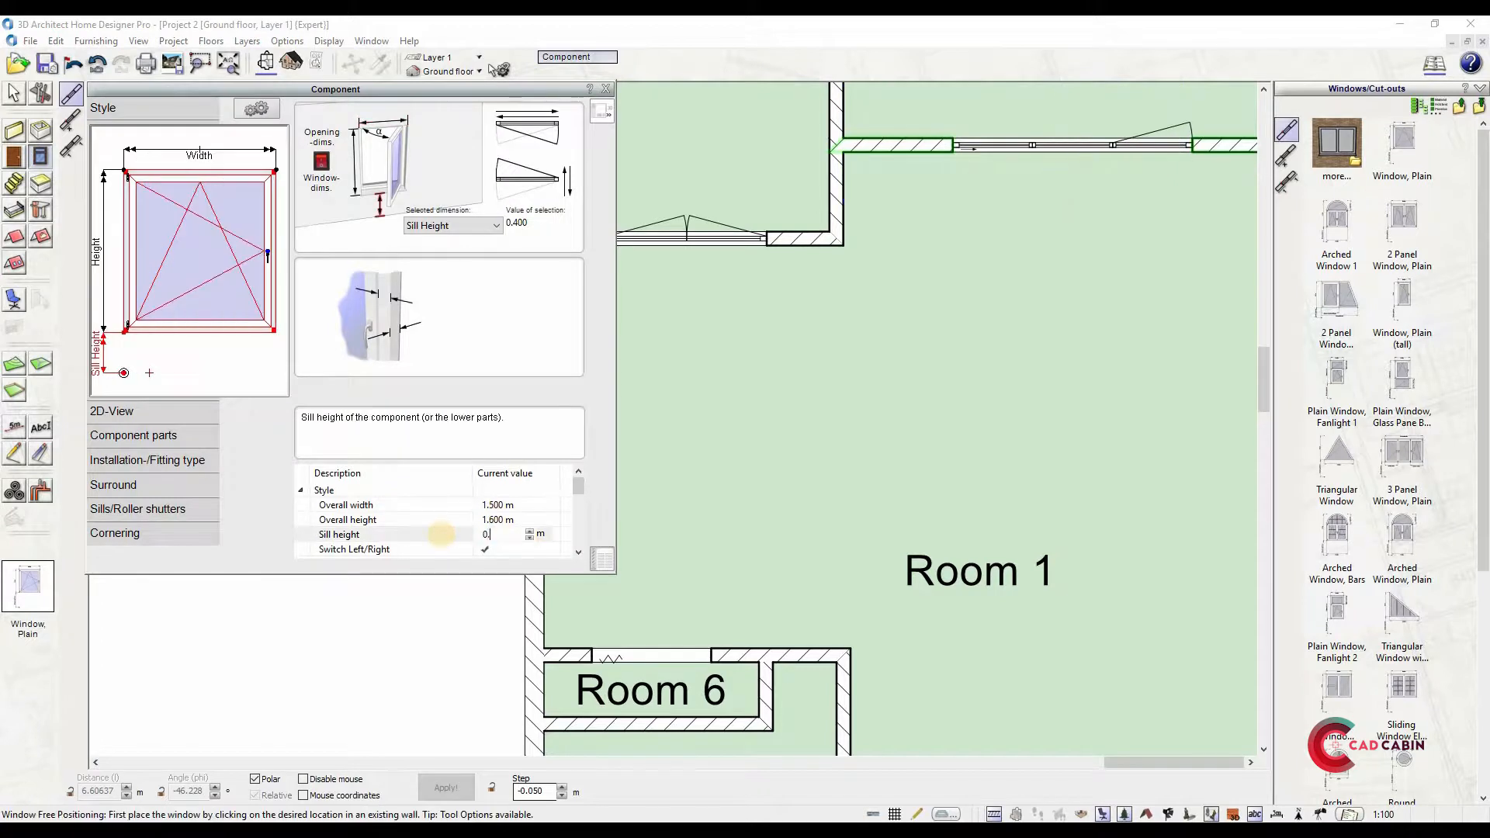
click(489, 371)
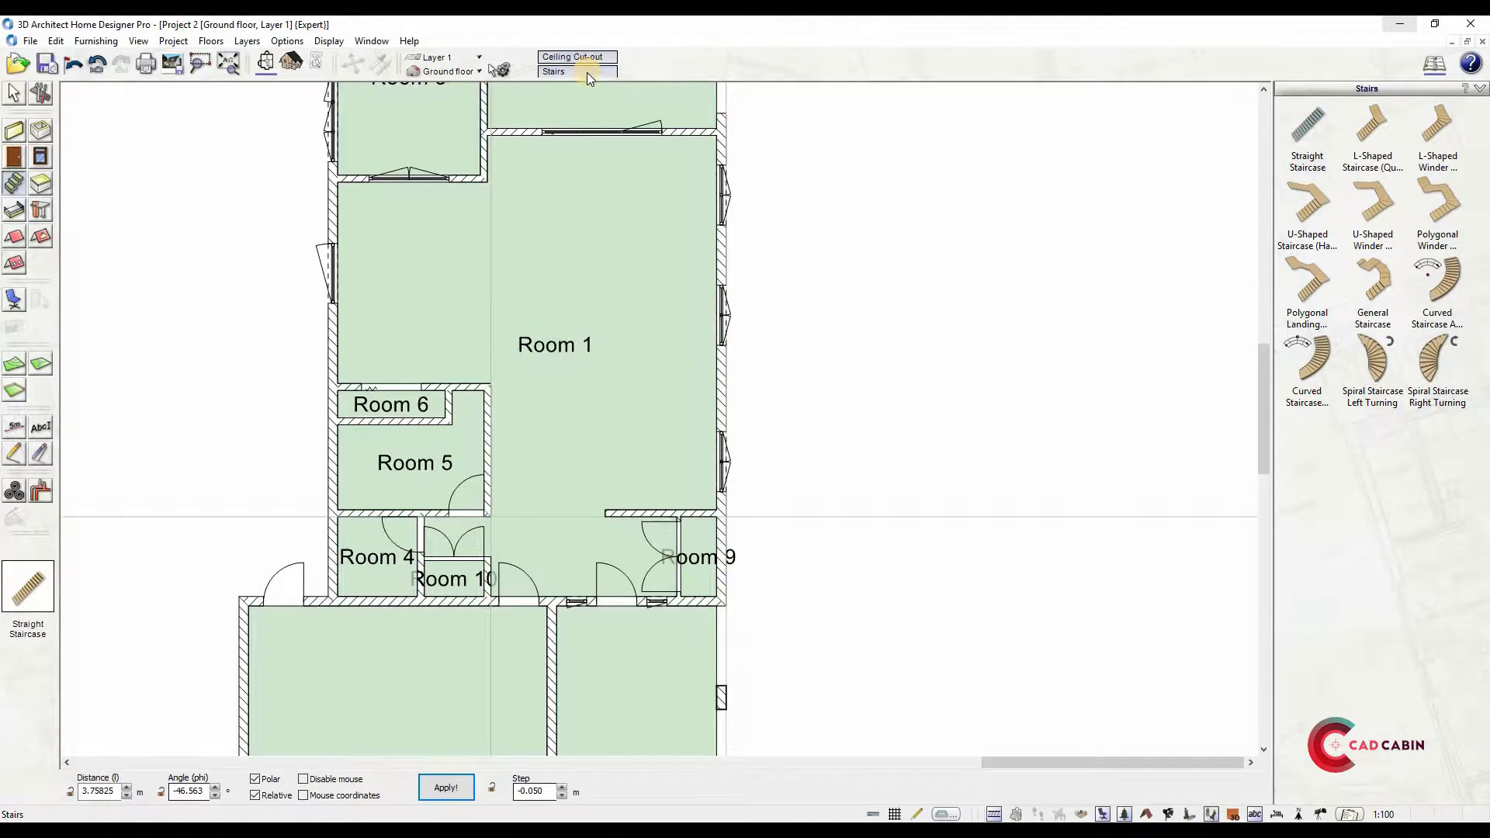
Set the straight staircase to the classic wooden construction type
click(553, 71)
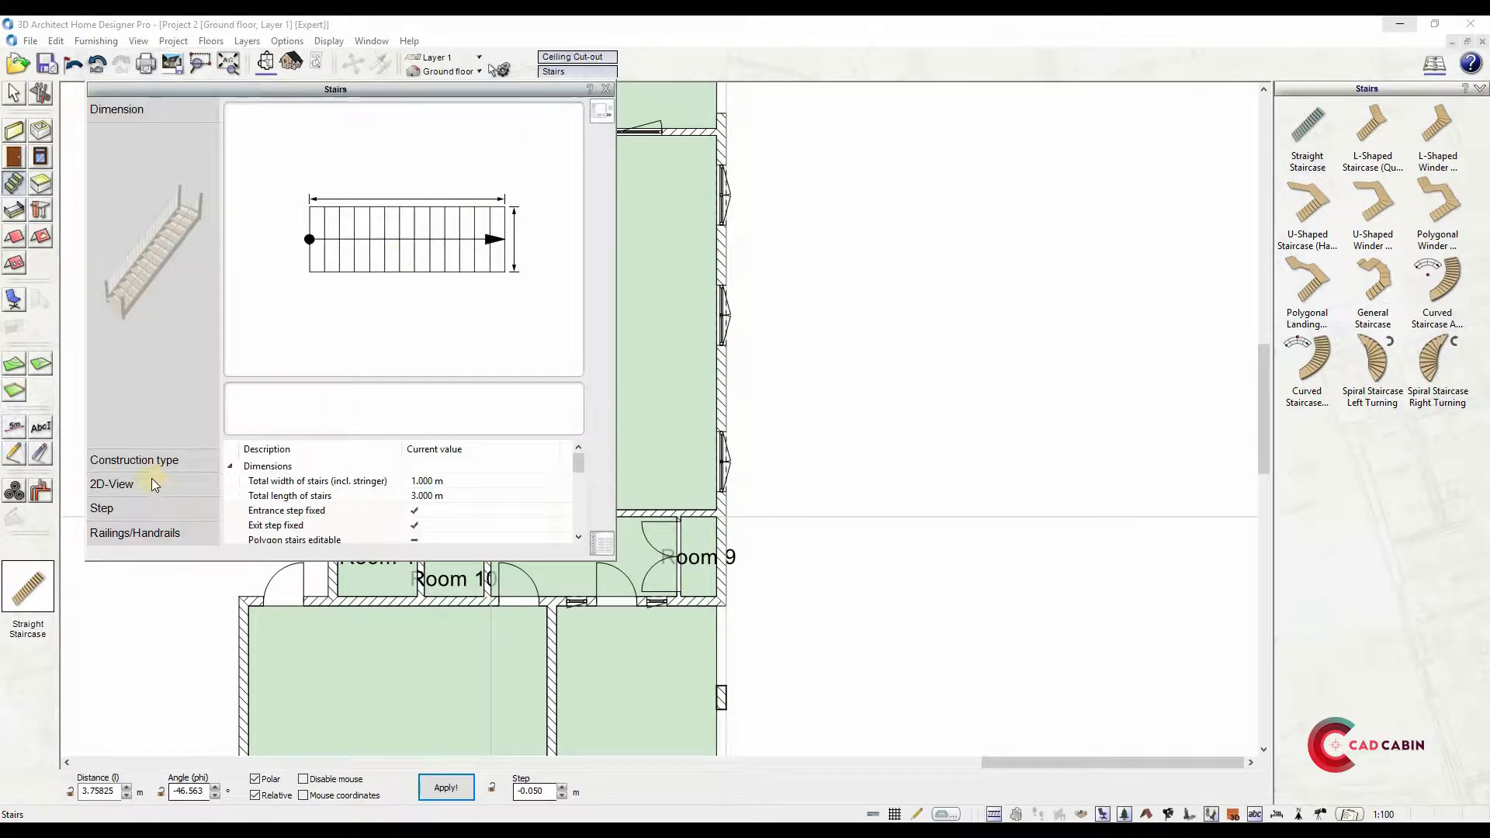
click(133, 460)
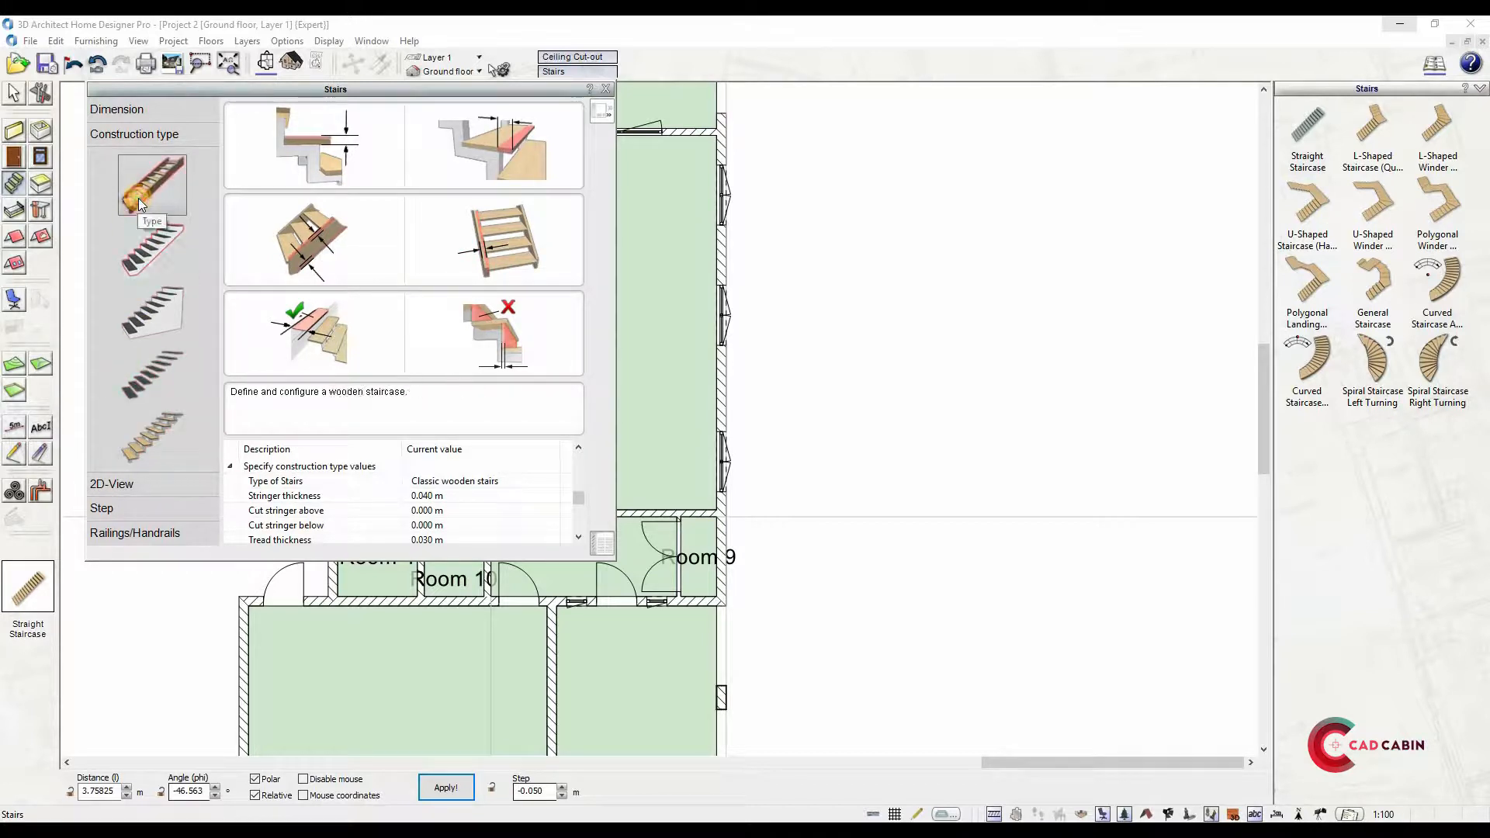
click(150, 248)
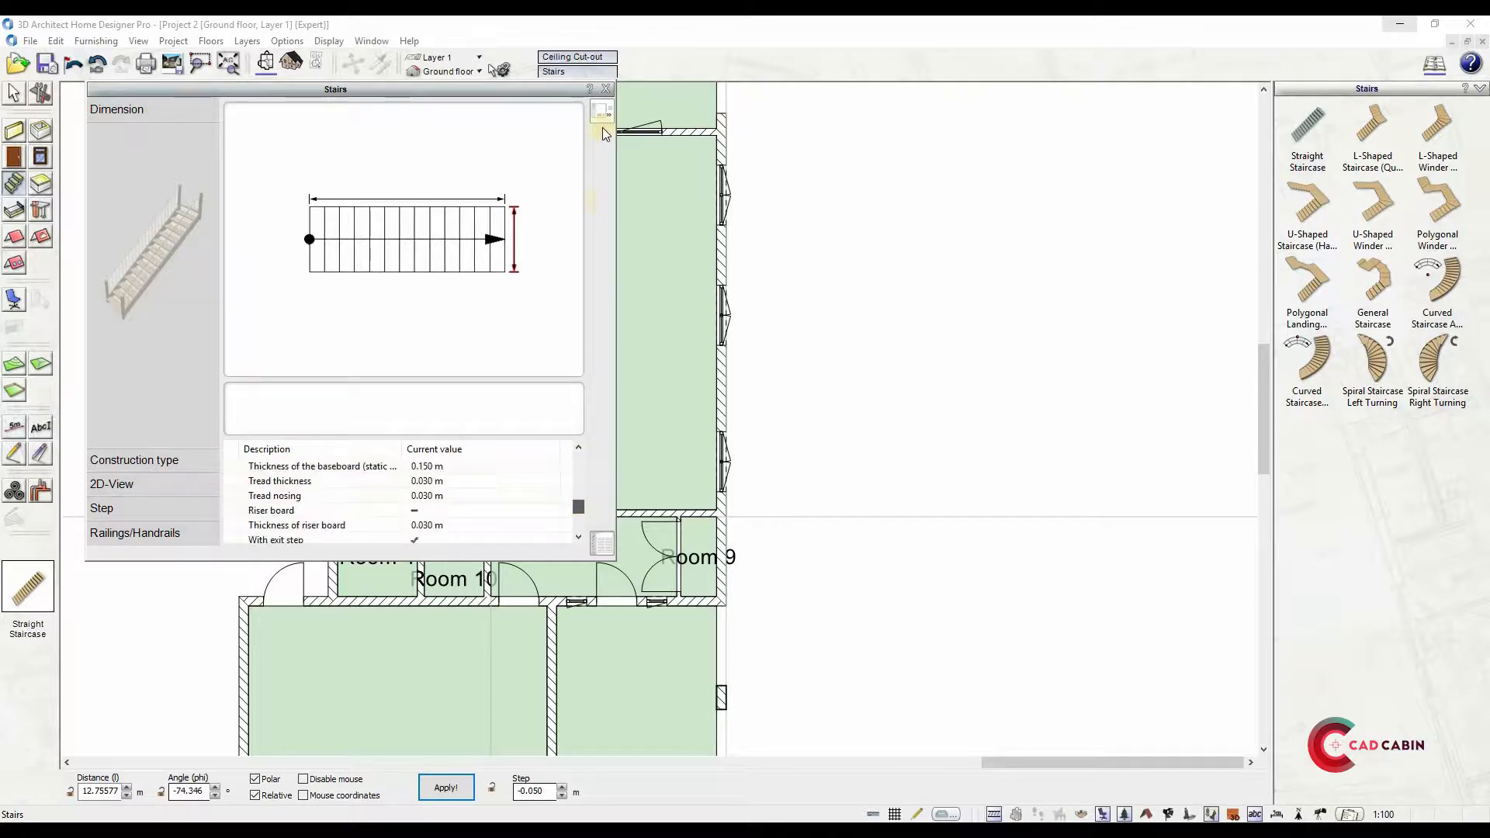
click(605, 88)
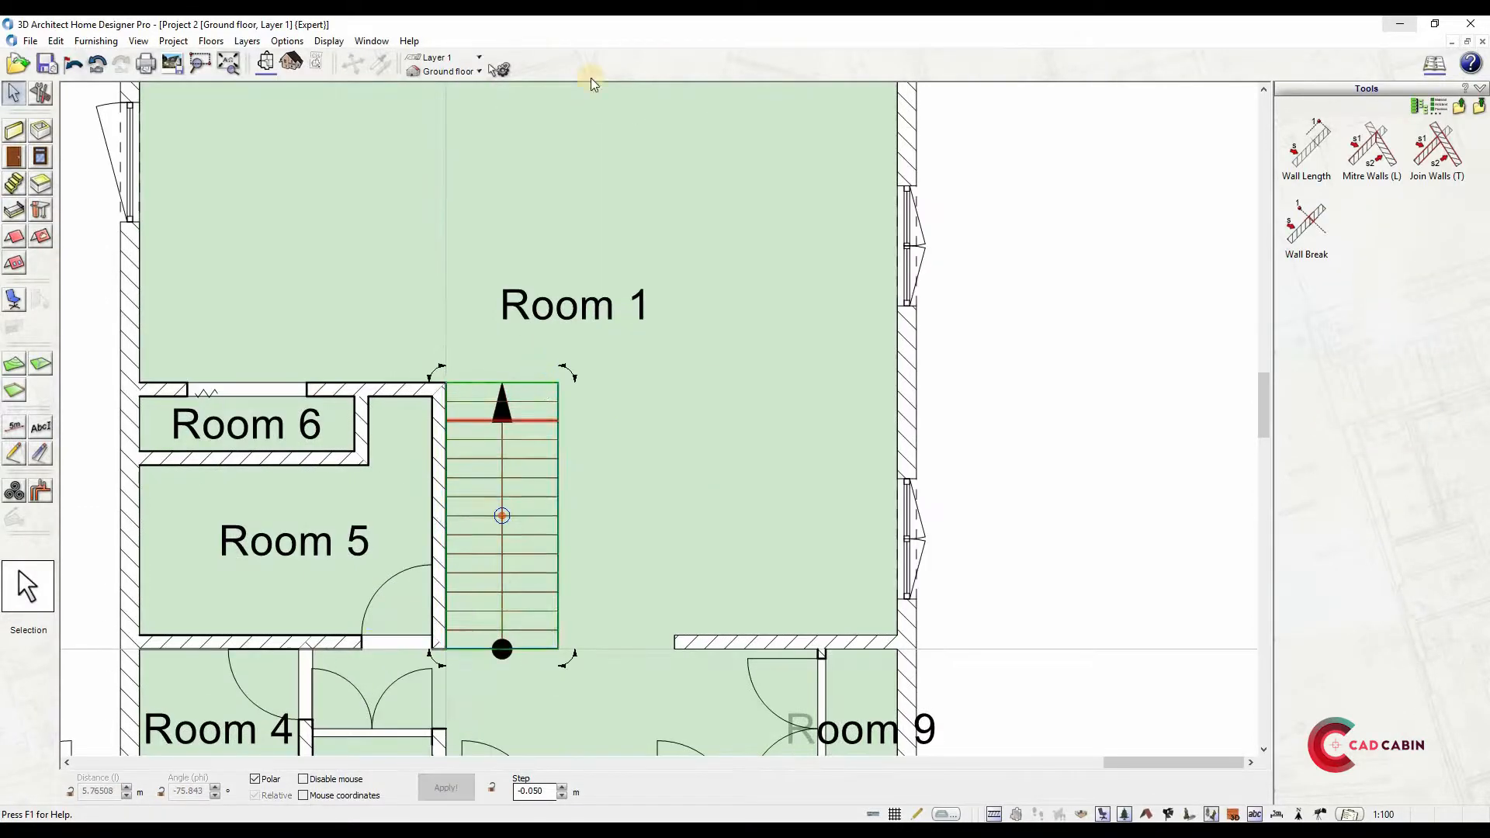
Check the placed staircase's properties and save the project as Cabin2_final.amp
double_click(501, 515)
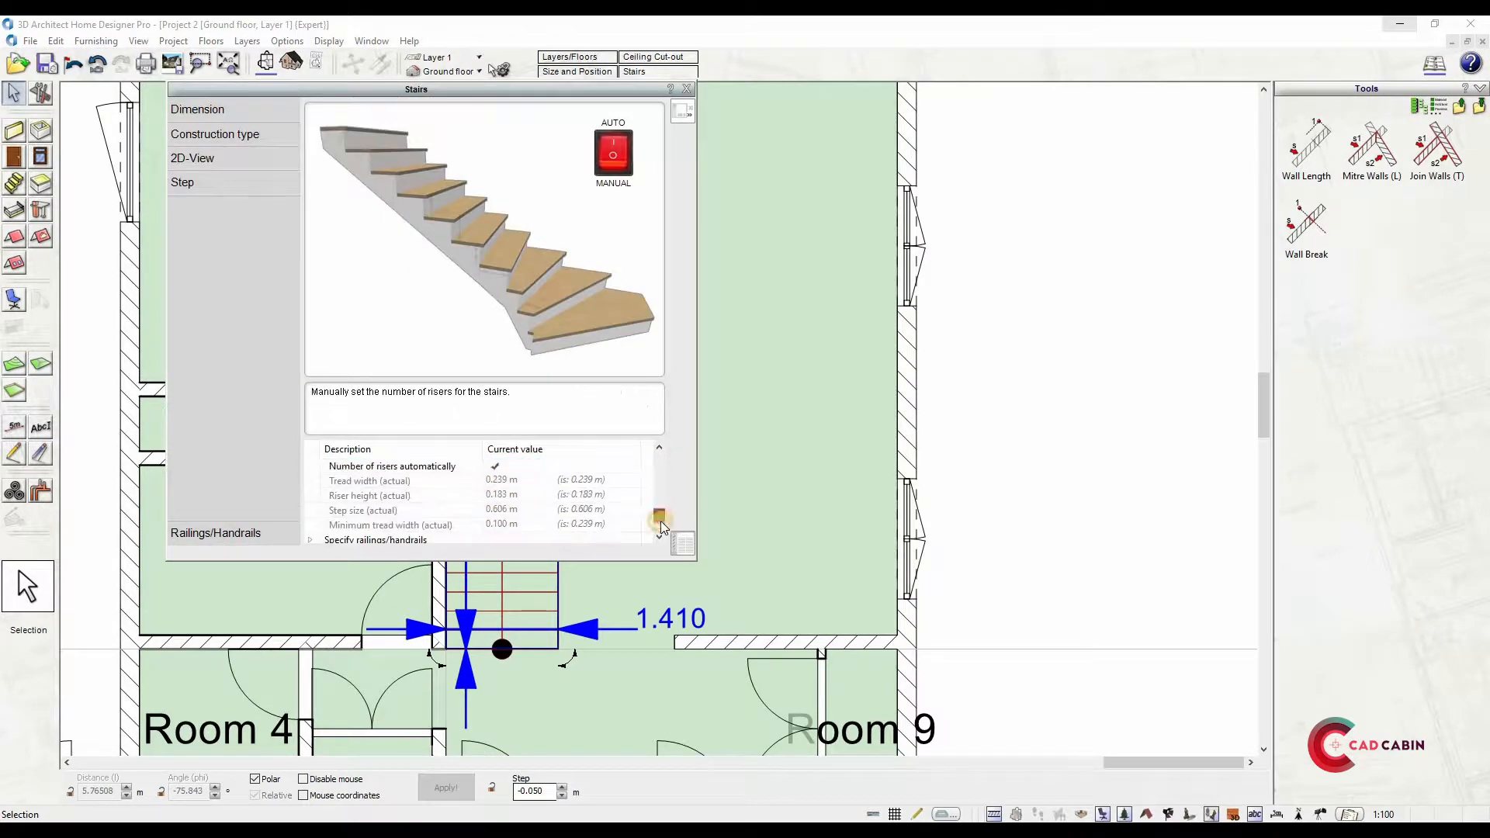
click(197, 109)
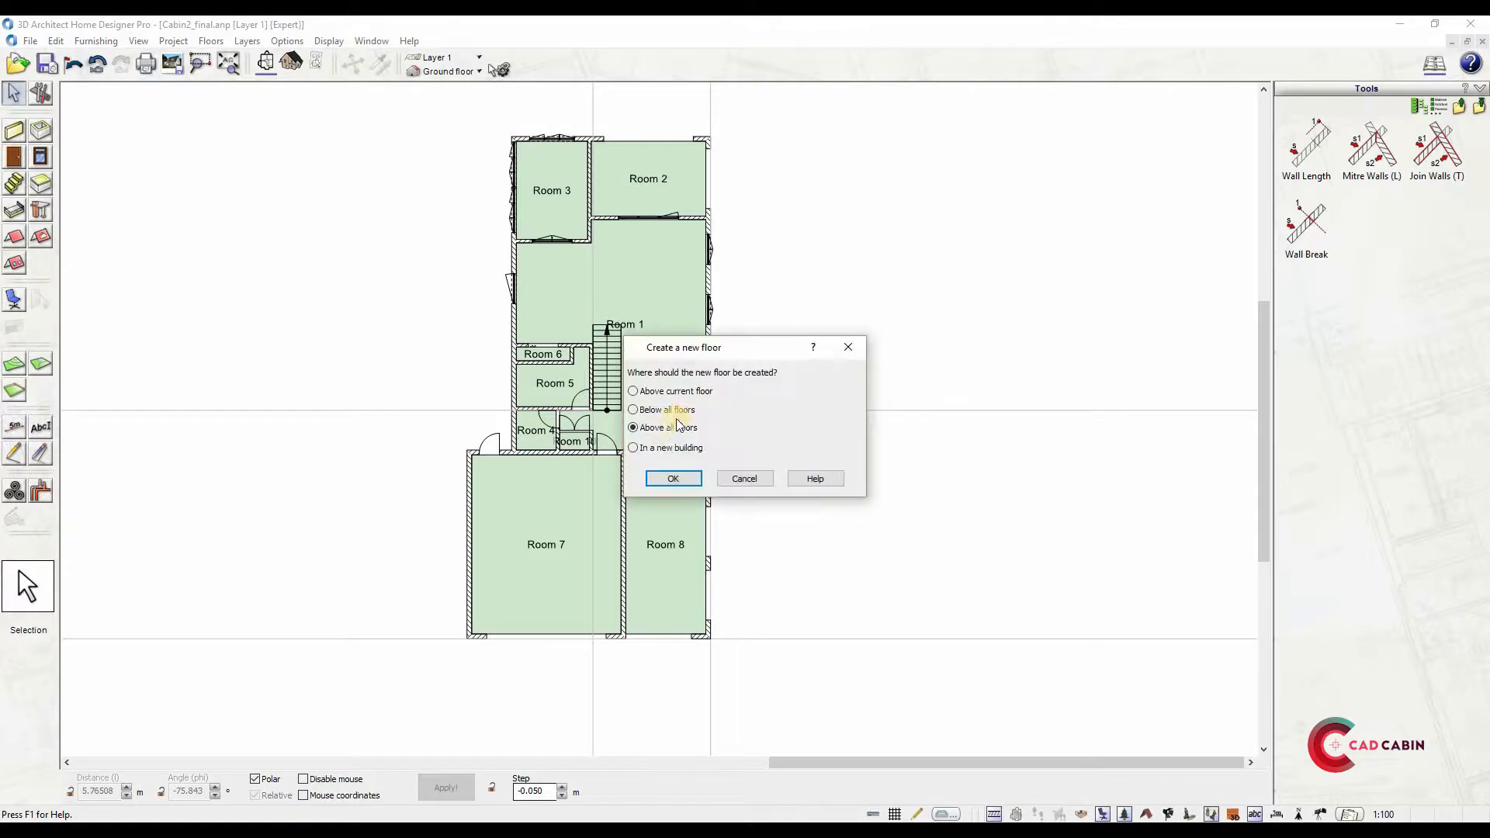
Create Floor 2 above all floors at 2.750 m height without copying walls
click(672, 478)
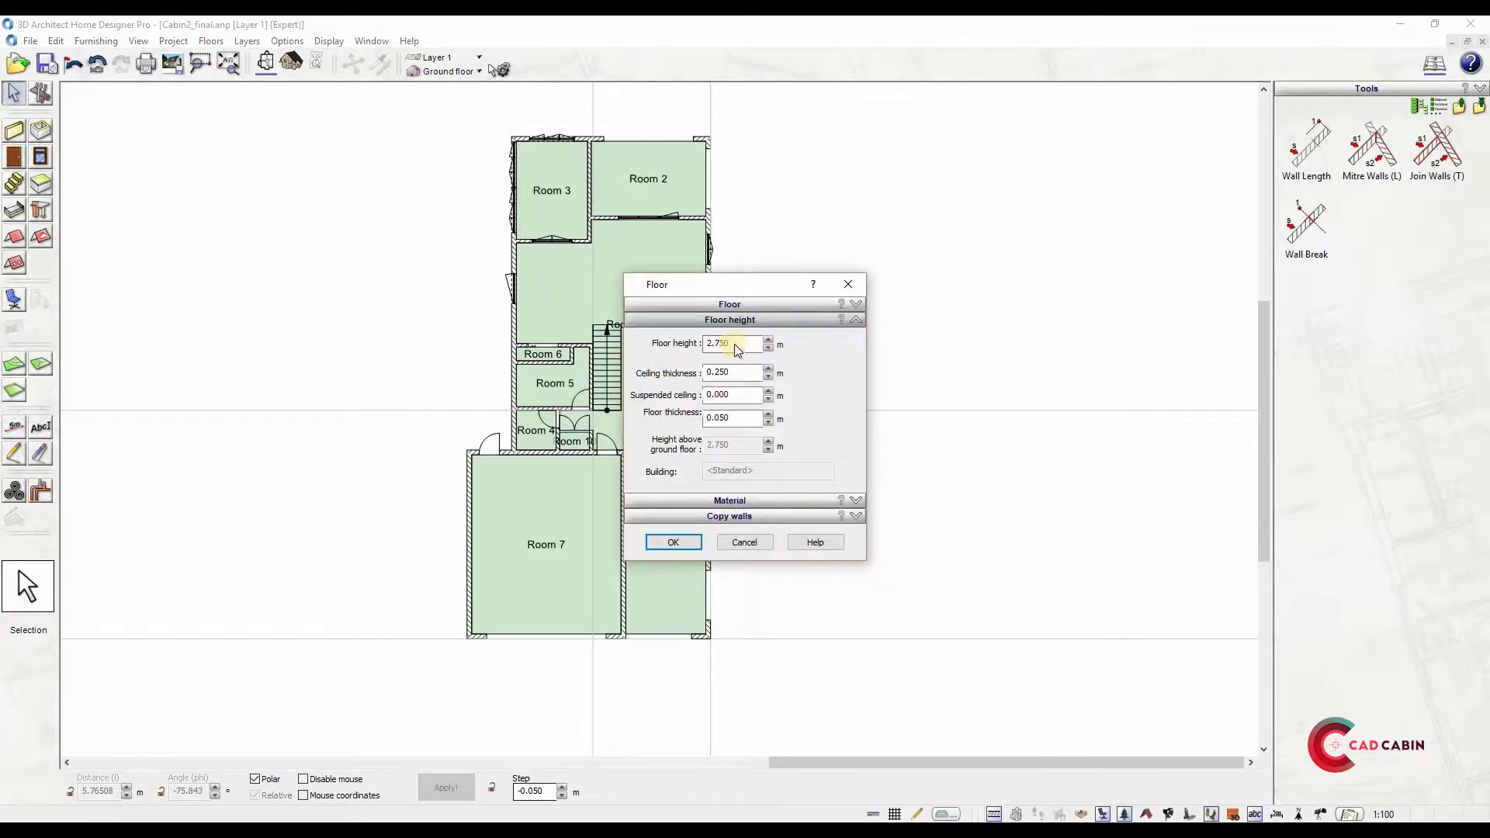
click(731, 343)
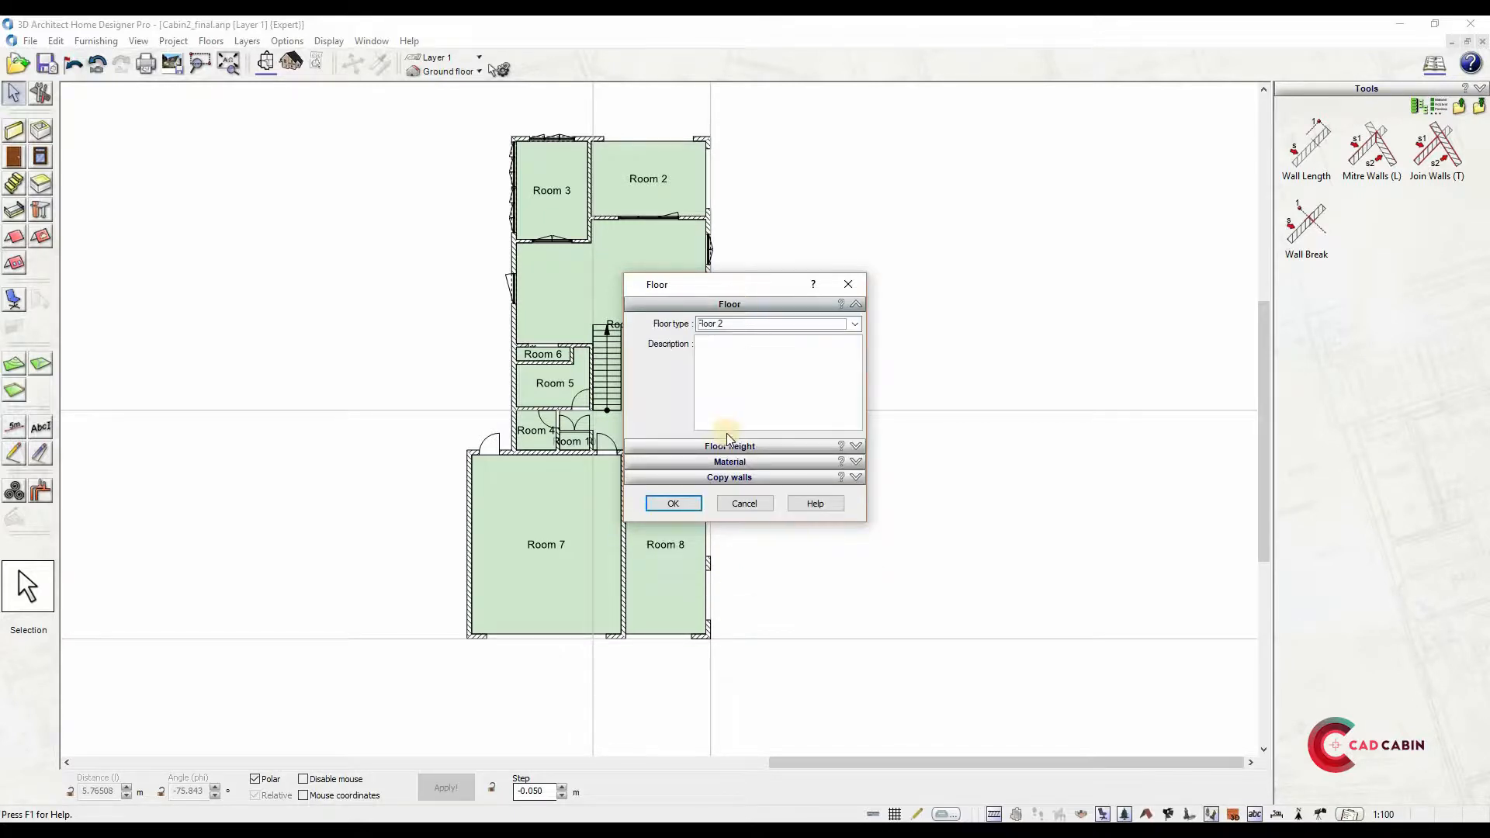
click(730, 445)
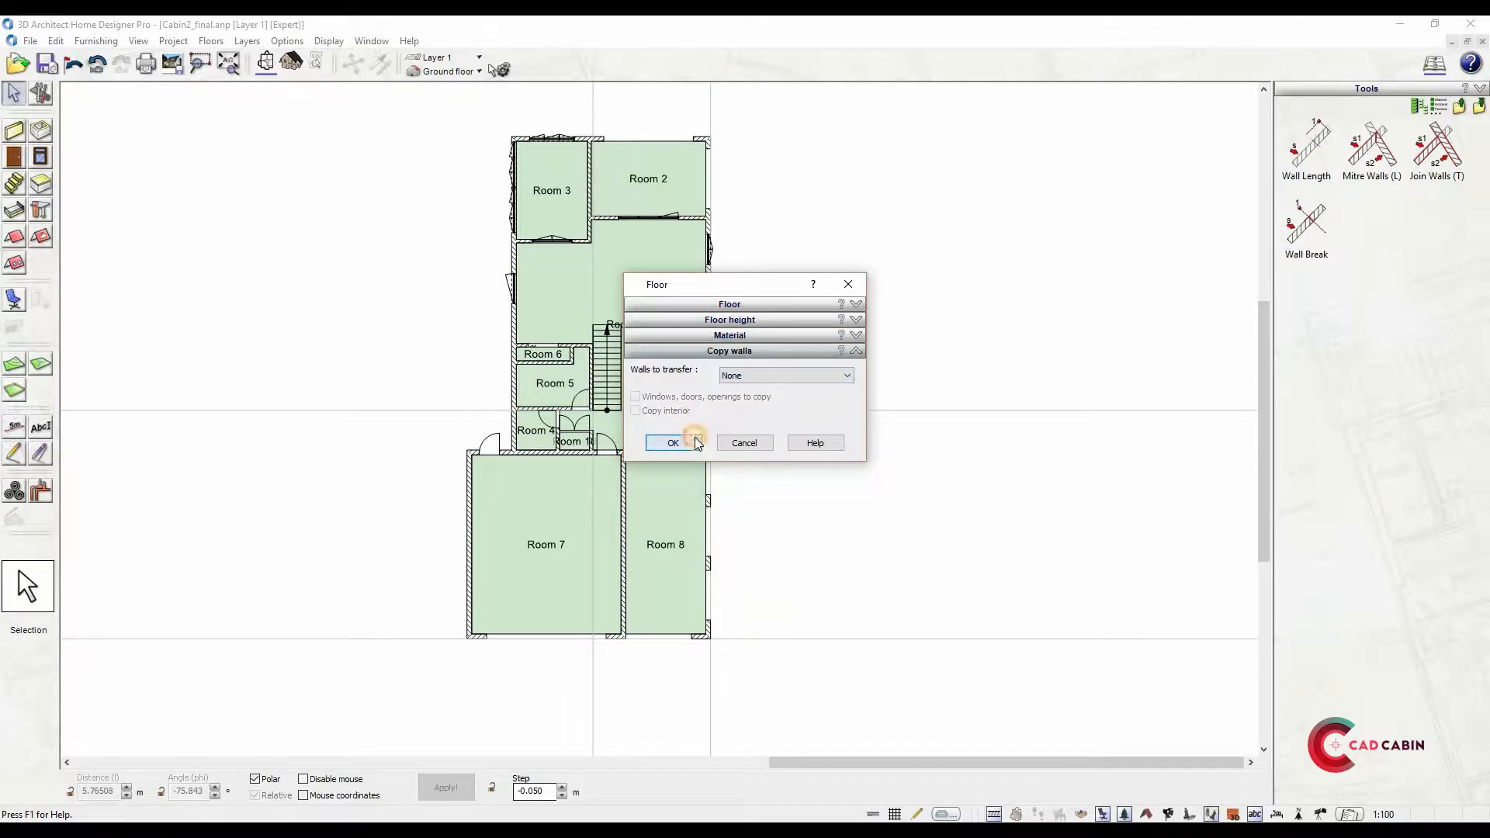
click(672, 442)
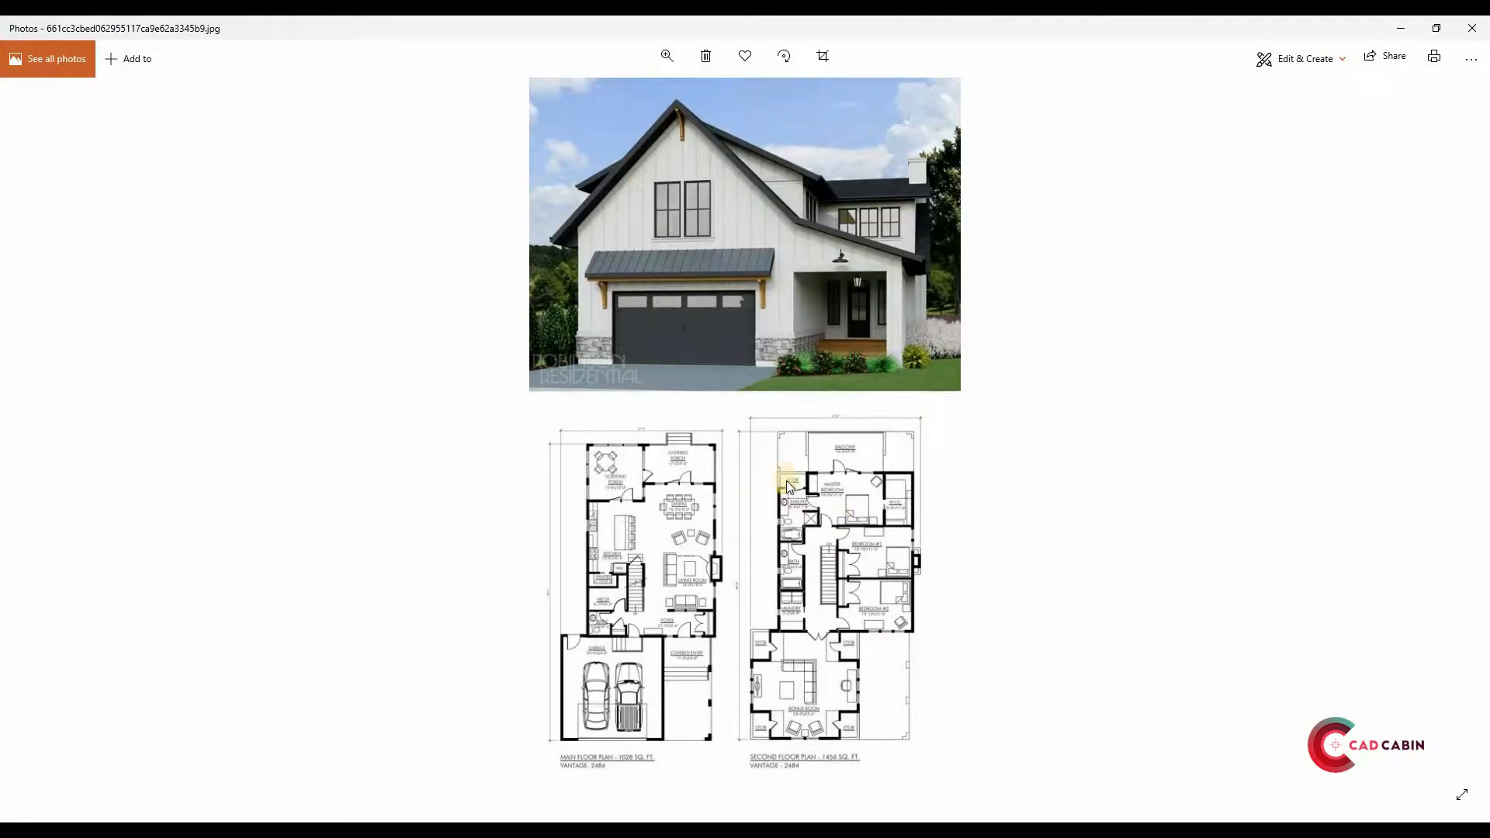
mouse_move(800, 641)
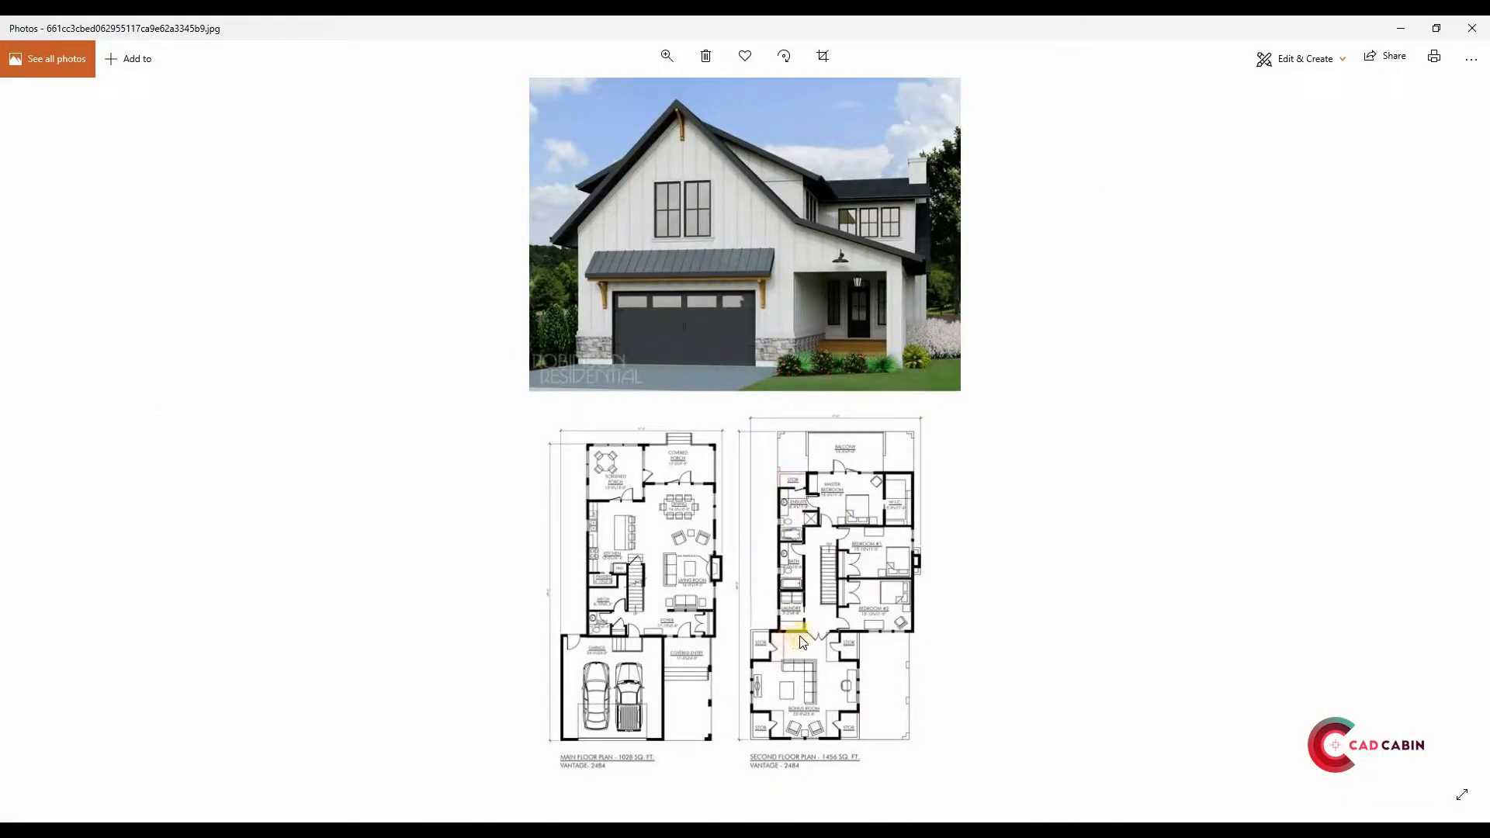
mouse_move(893, 478)
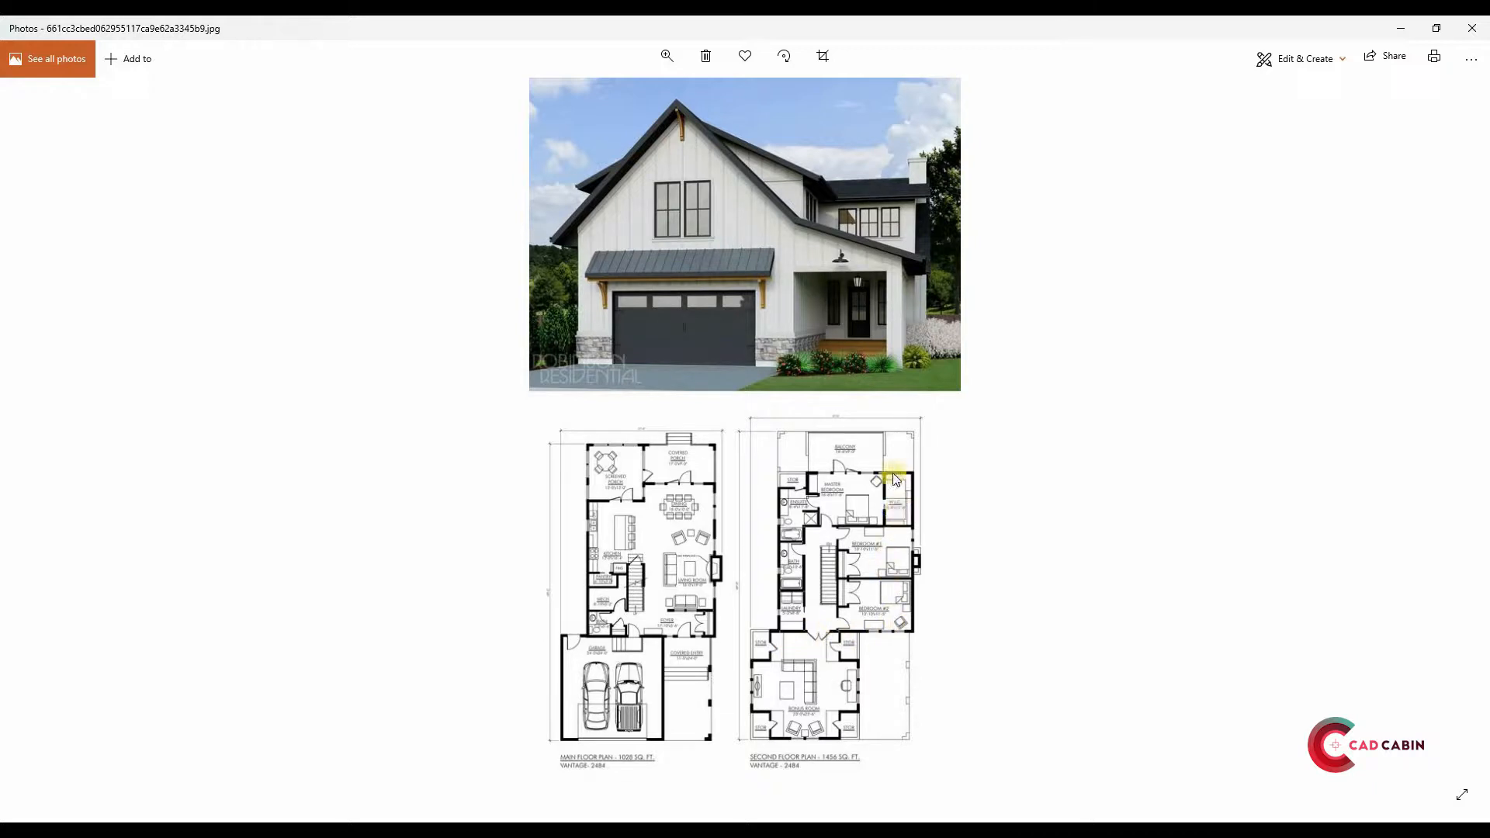
mouse_move(779, 618)
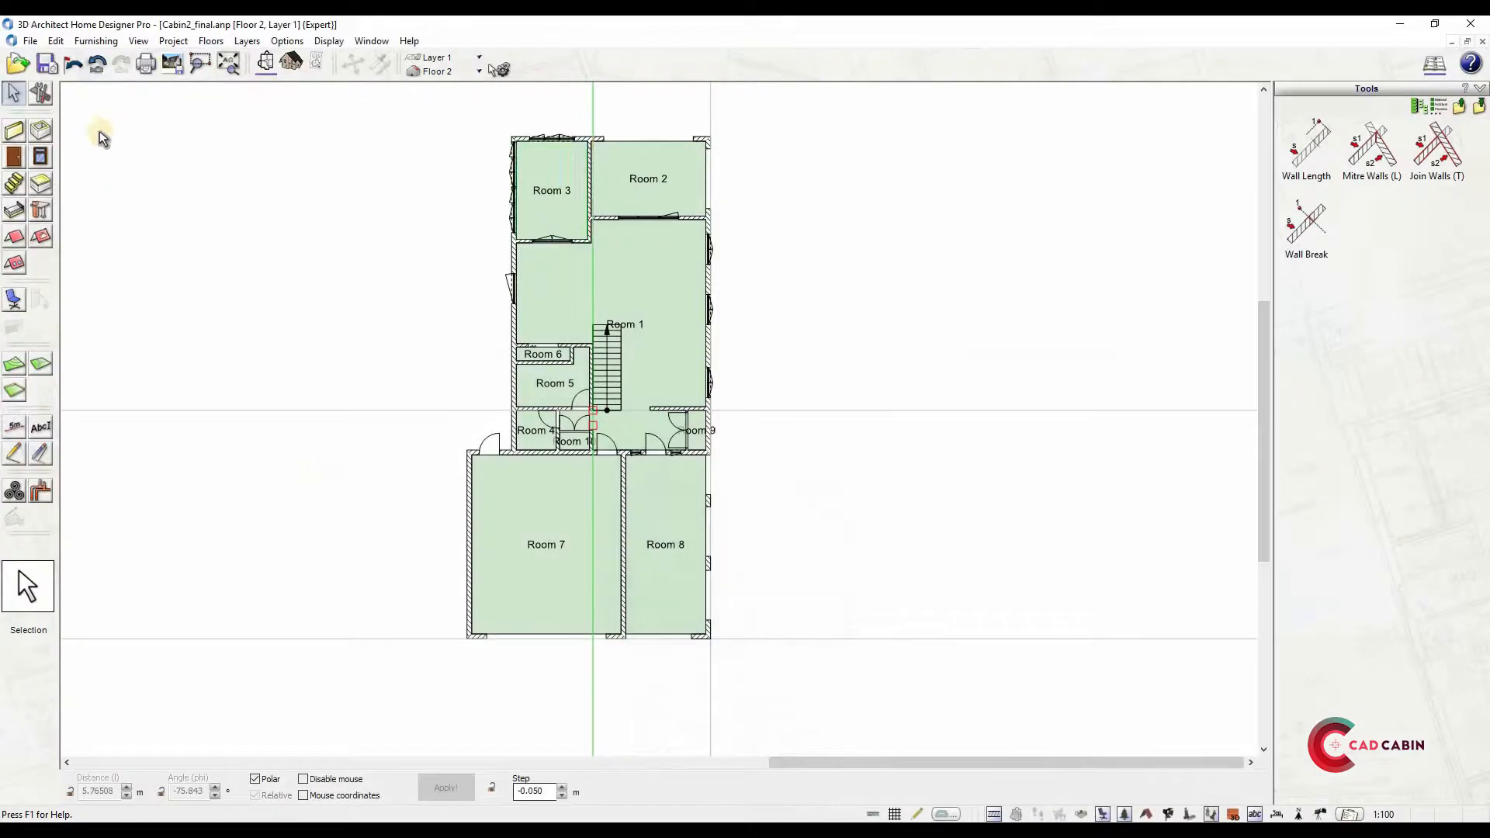
Draw medium interior walls dividing Floor 2 into Rooms 12–17, showing only the active floor
click(16, 130)
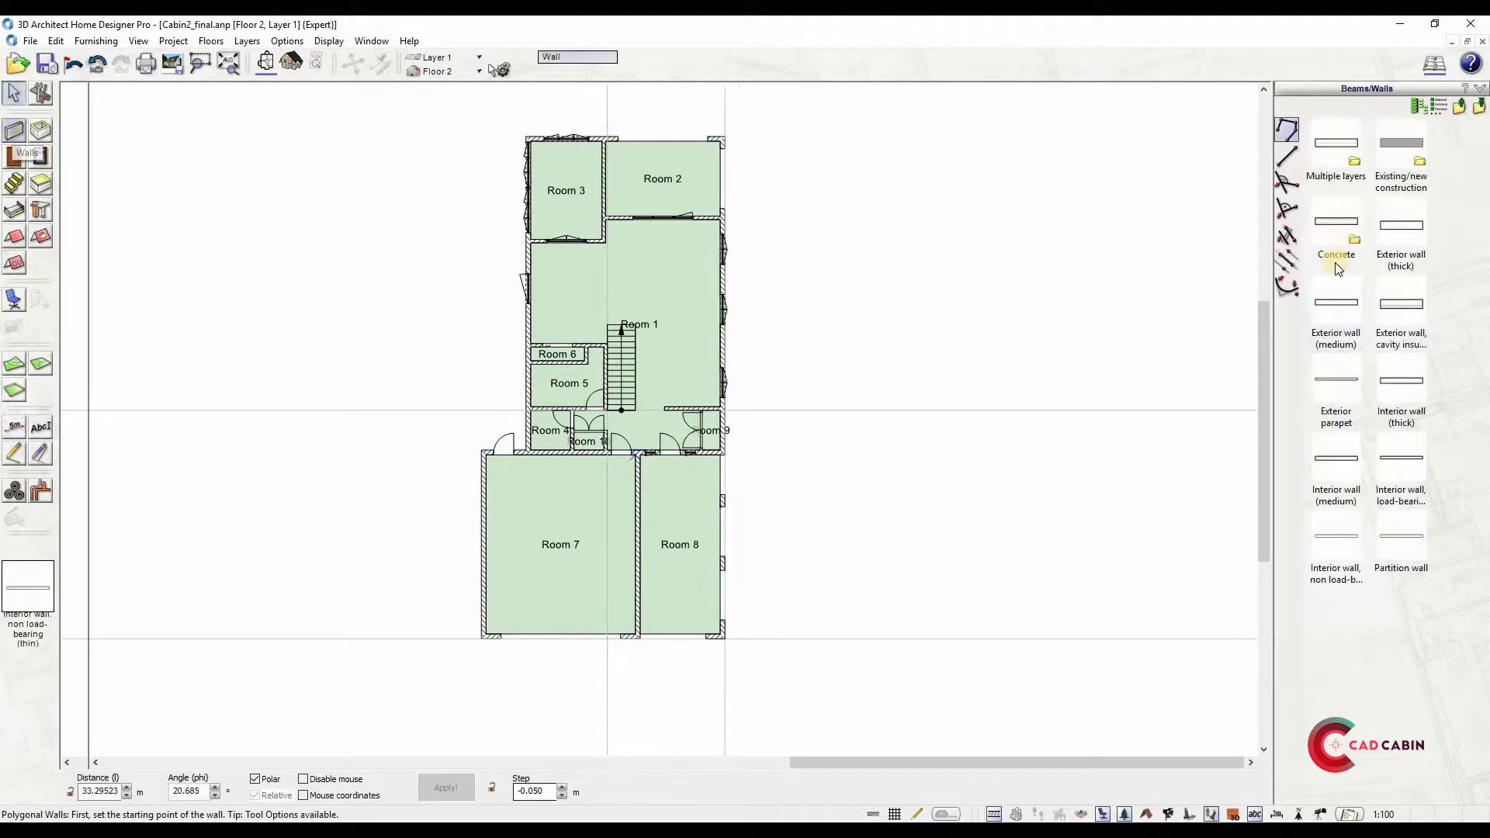
click(1334, 304)
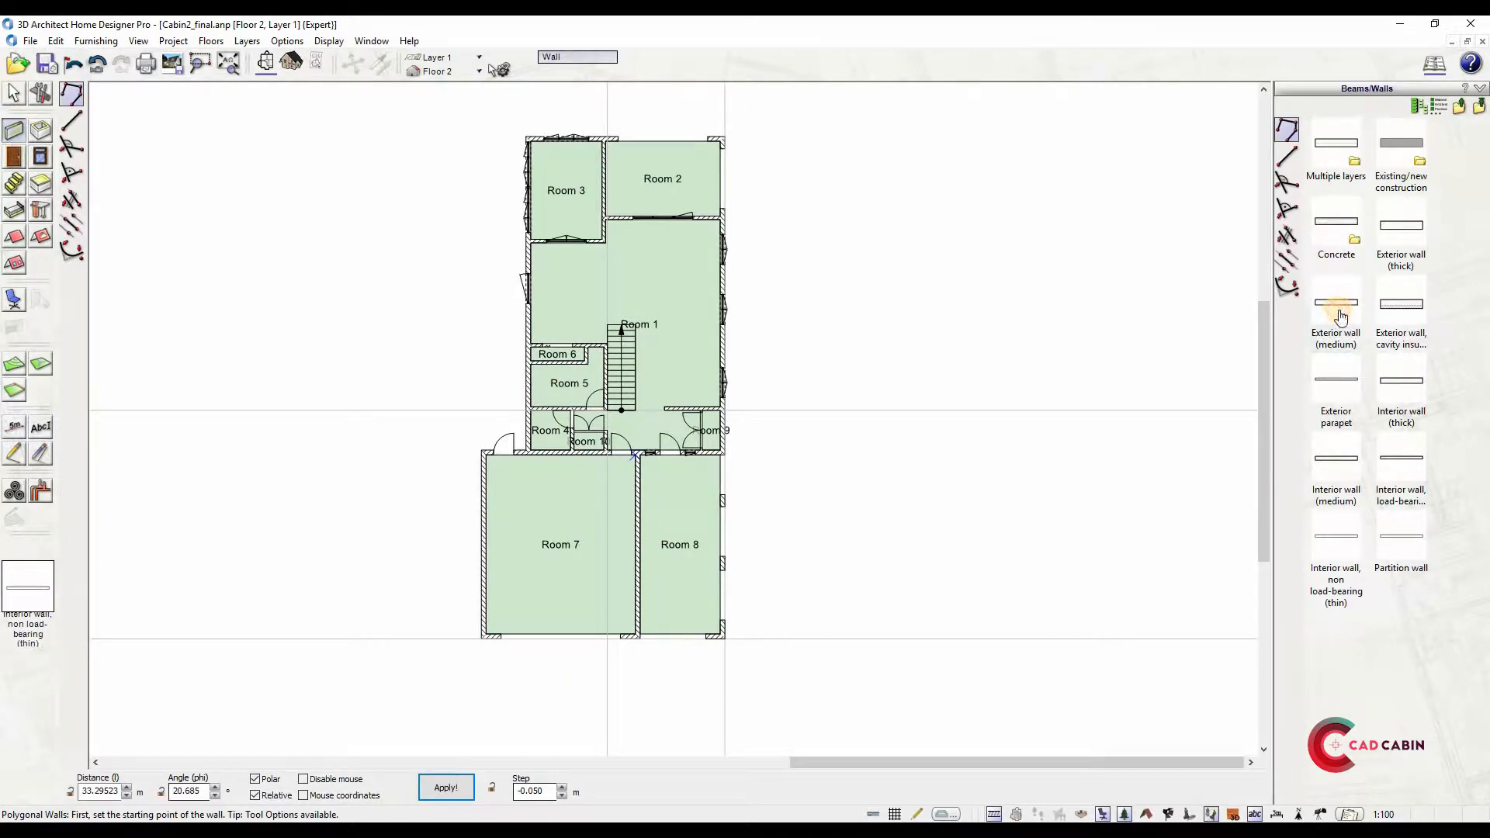
click(1336, 302)
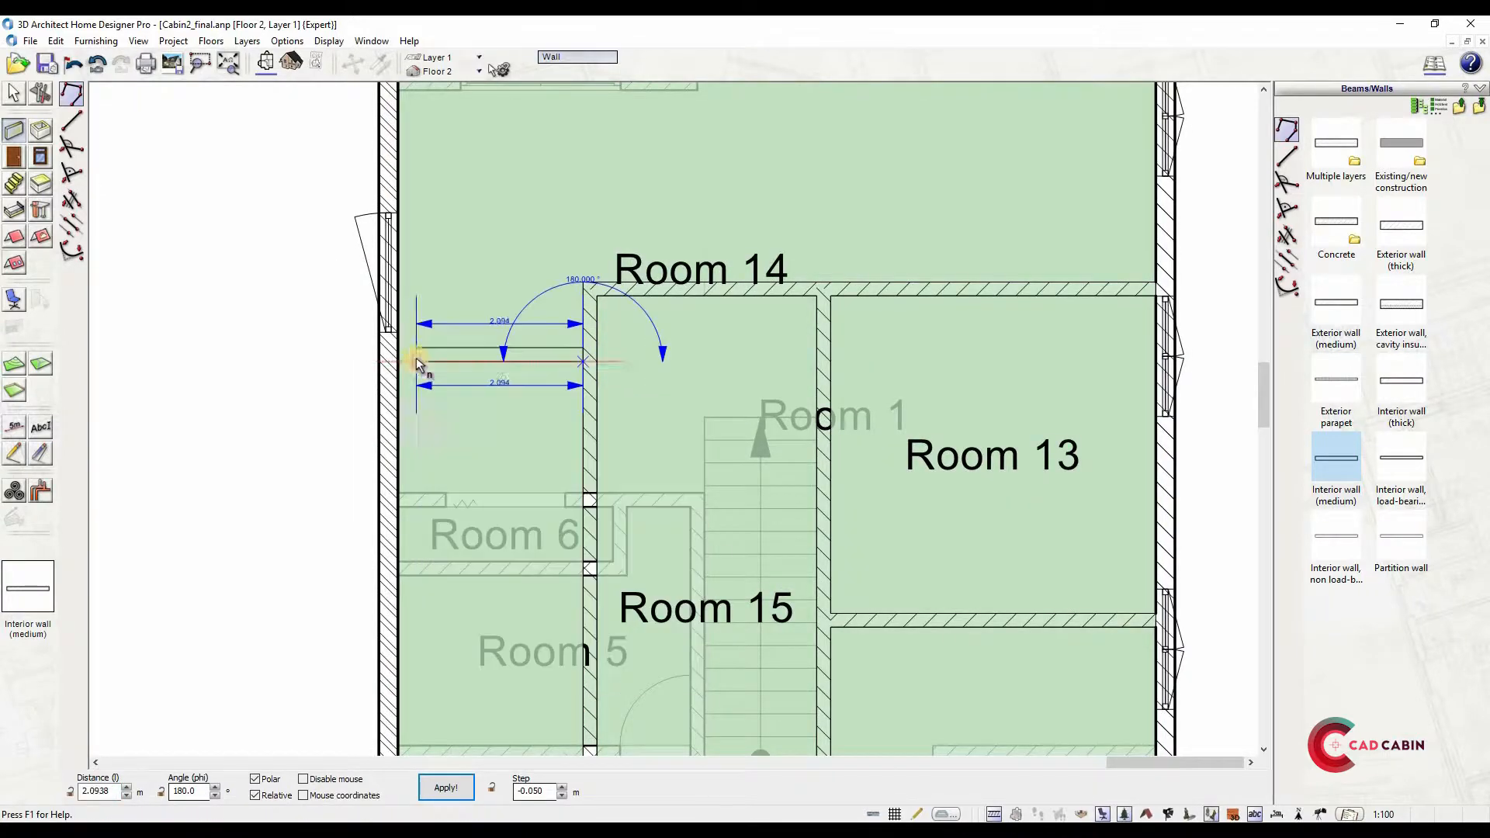
click(209, 41)
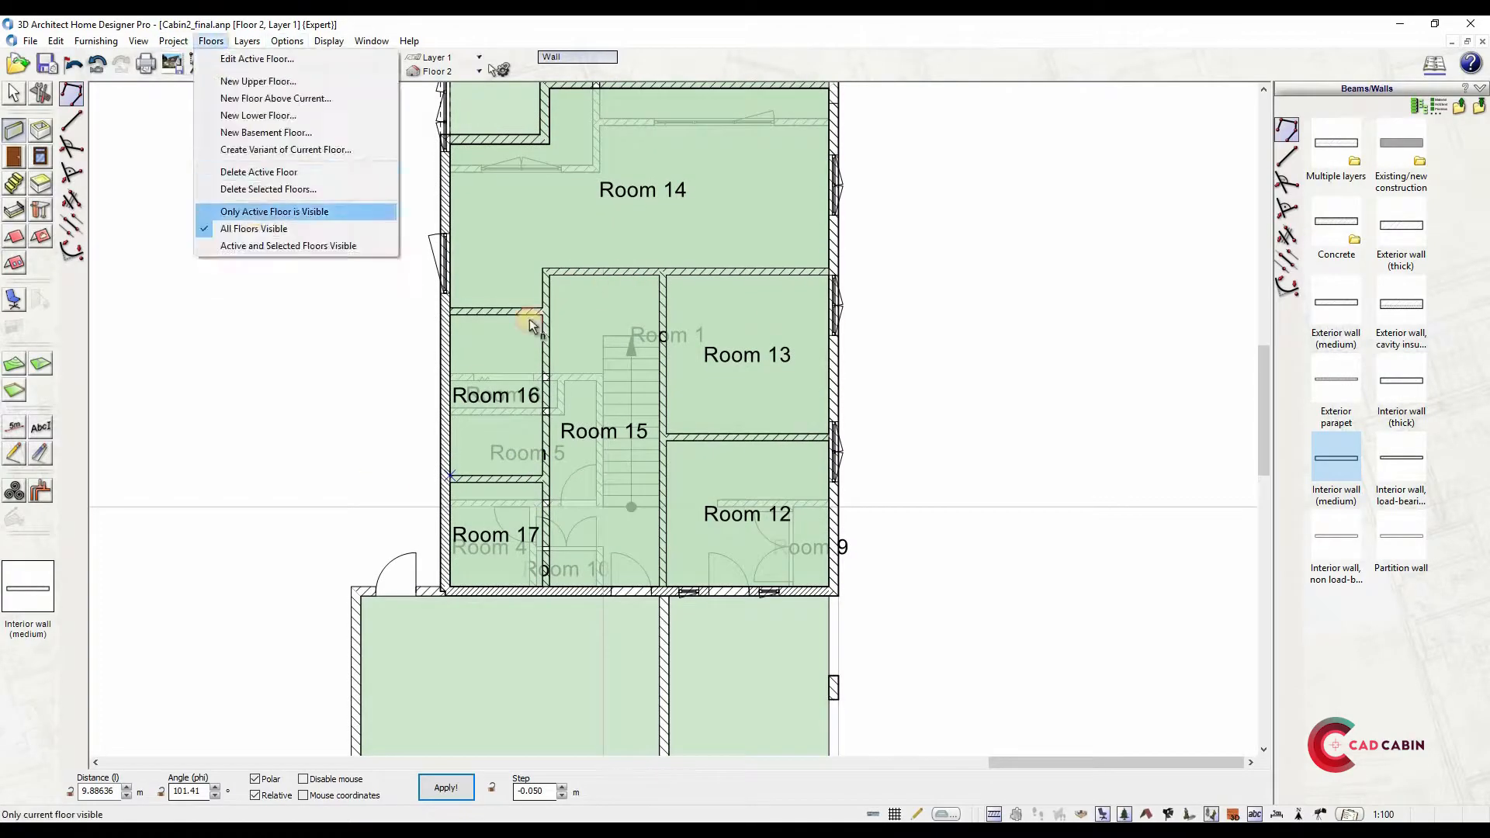
click(273, 211)
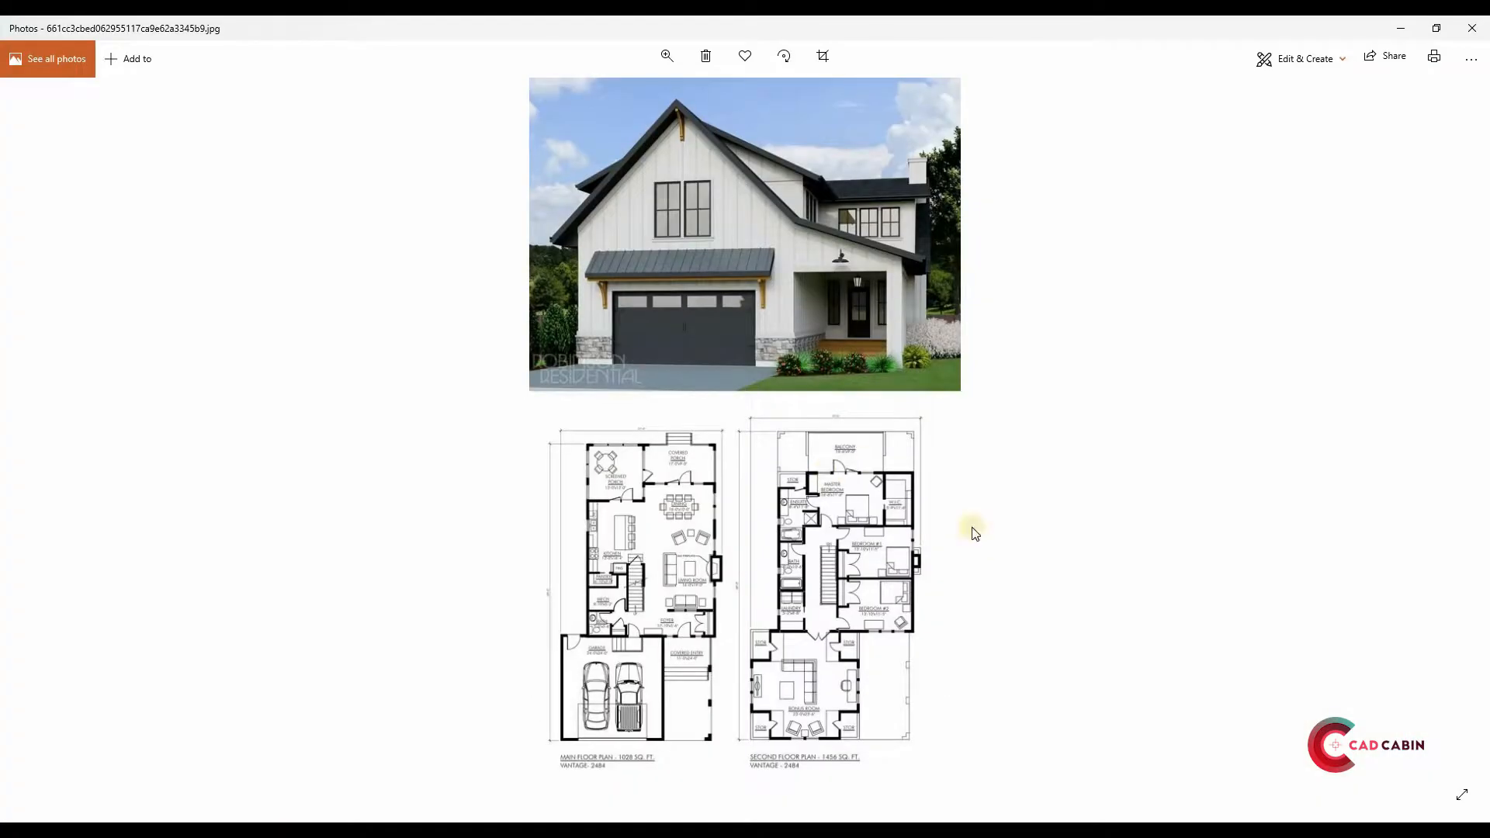
mouse_move(1406, 26)
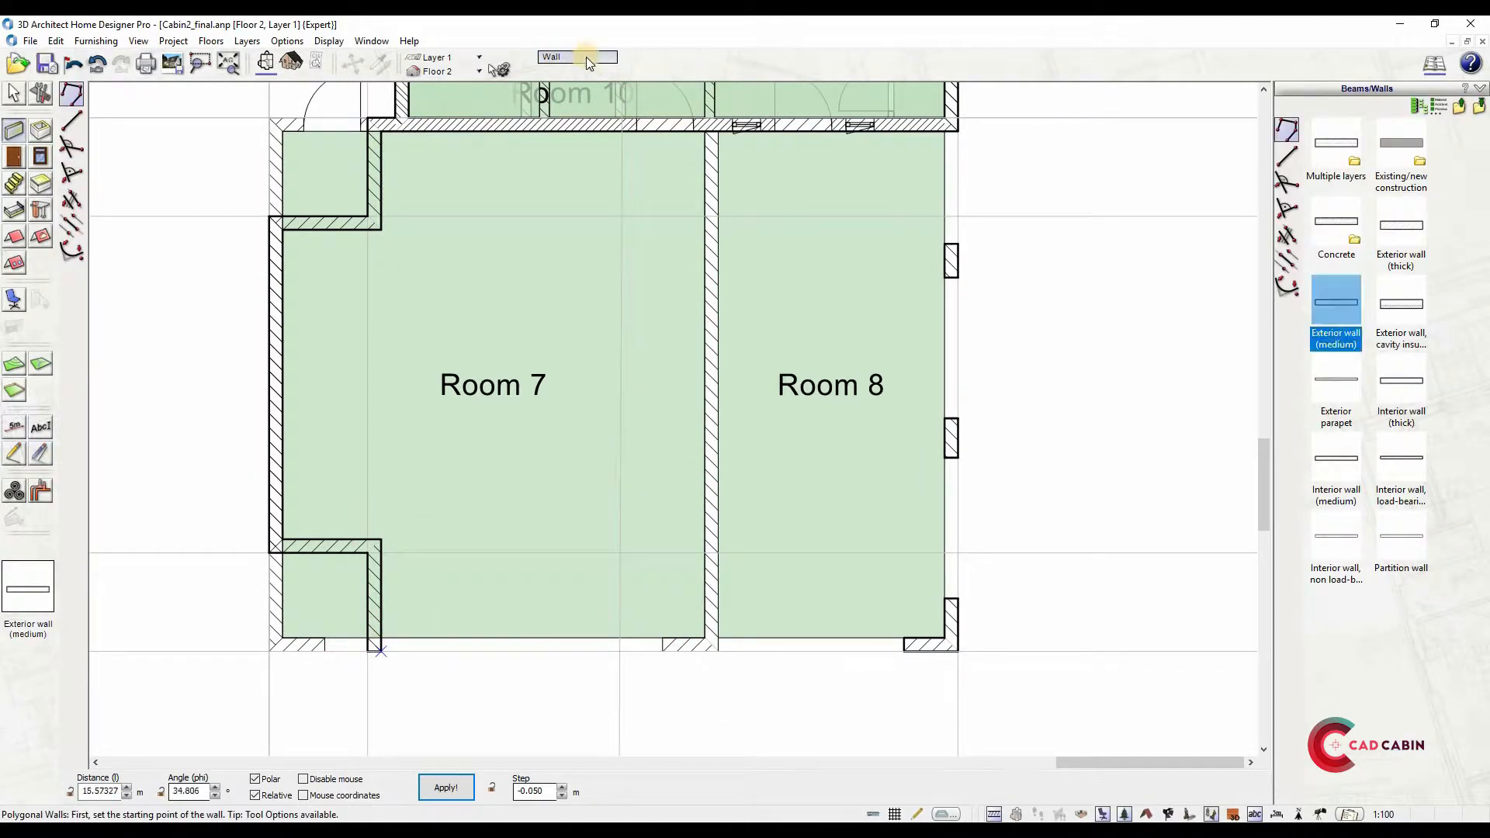
Draw medium exterior walls over the rear section forming Room 20 and partition rooms
click(578, 57)
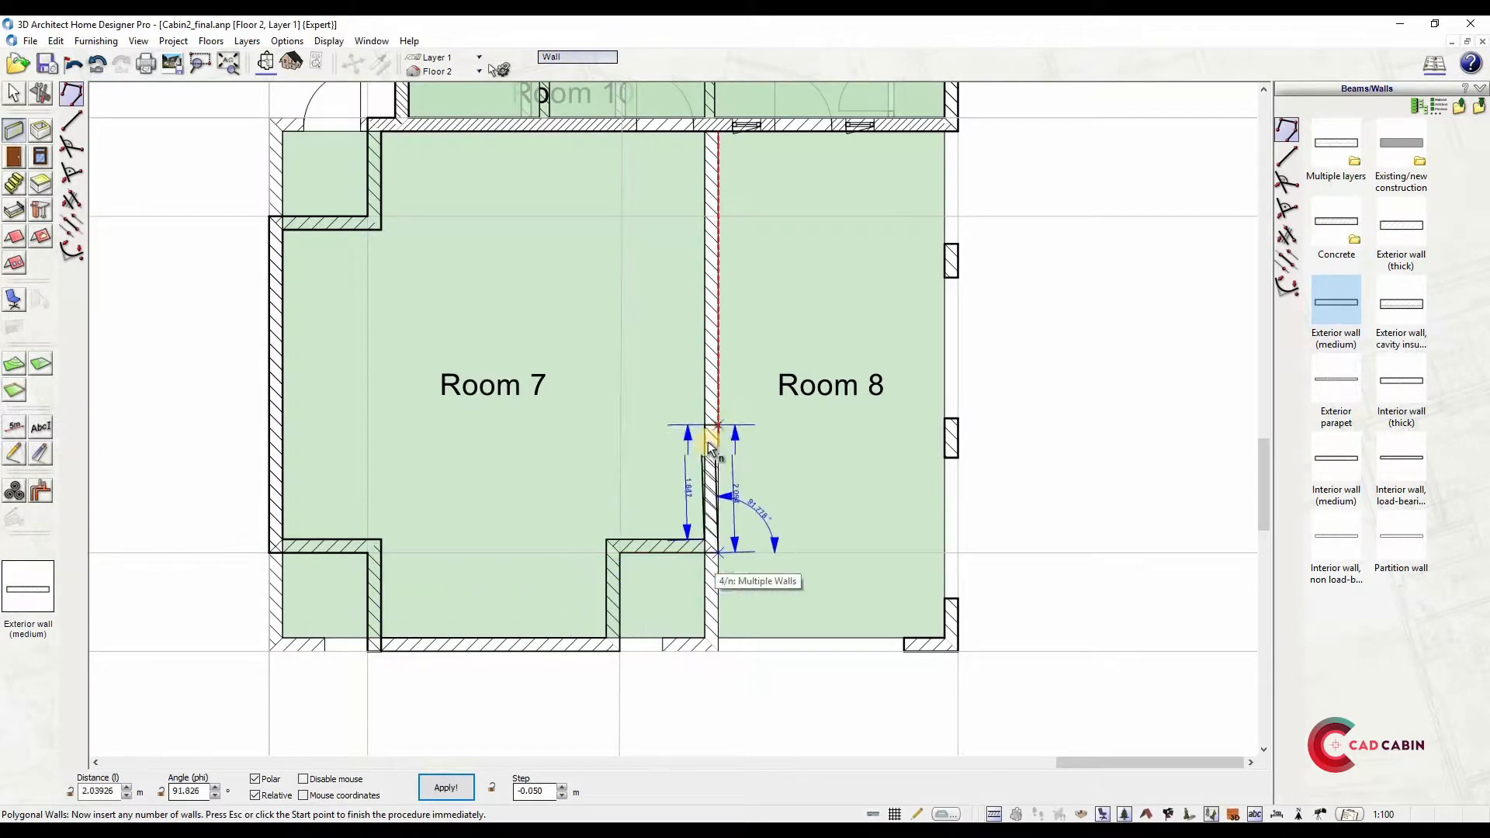
click(209, 41)
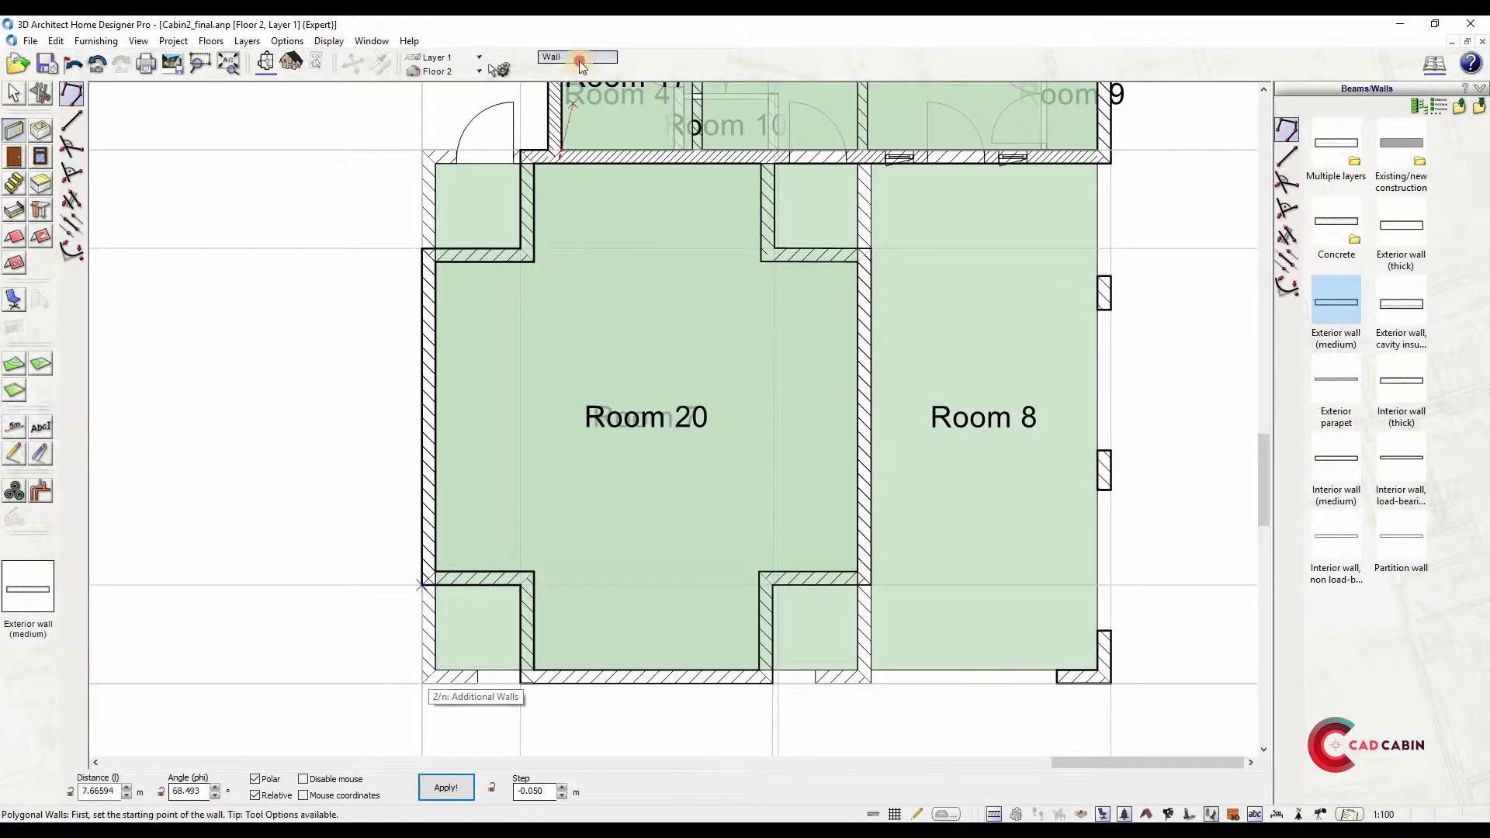
click(855, 585)
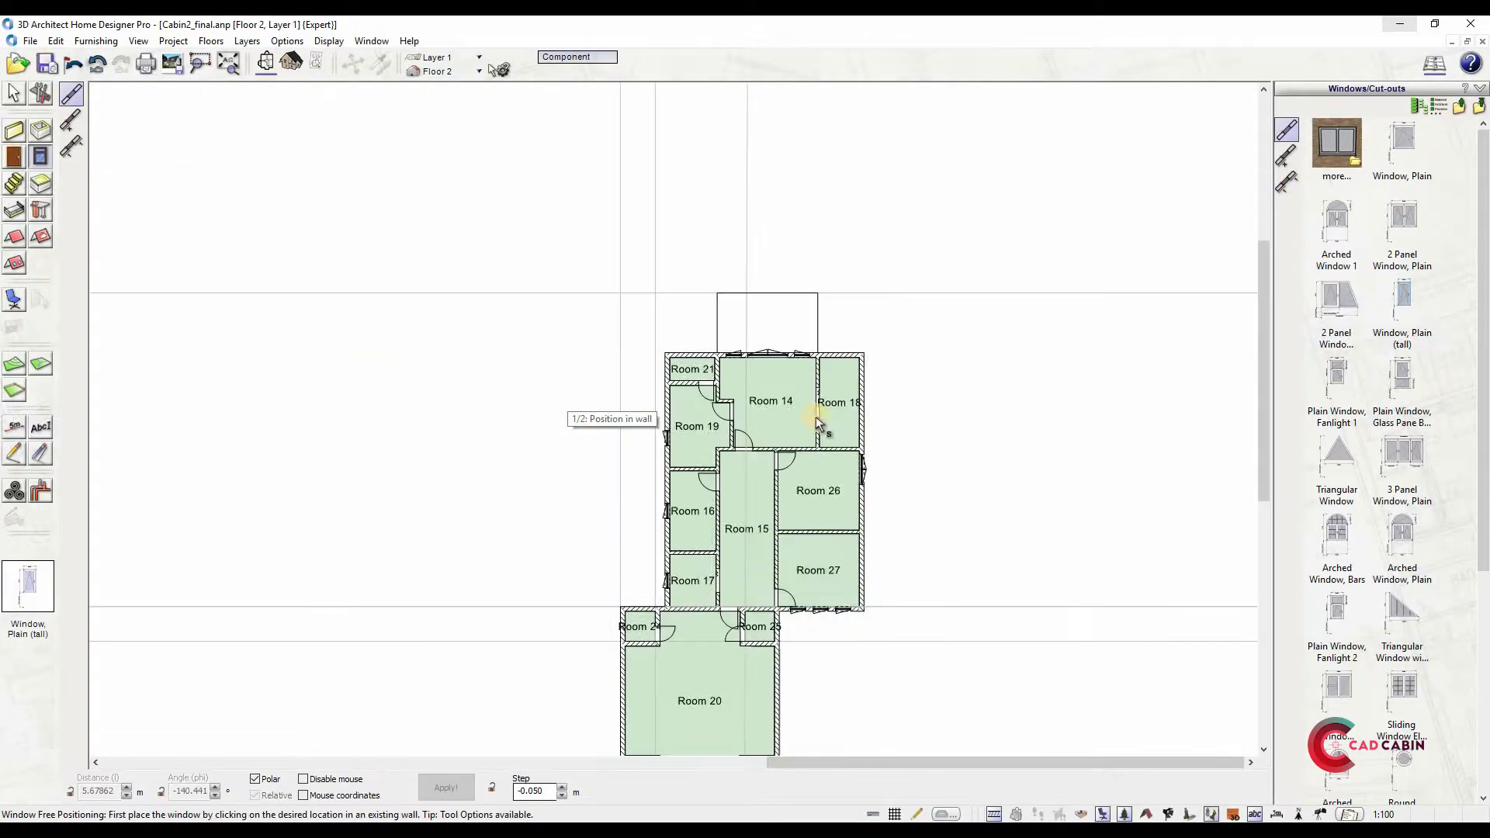
Place sliding windows with bars in the Floor 2 walls with adjusted sill heights
scroll(down, 3)
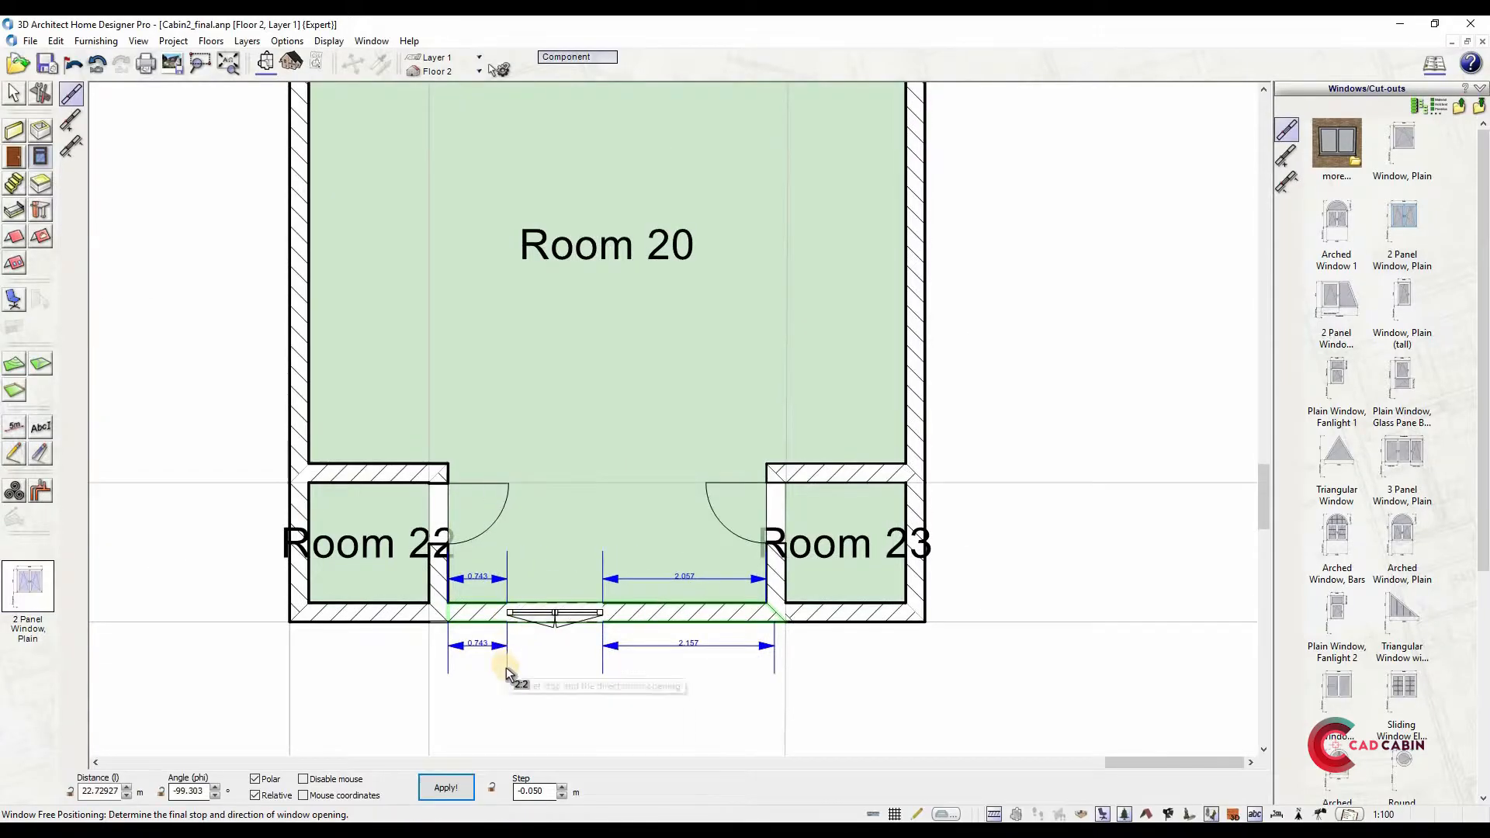
click(267, 62)
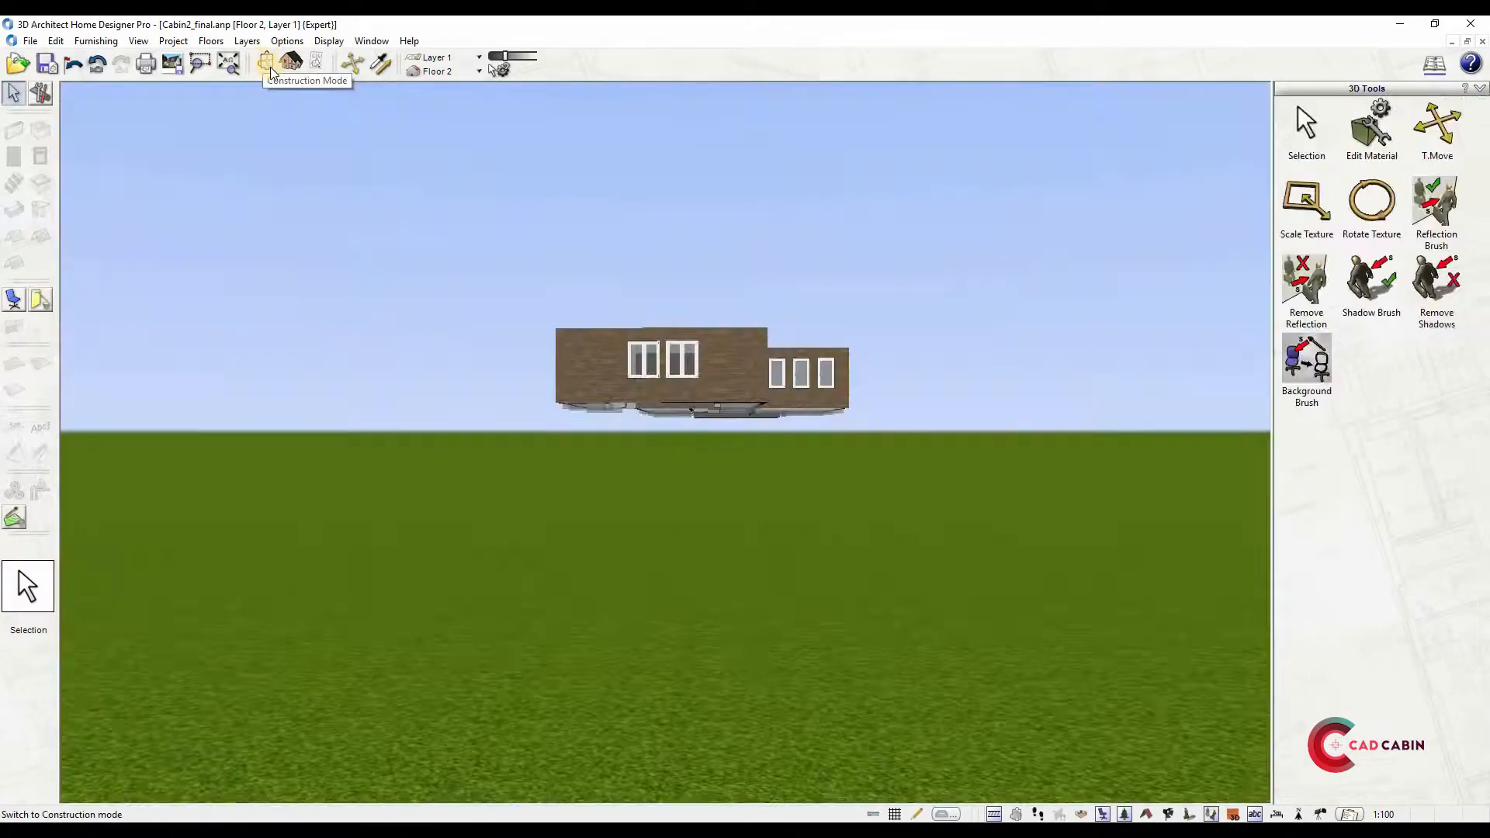
click(266, 62)
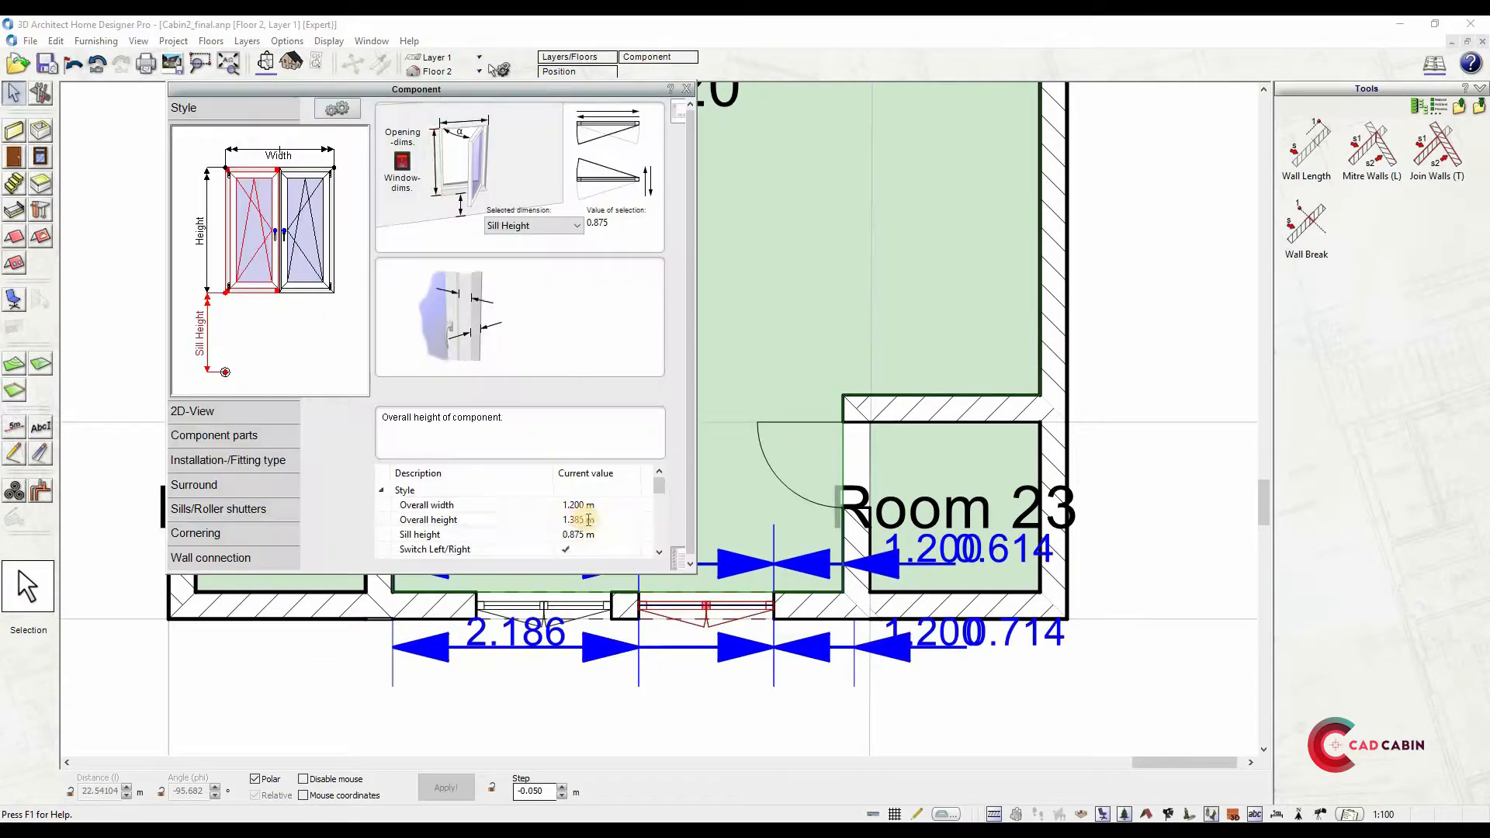
click(686, 89)
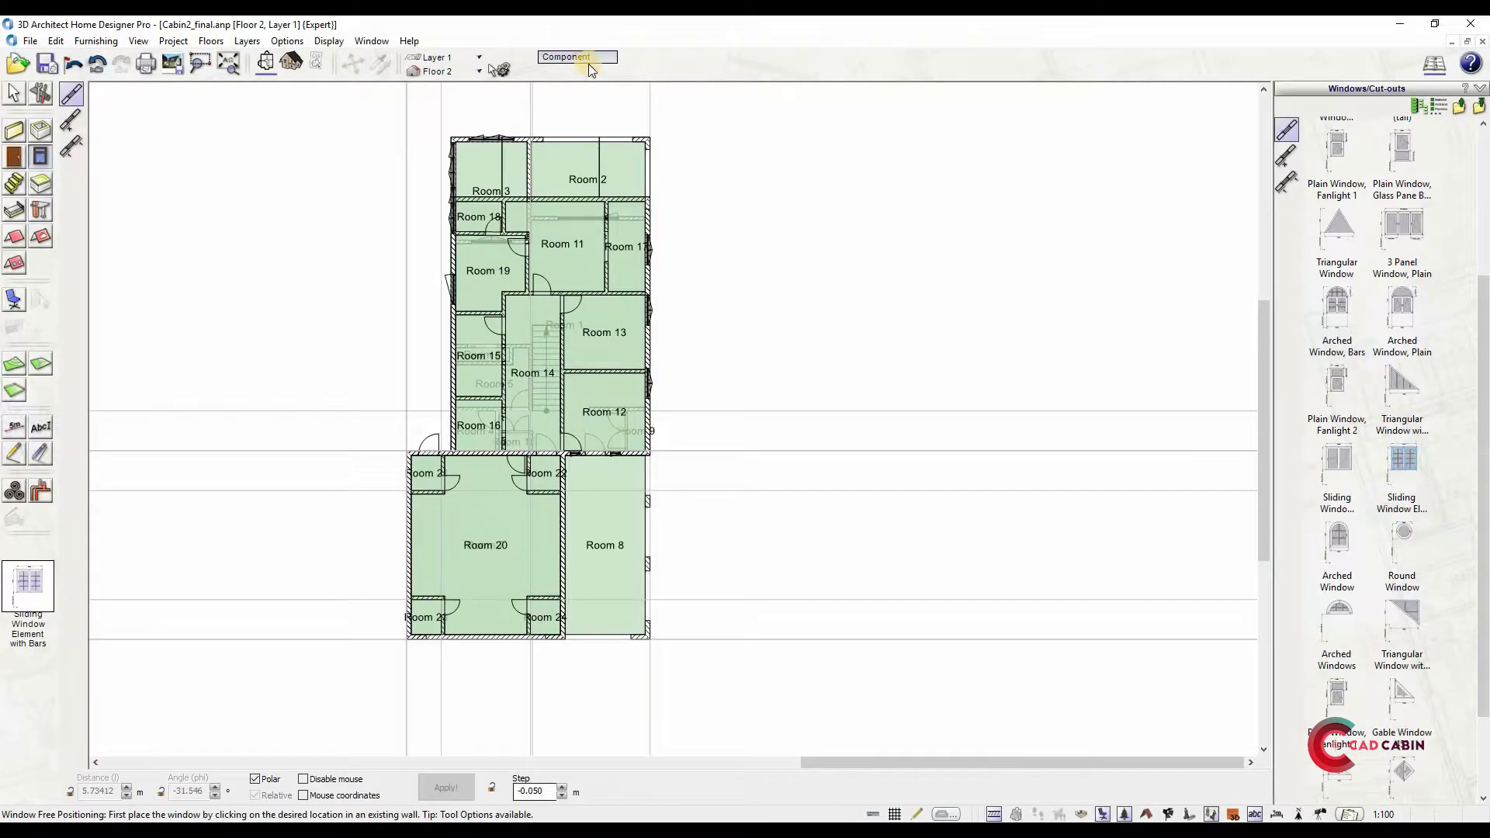
click(577, 55)
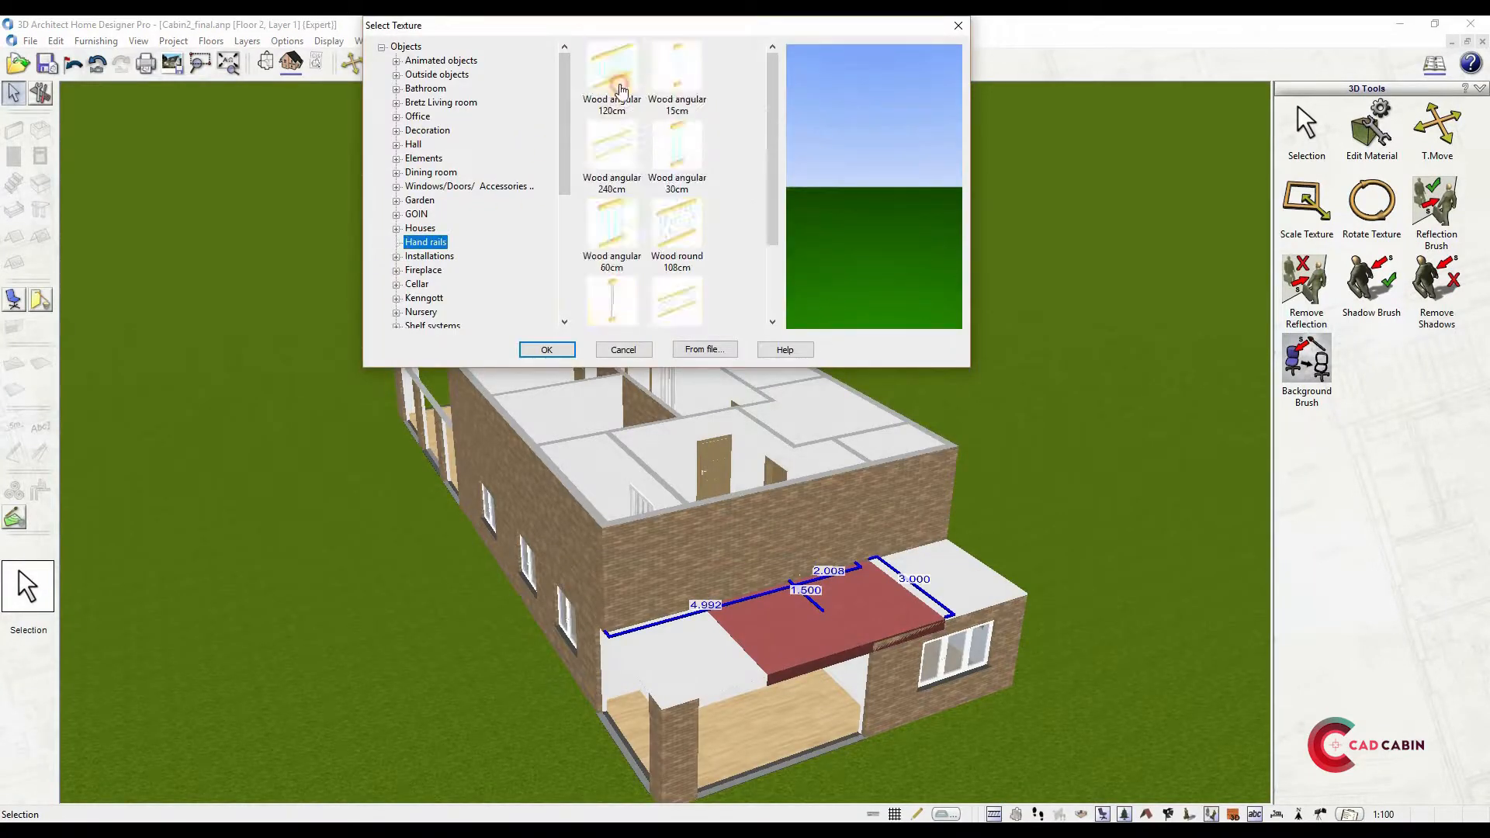
click(623, 349)
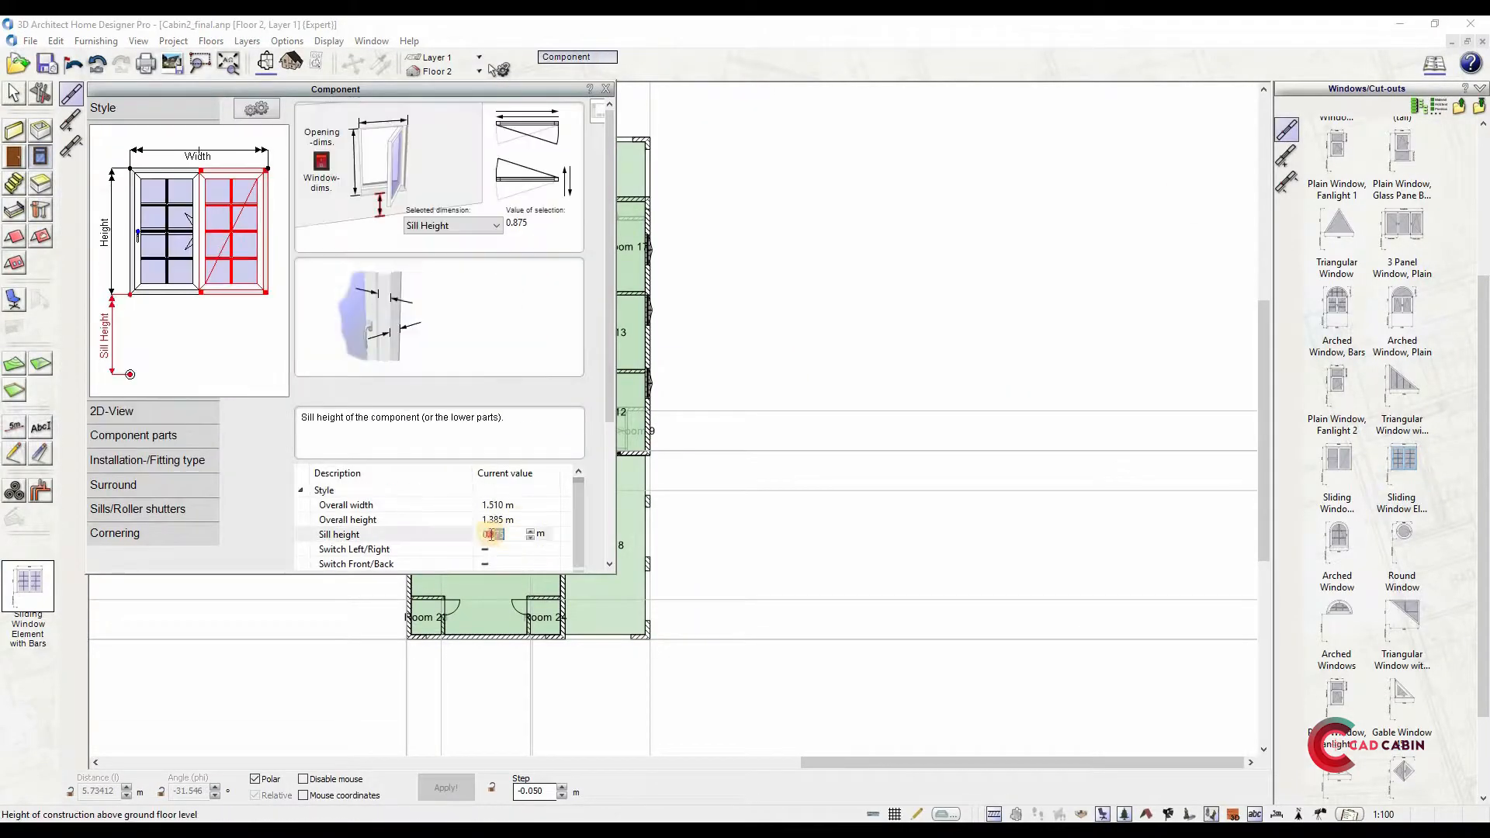
click(605, 88)
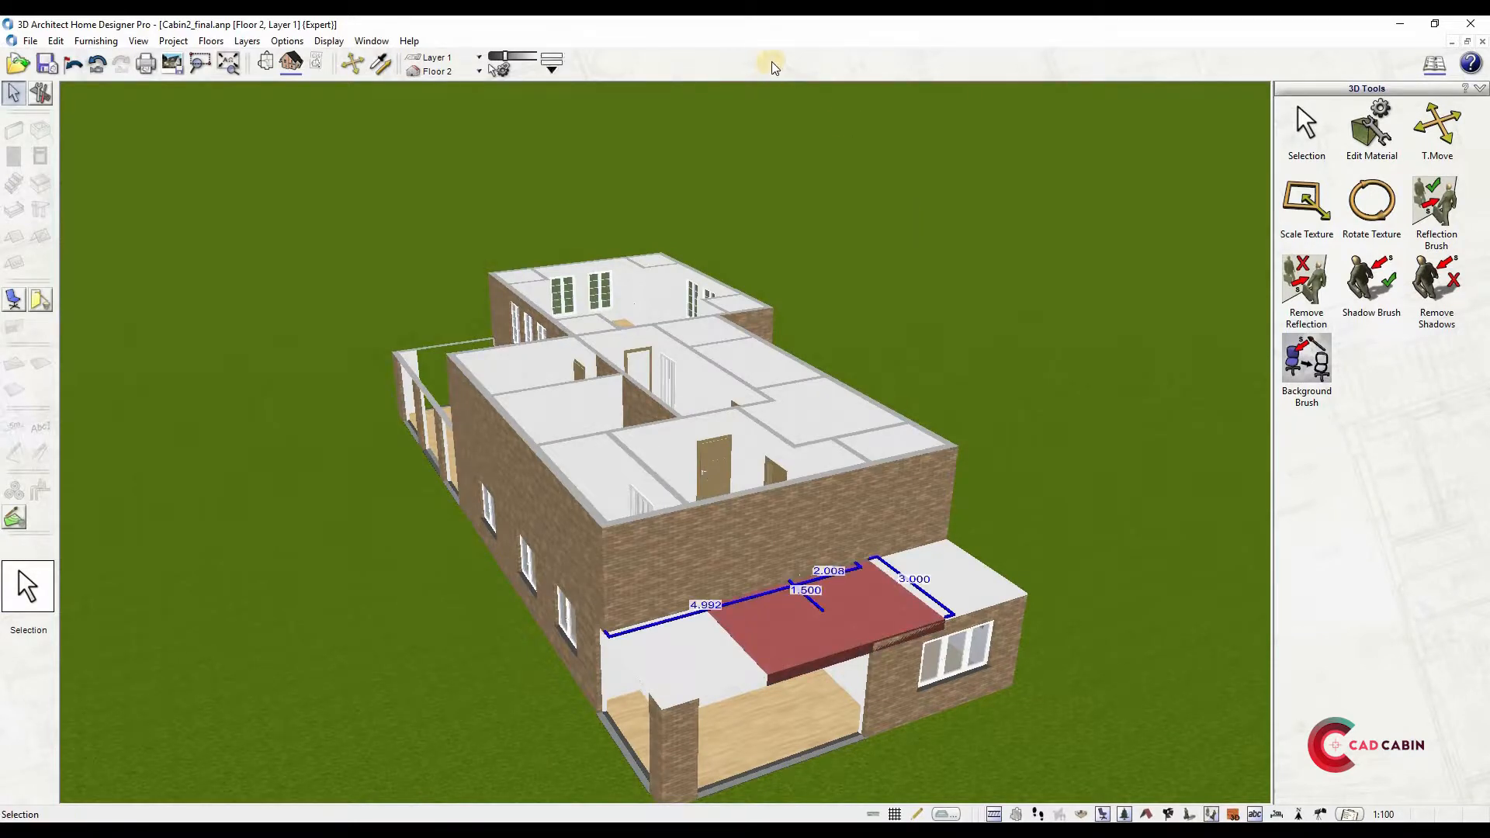
Line the porch roof edge with the Wood angular 120cm hand railing
click(729, 71)
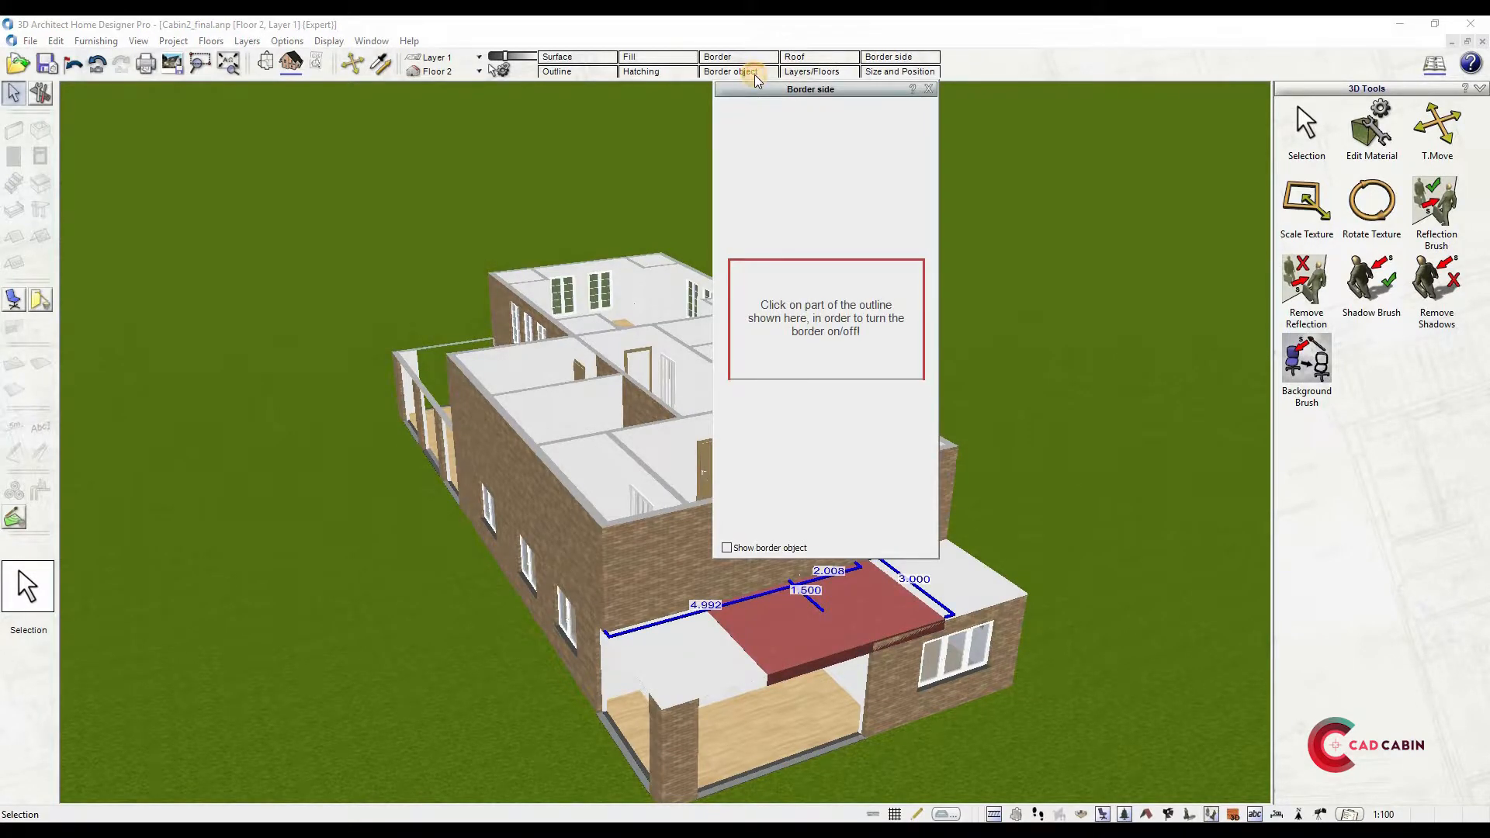
click(729, 71)
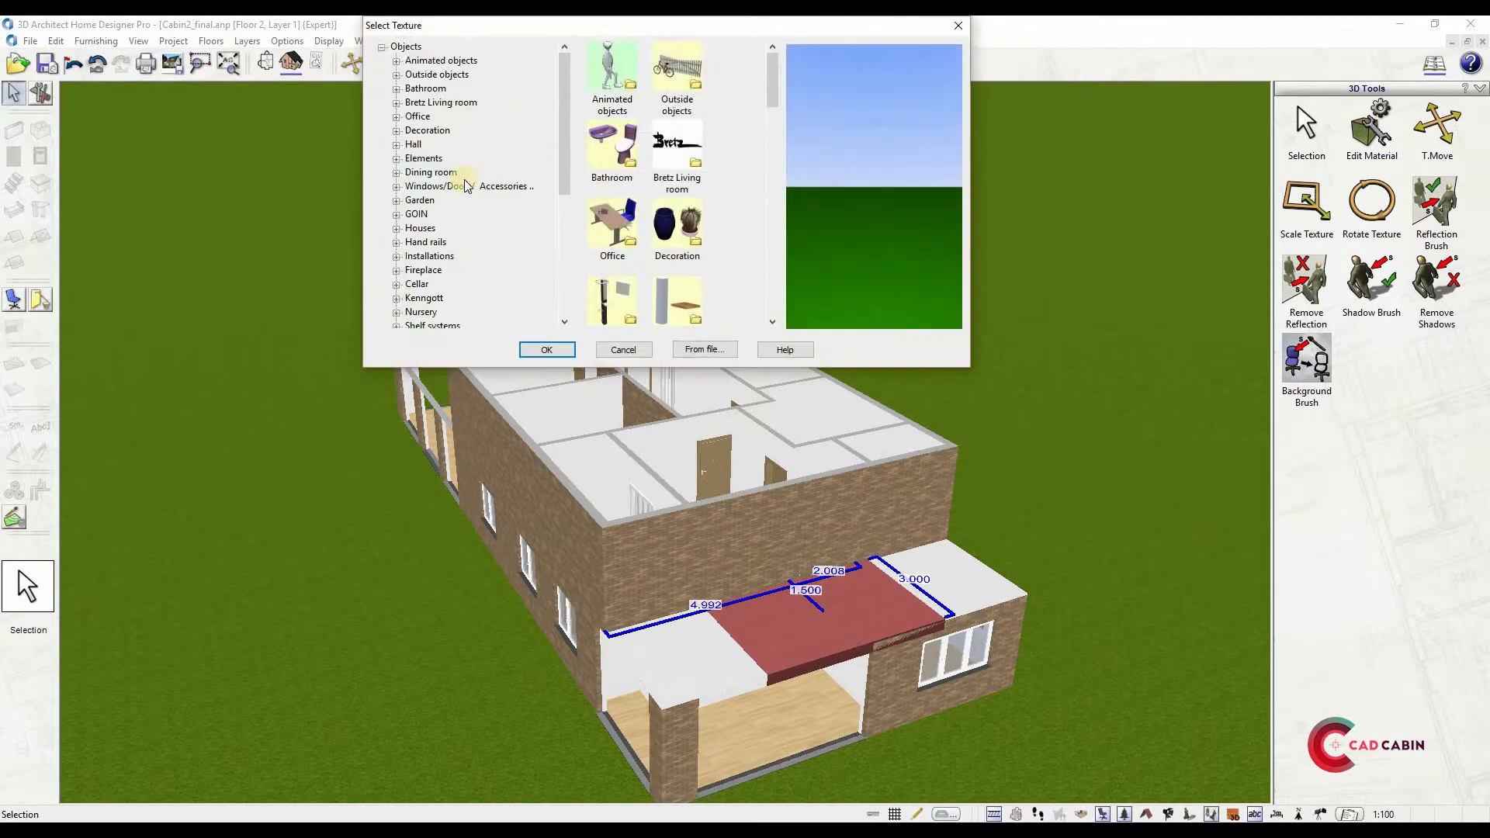
mouse_move(422, 138)
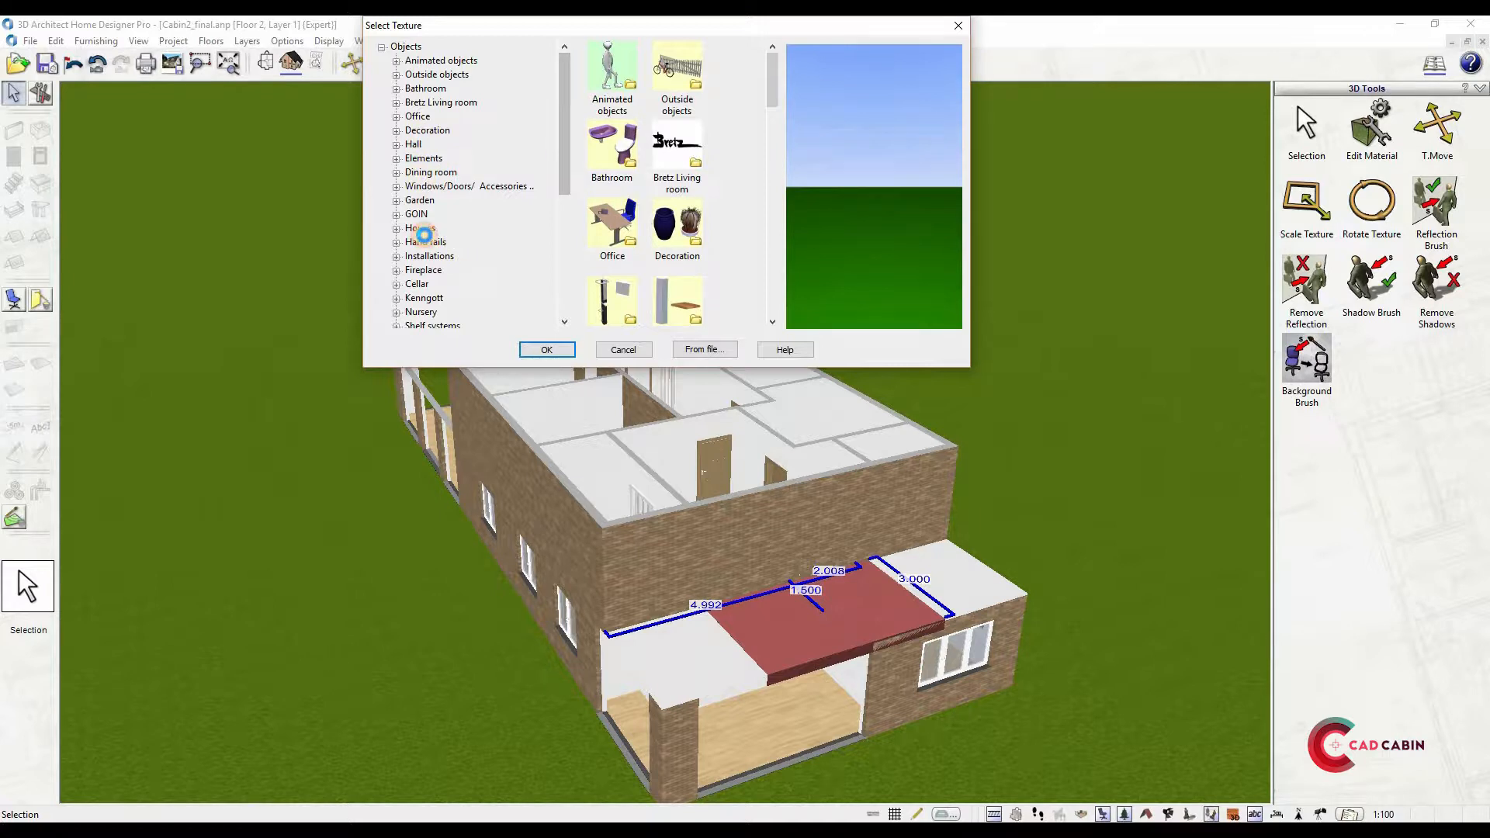
click(425, 242)
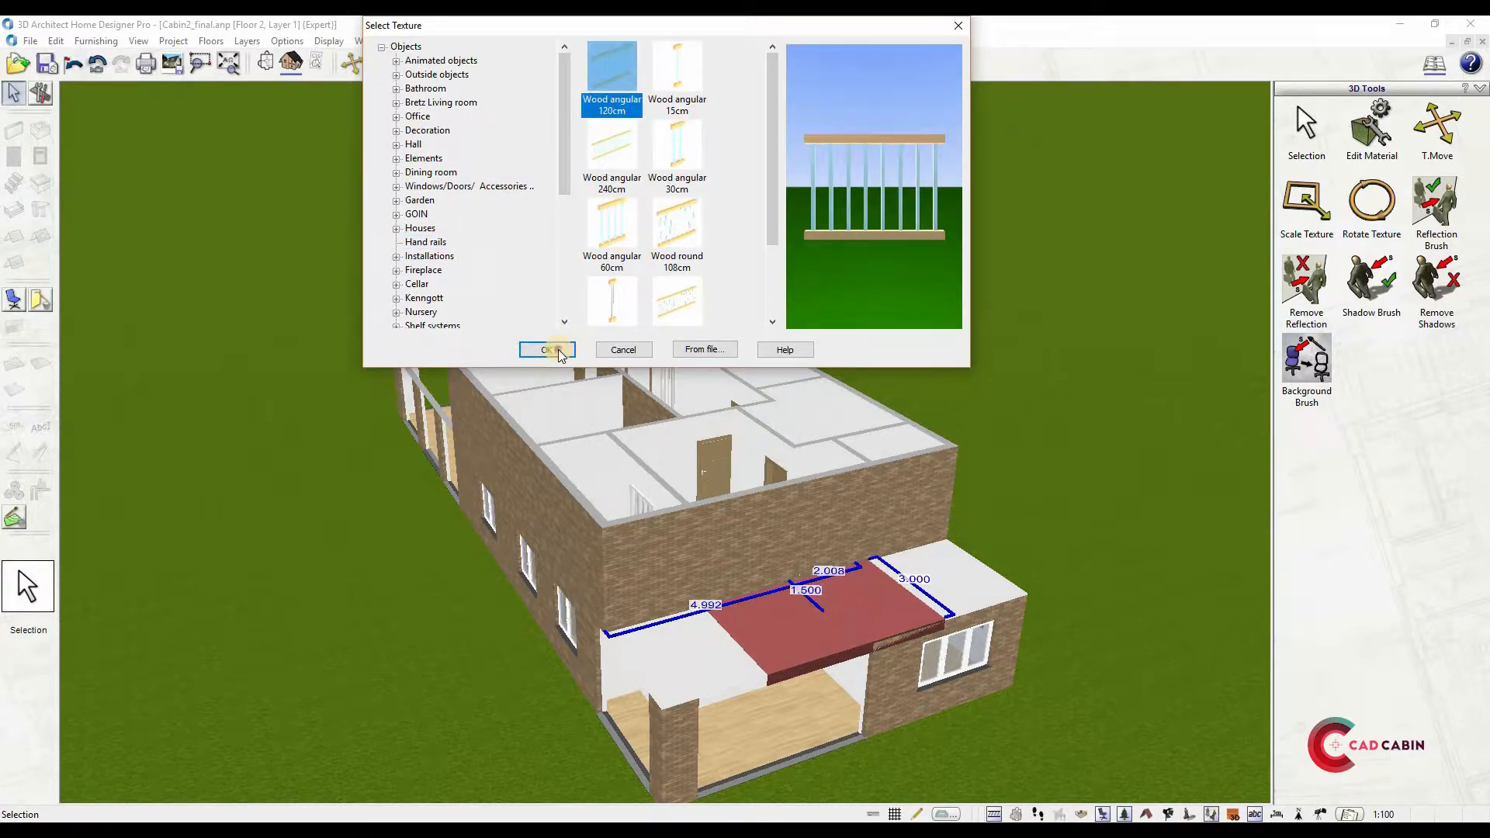
click(546, 349)
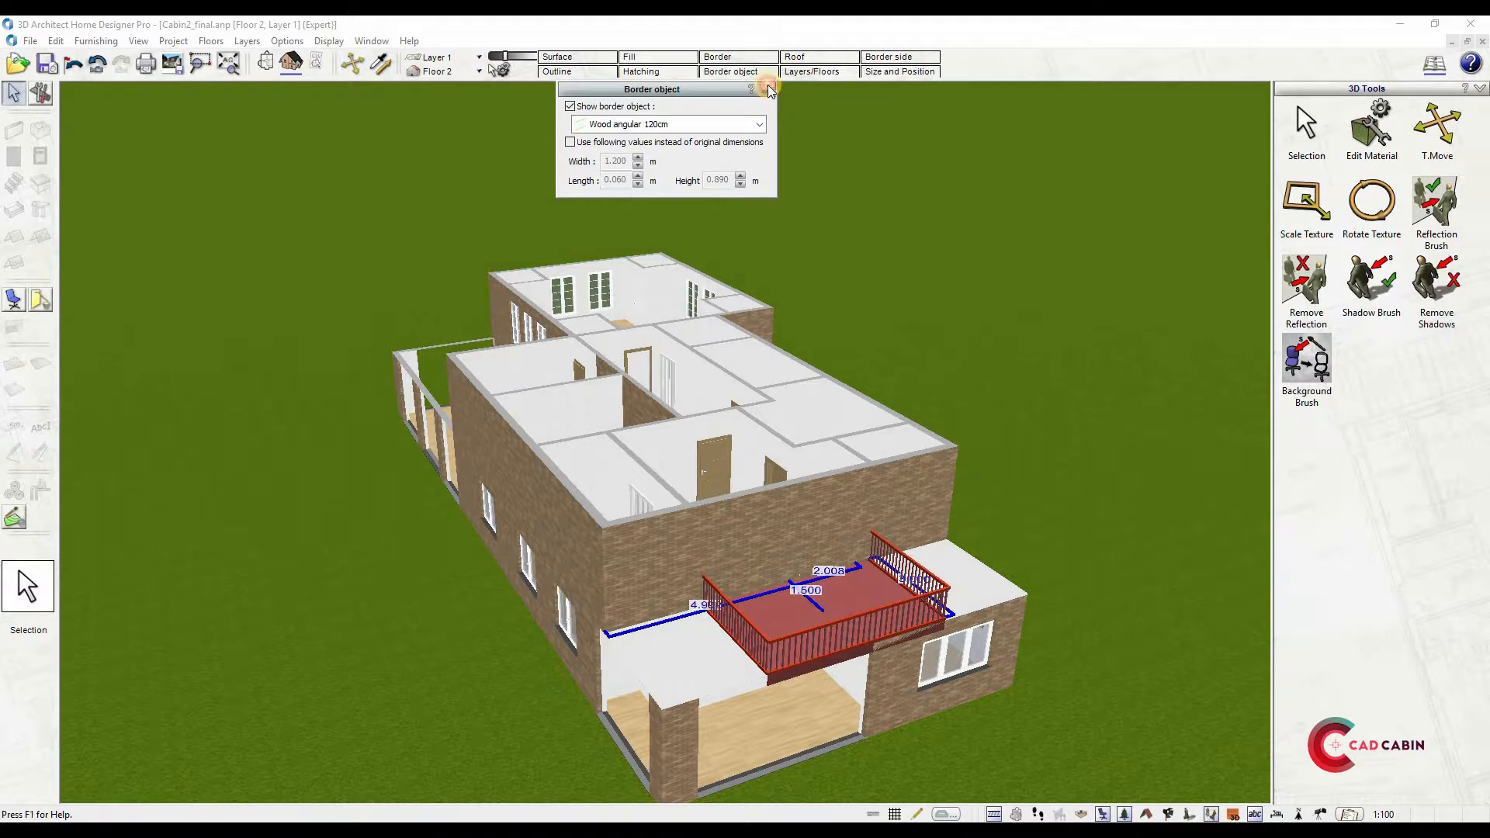
click(768, 88)
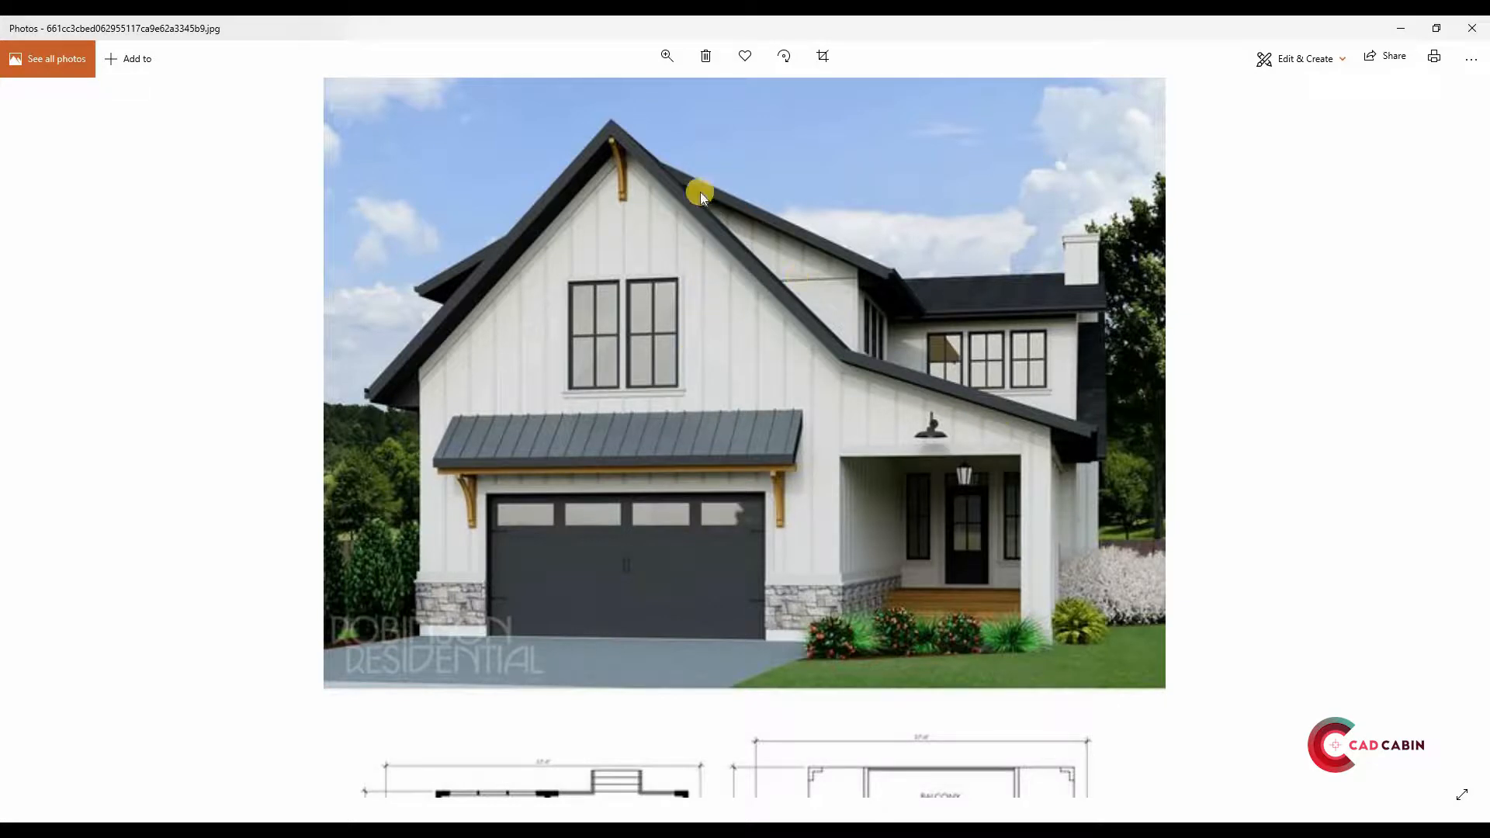
mouse_move(919, 363)
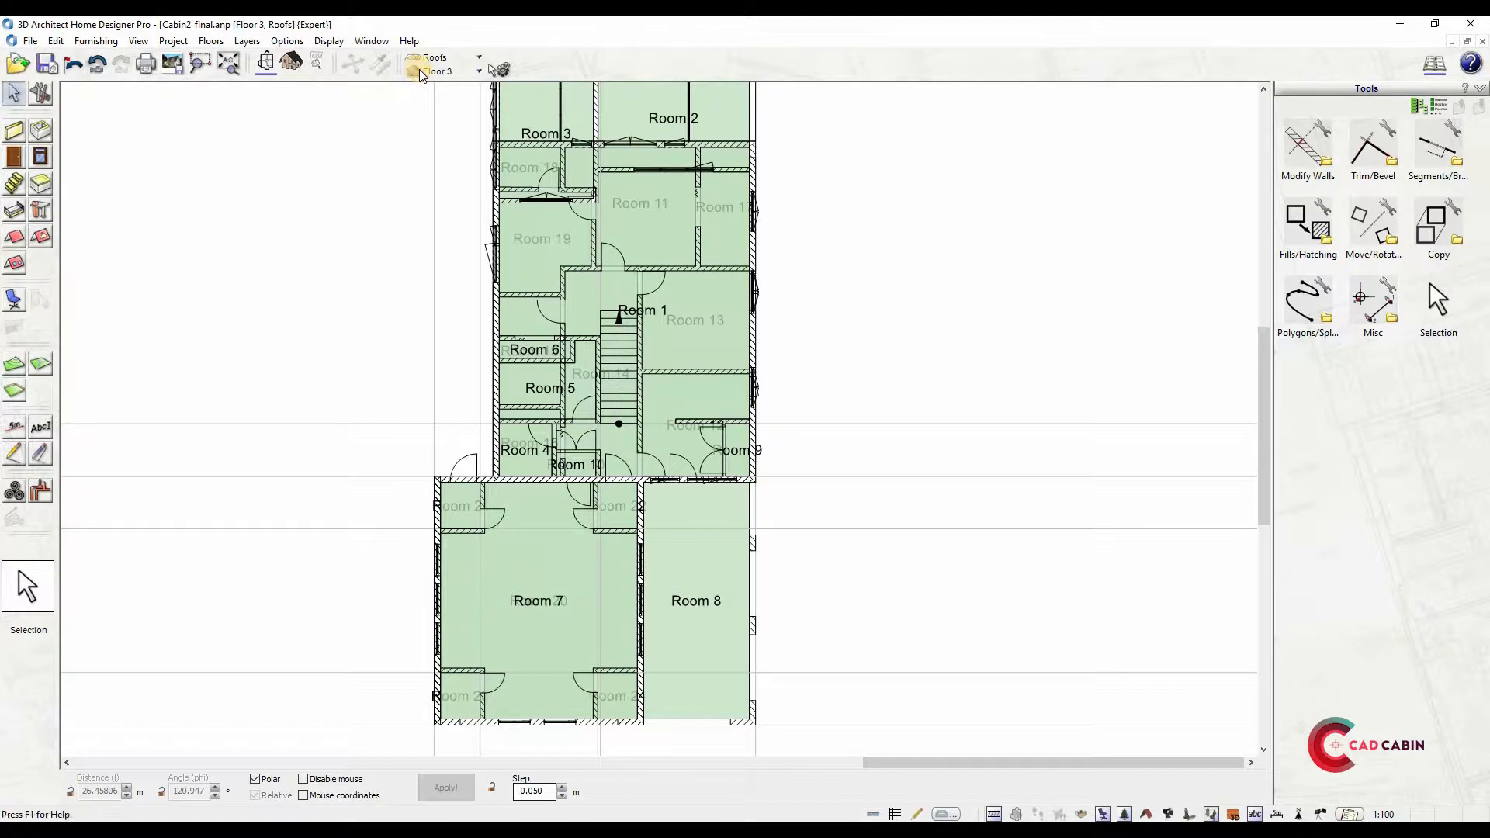
Create a new top floor above all floors, accepting the default heights
click(439, 72)
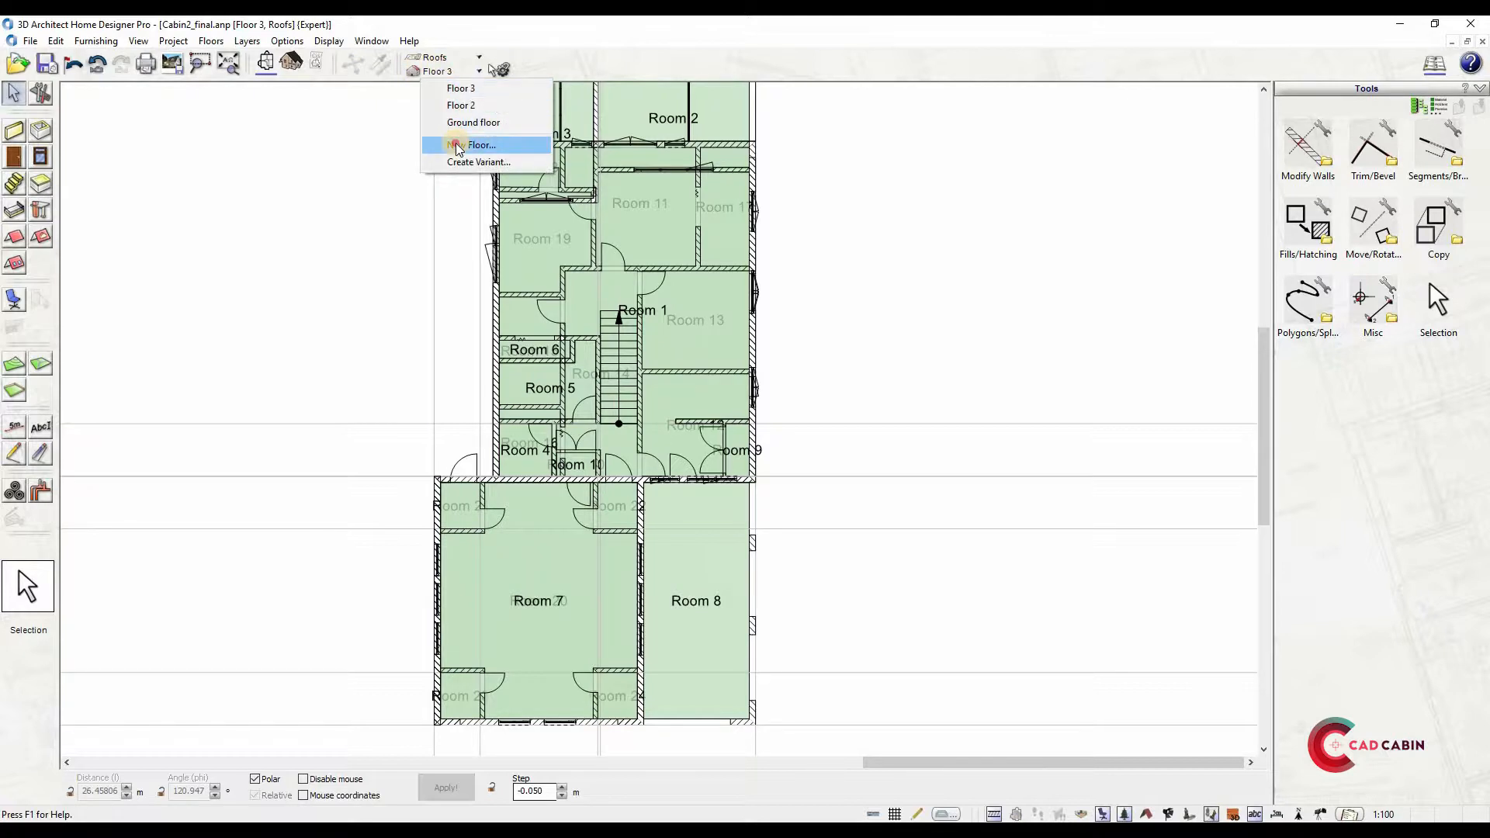
click(480, 144)
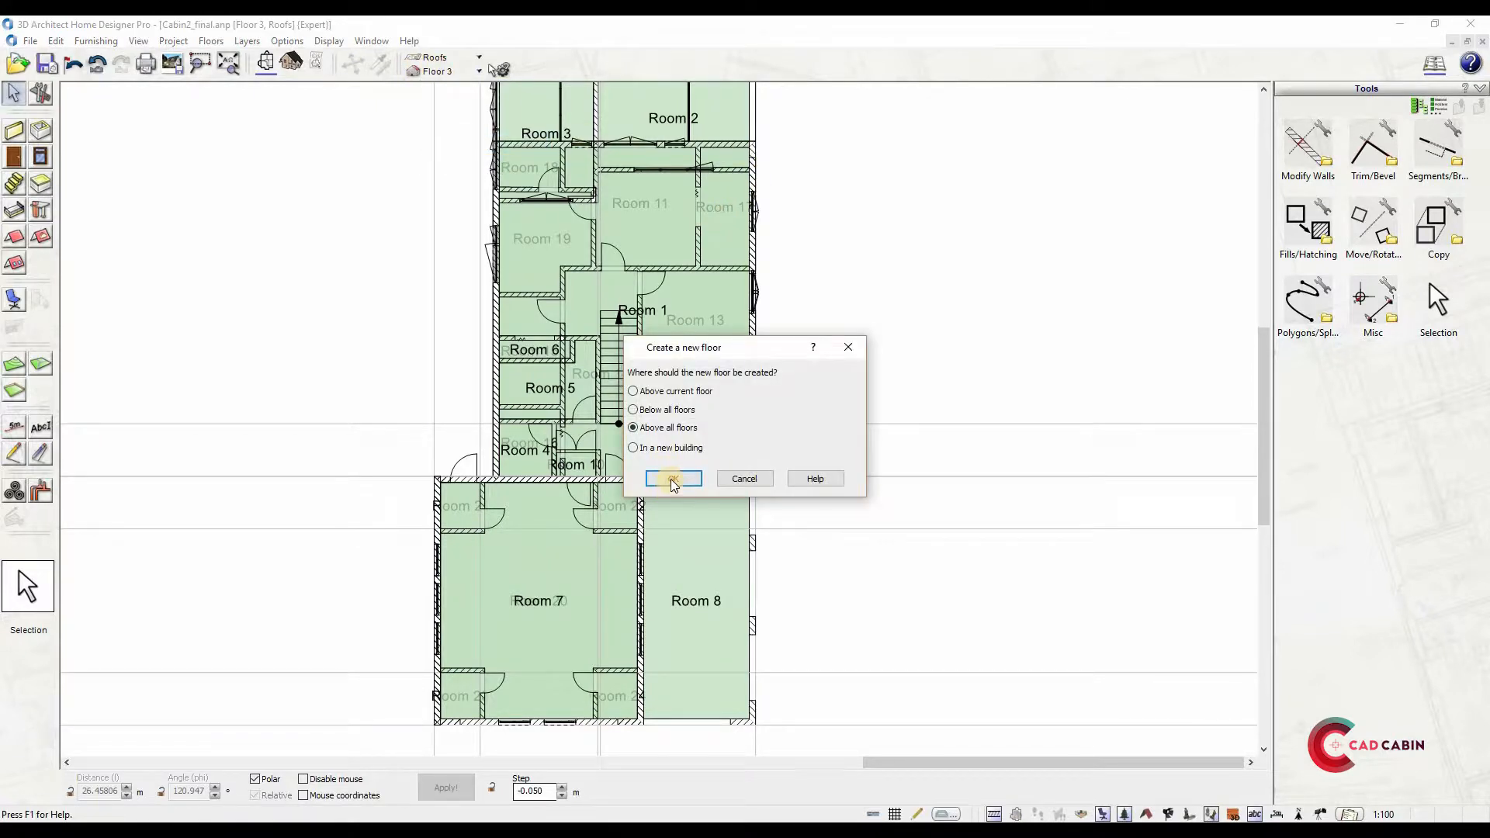
click(672, 478)
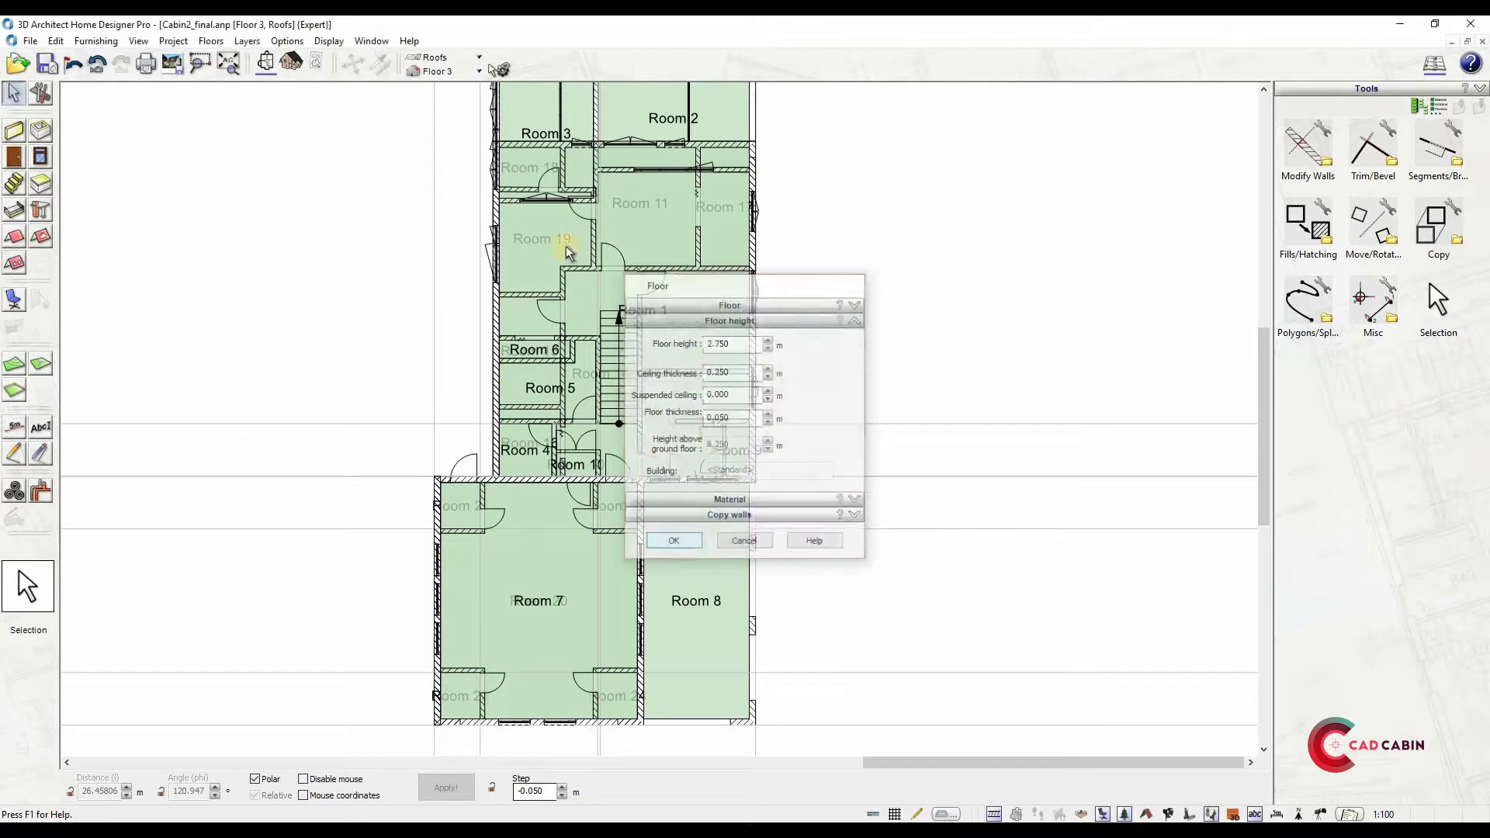
click(478, 69)
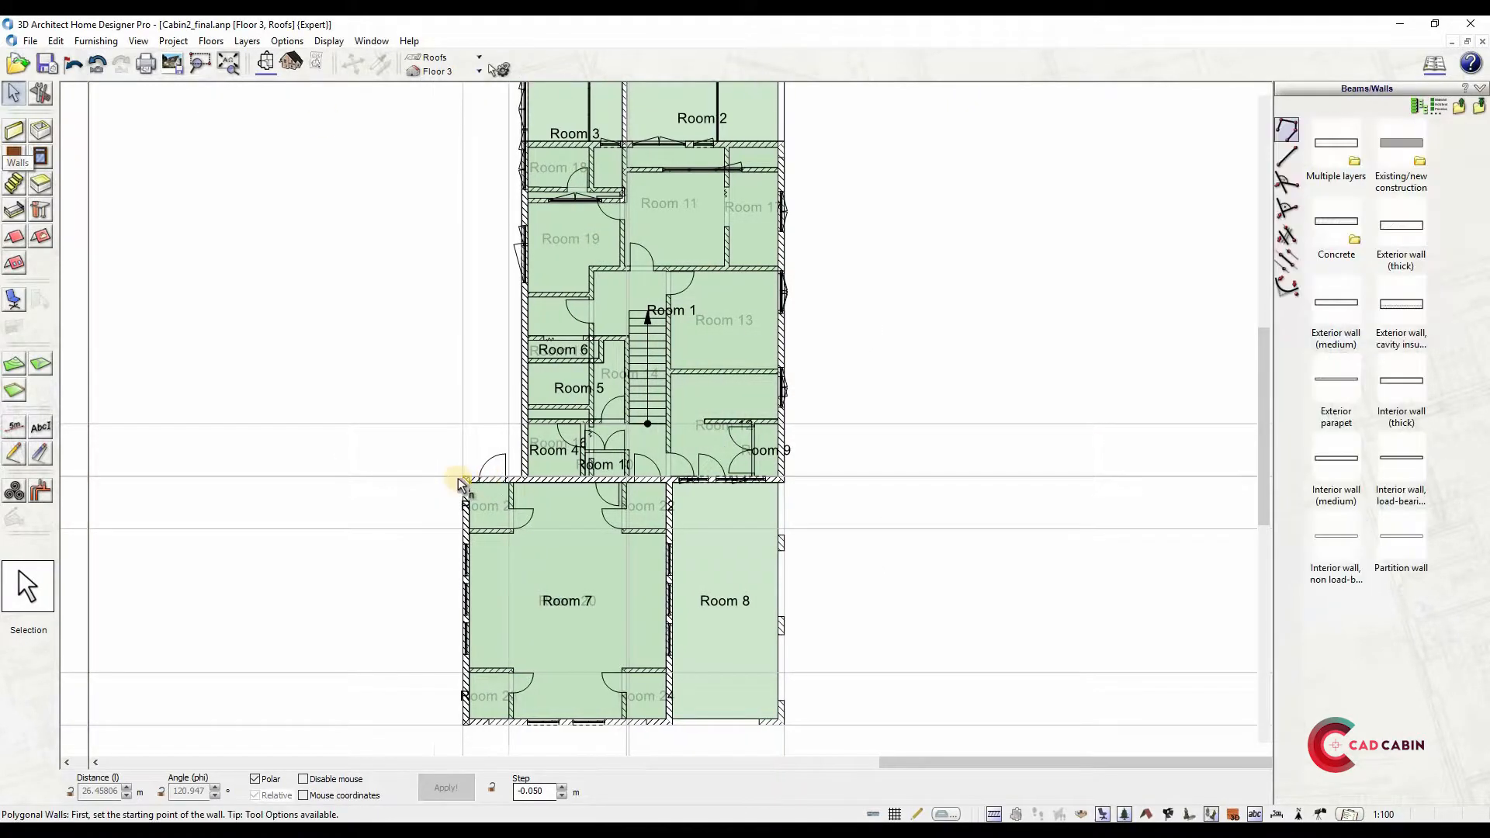
Enclose Room 25 above the garage with medium exterior walls
click(1336, 302)
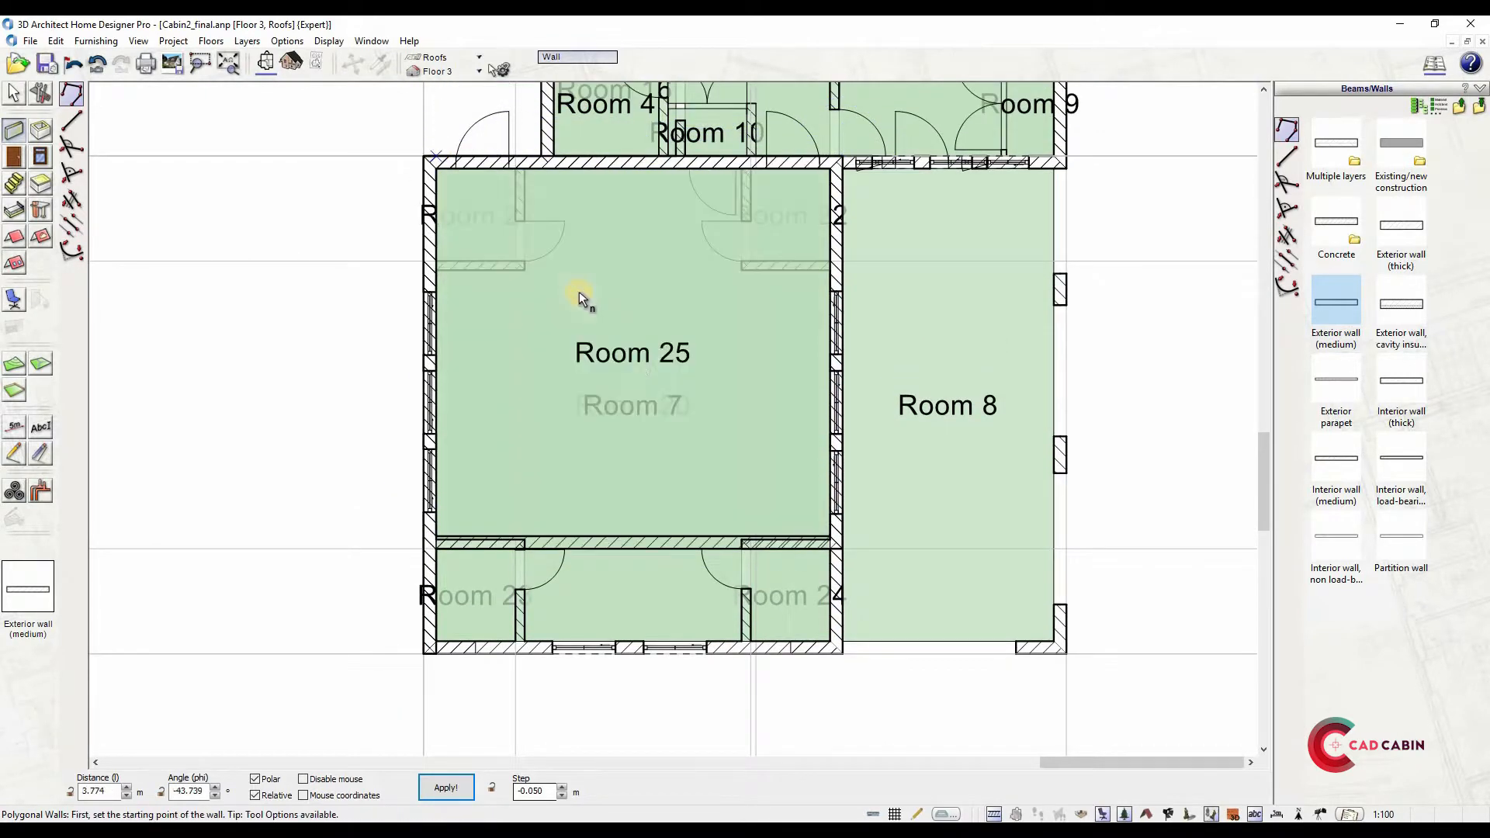
click(478, 70)
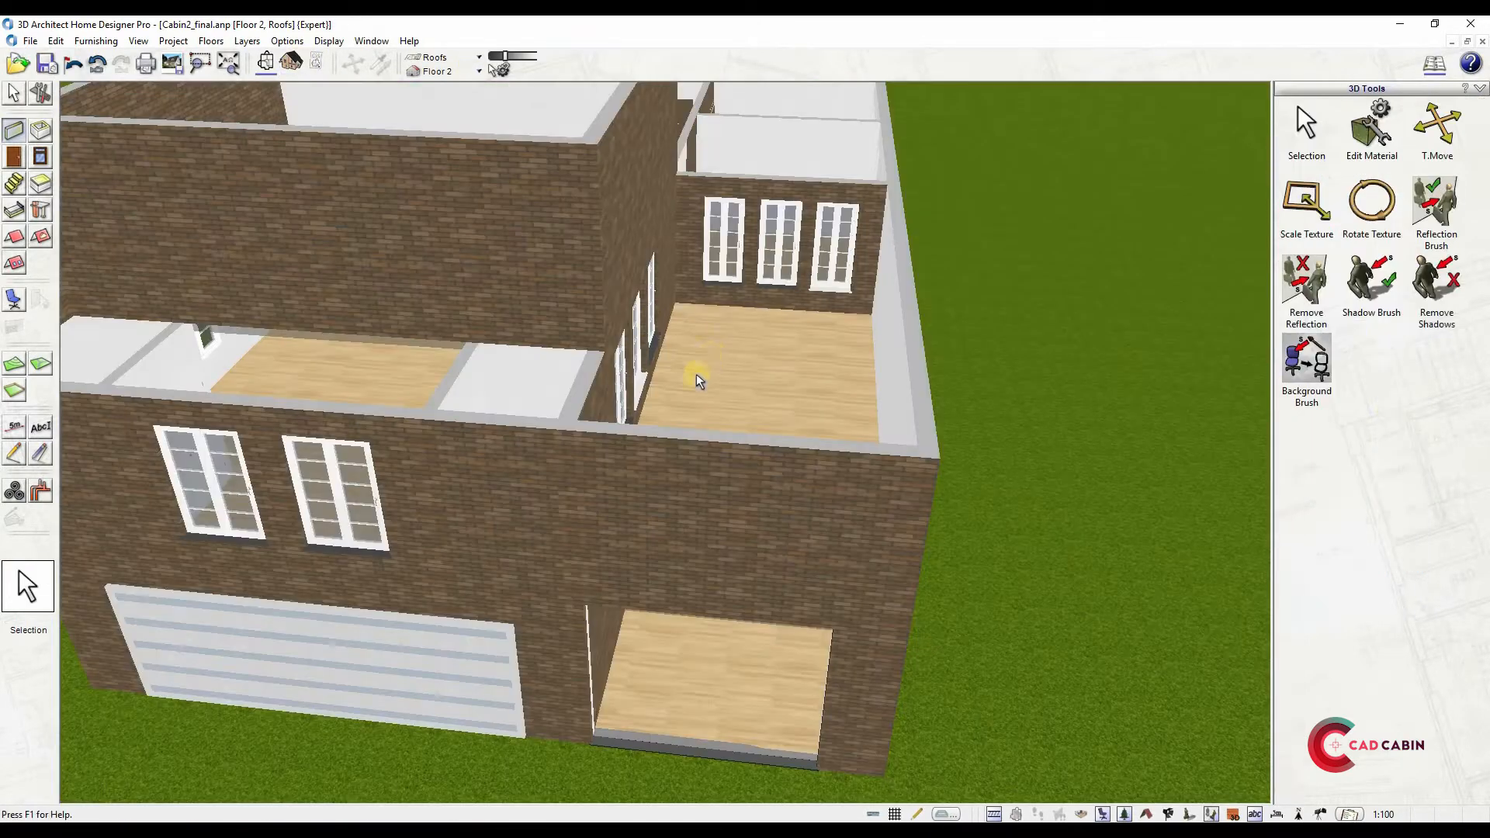
click(291, 62)
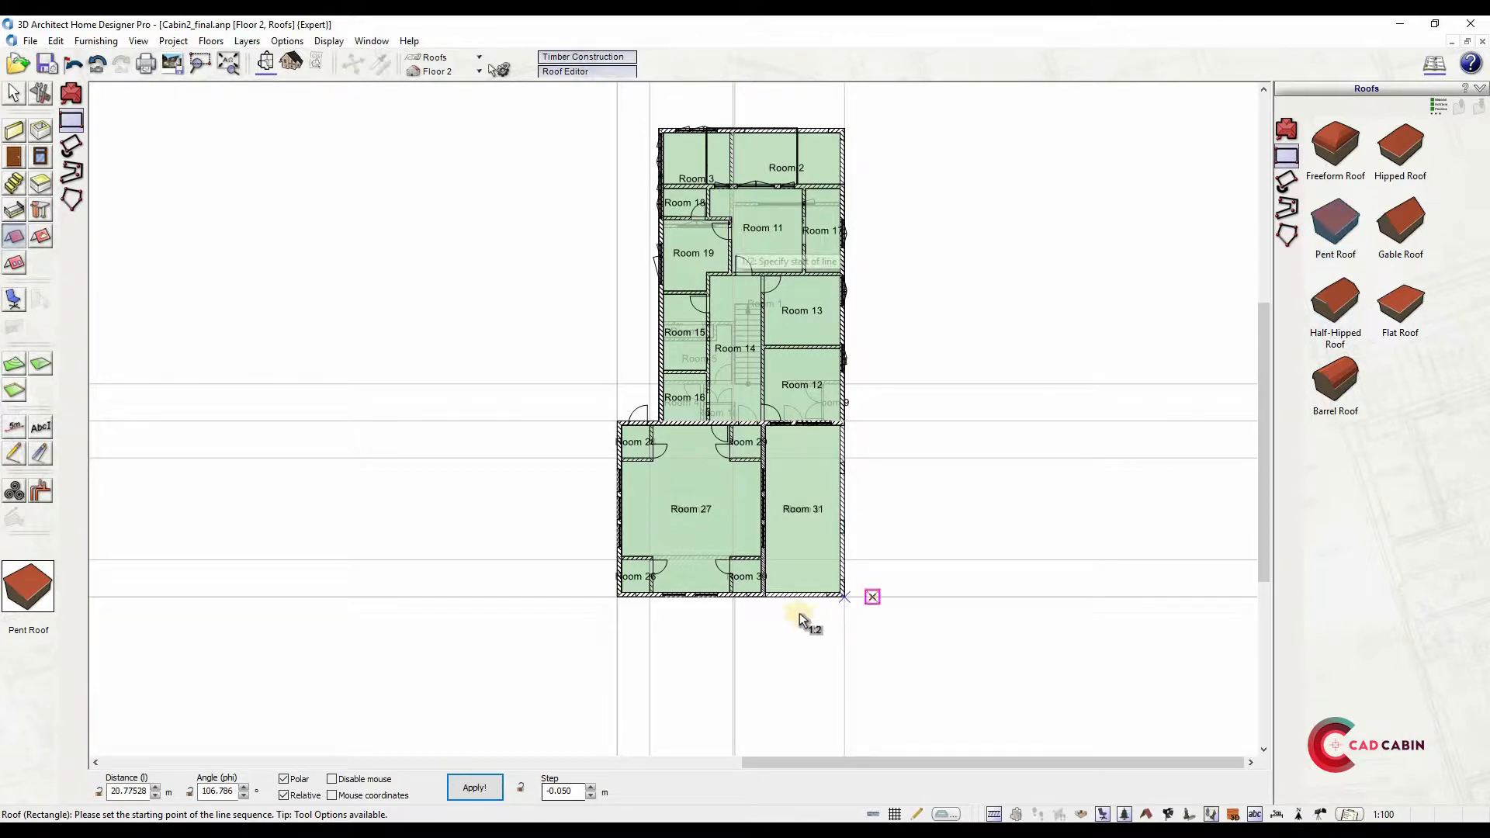
Cover the Room 31 side porch with a pent roof with 0.500 m overhangs
click(439, 71)
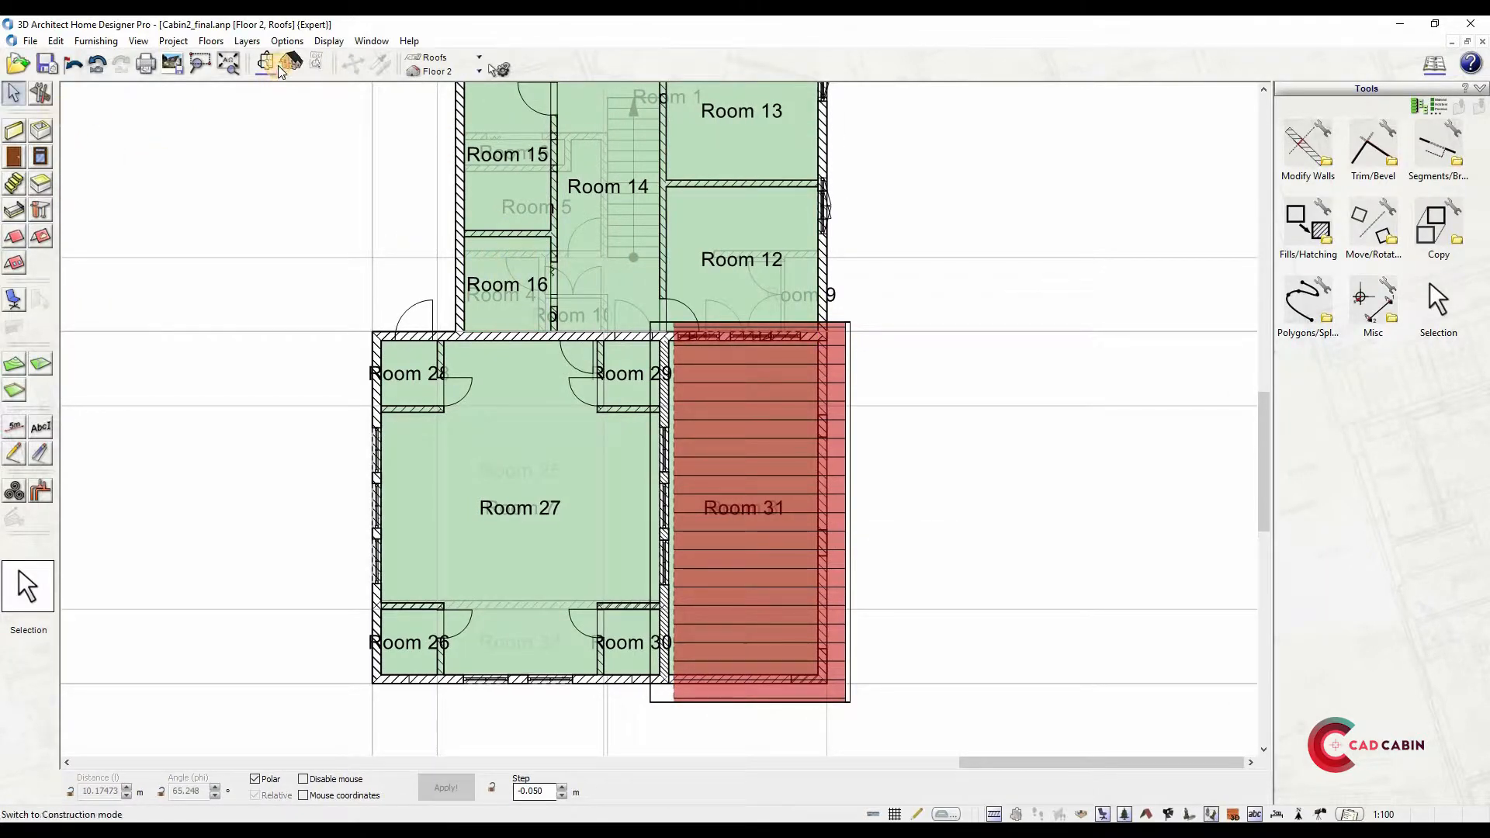
click(290, 60)
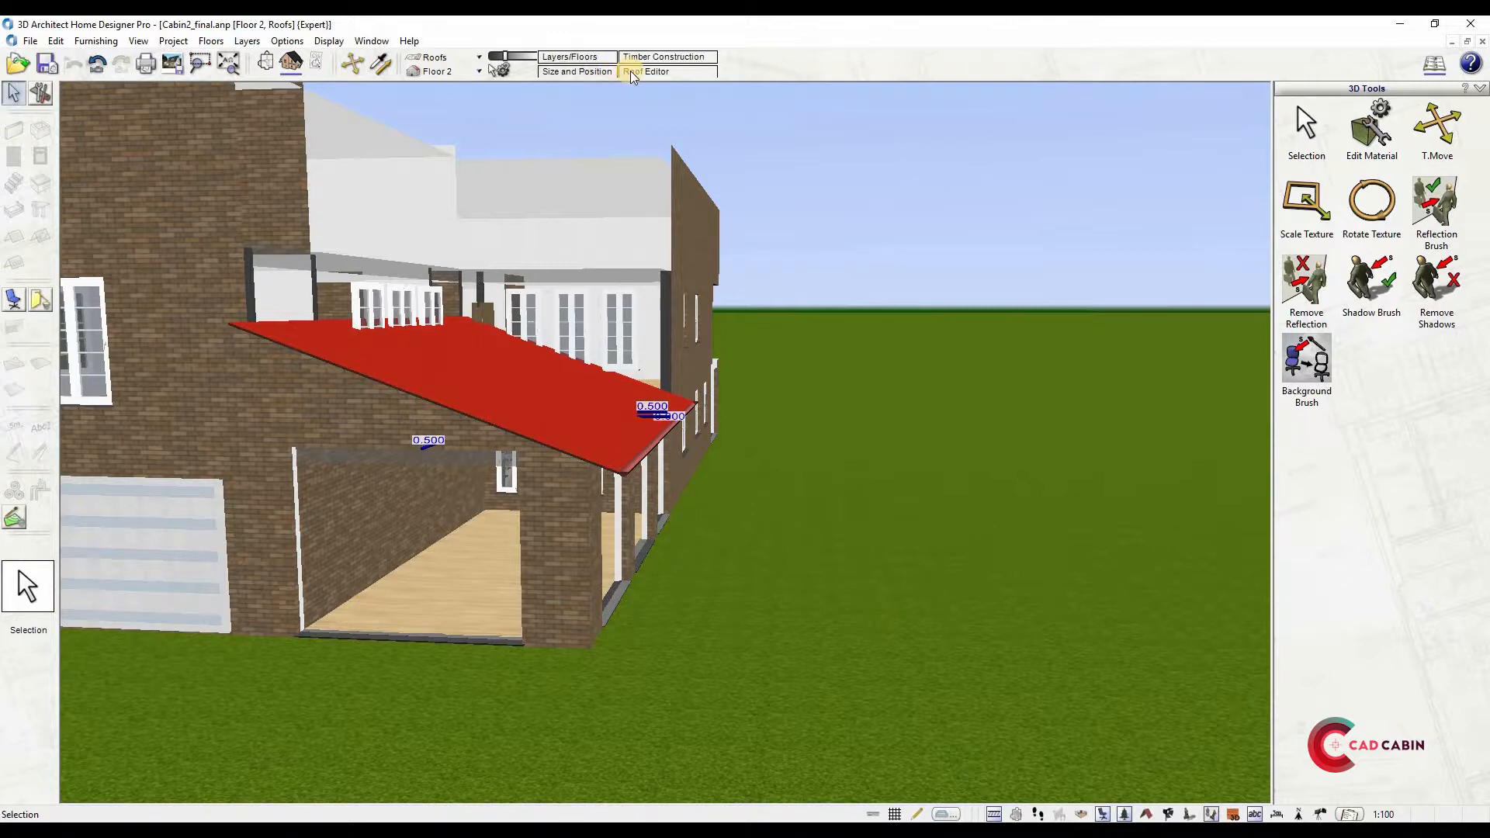
click(645, 71)
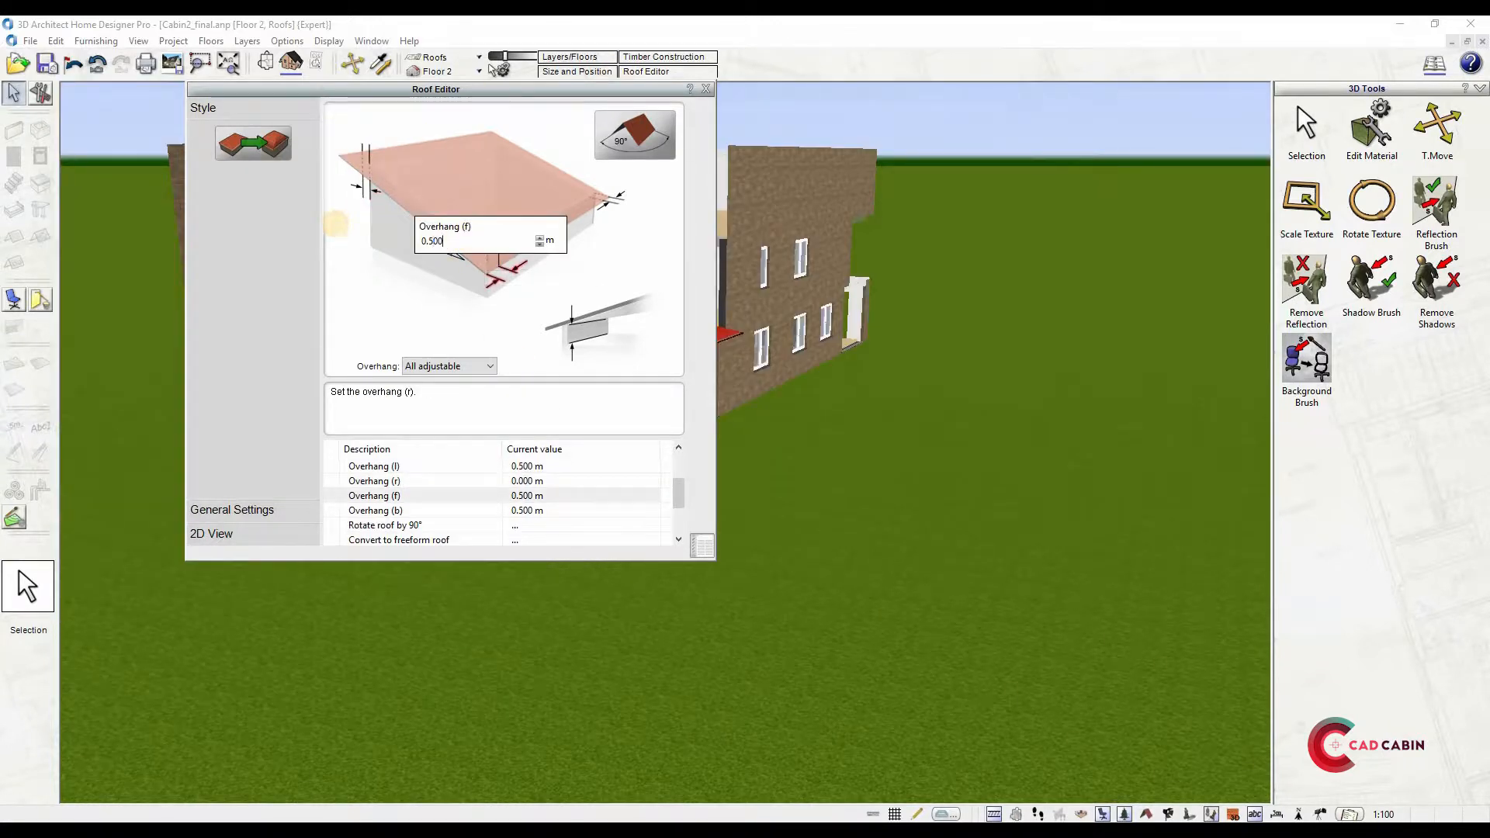
click(708, 88)
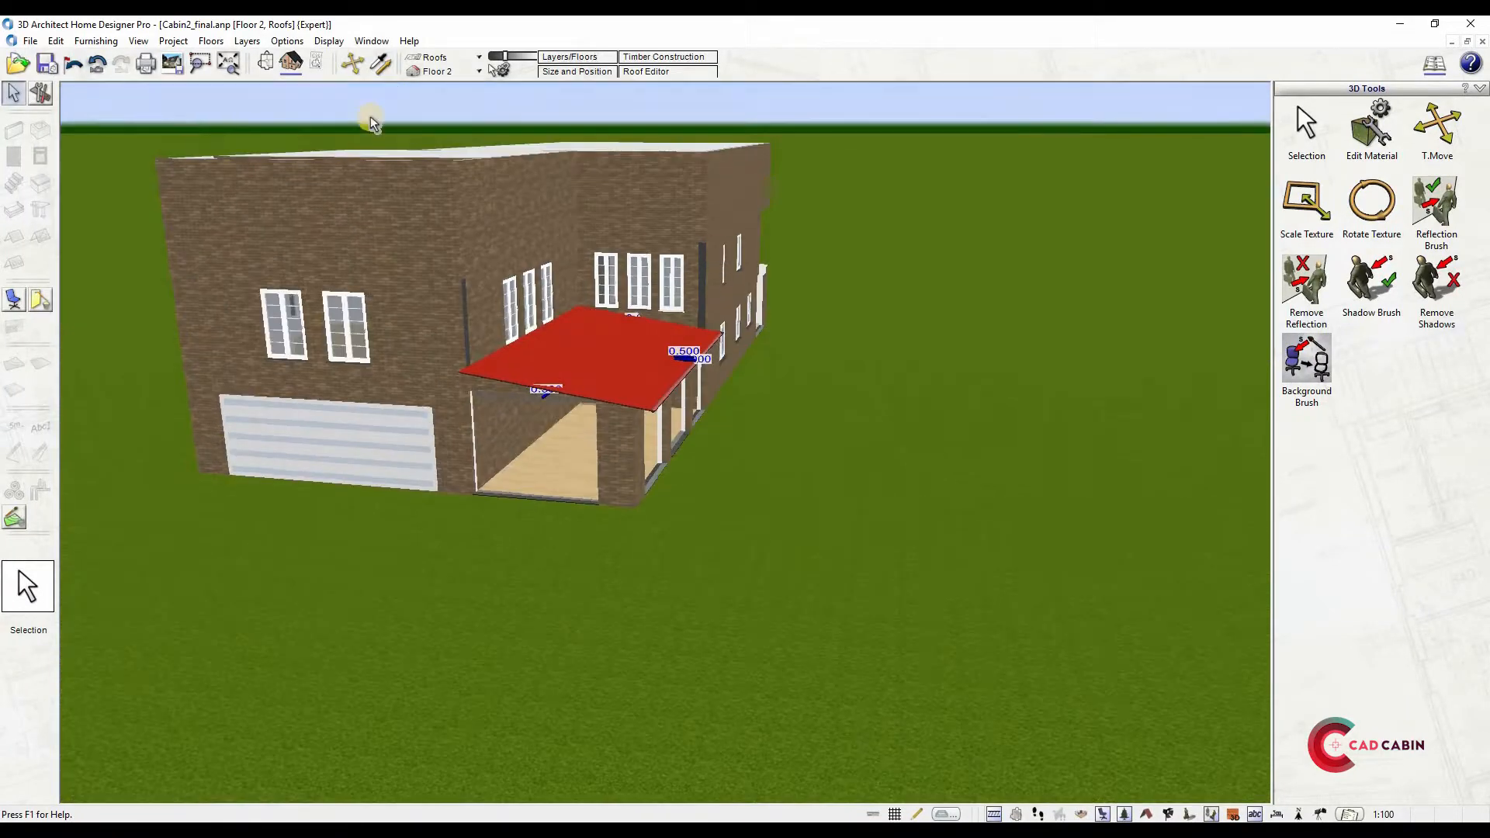
click(291, 62)
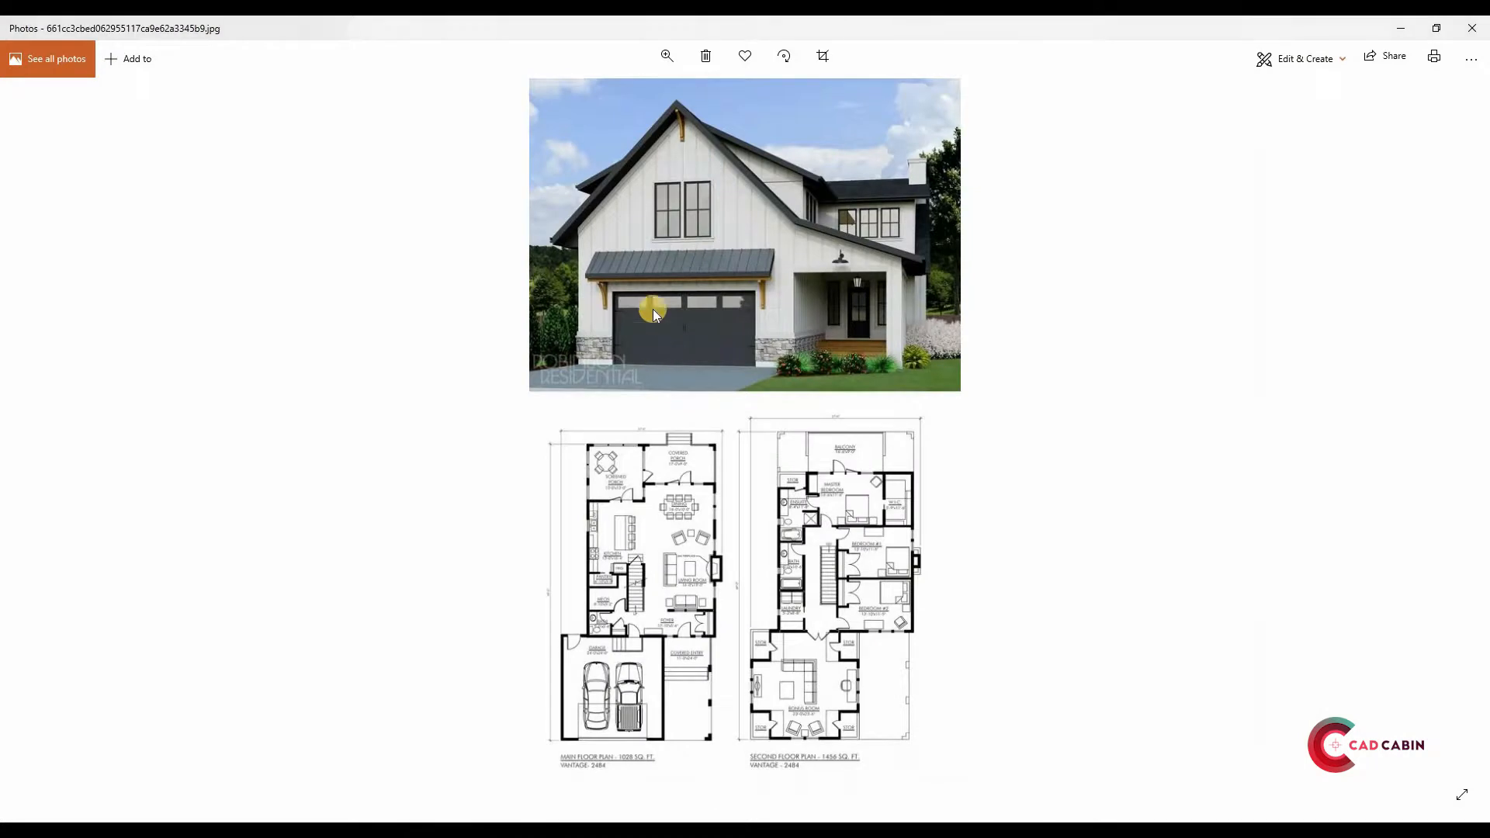
View the reference farmhouse image with both floor plans in Photos
click(666, 55)
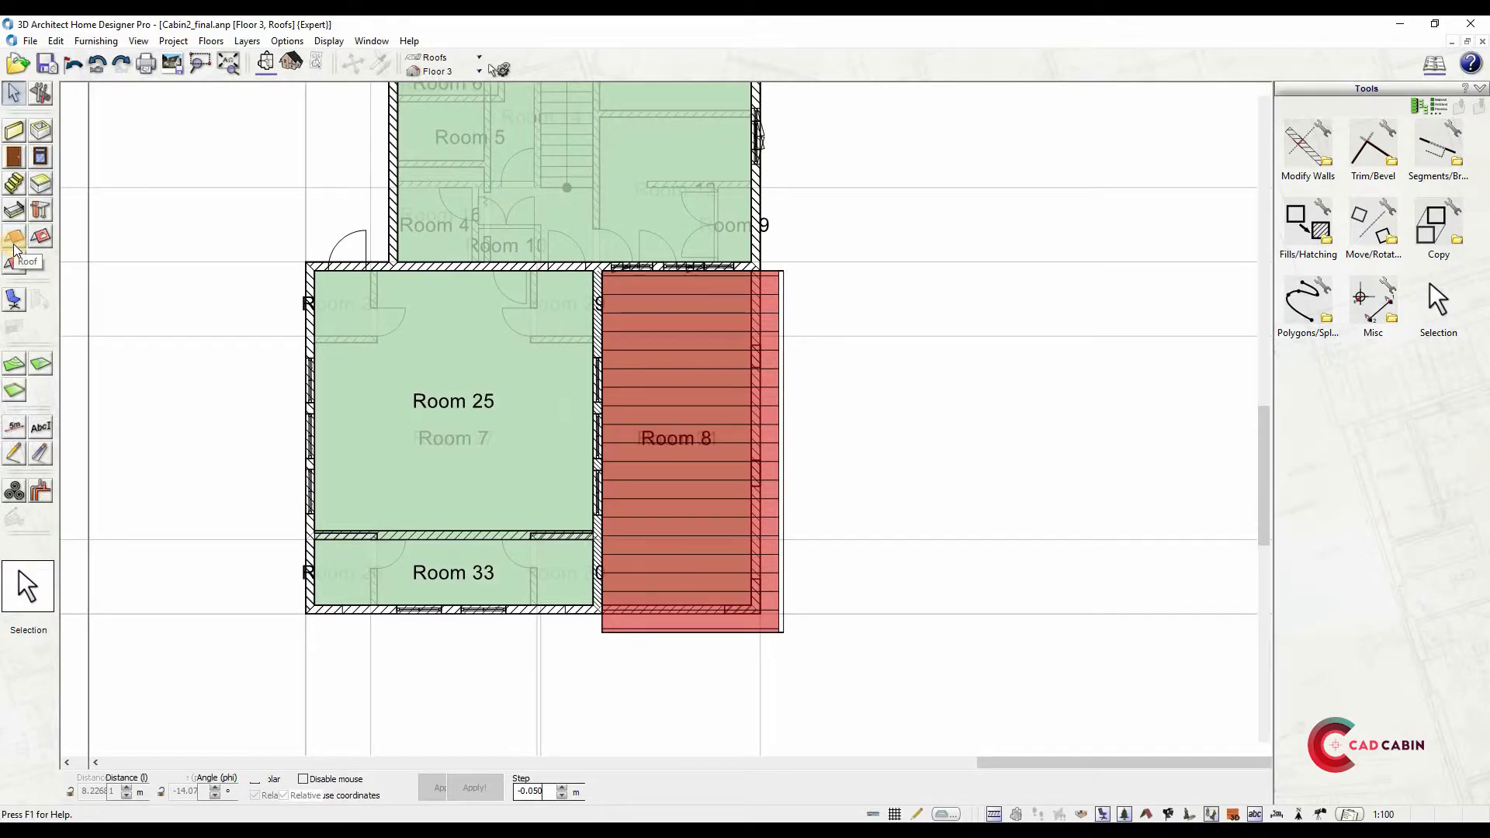
Choose the Gable Roof style and switch to Floor 2
click(15, 247)
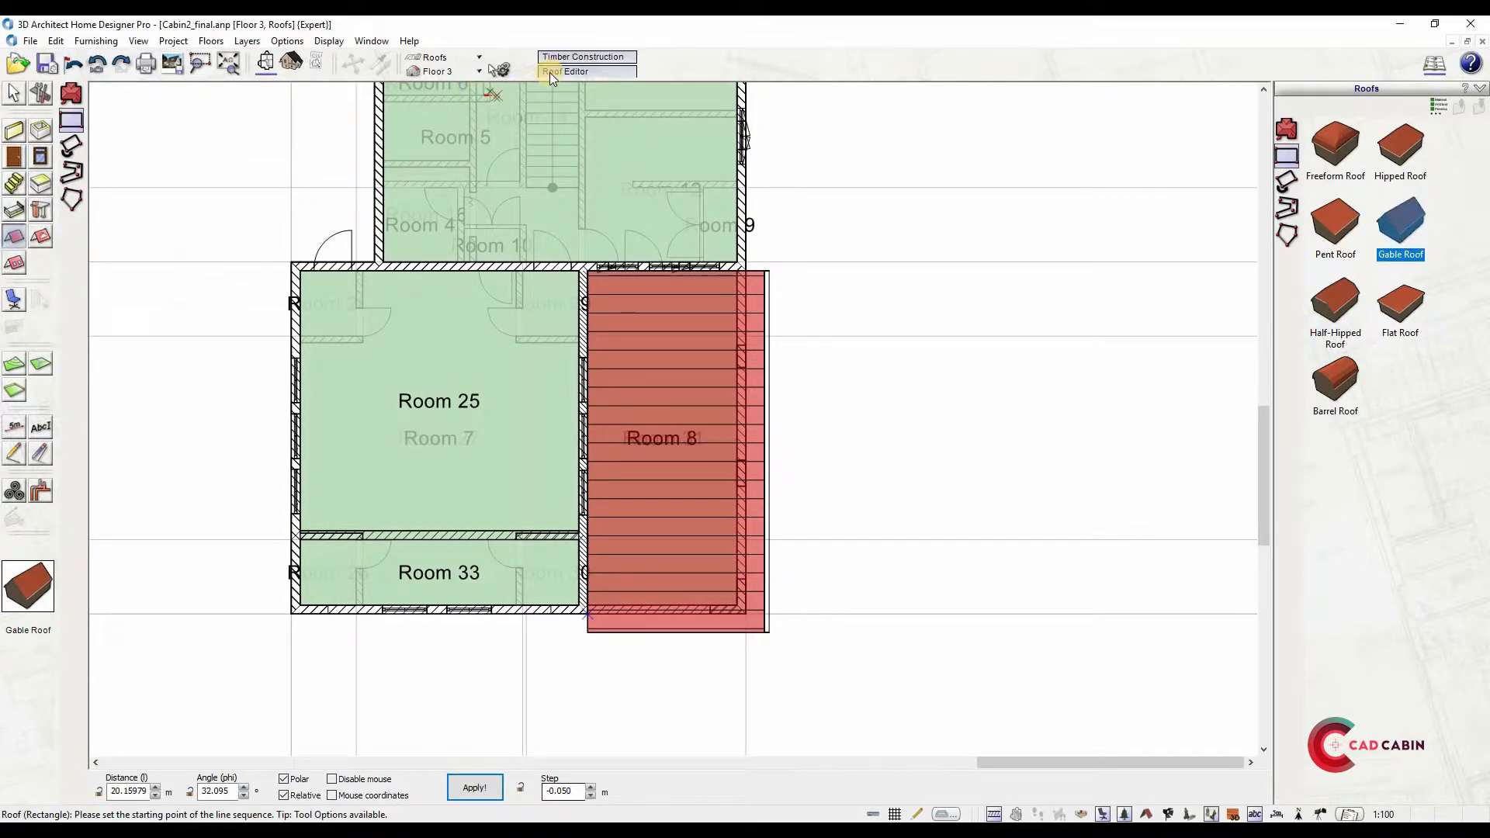
click(574, 71)
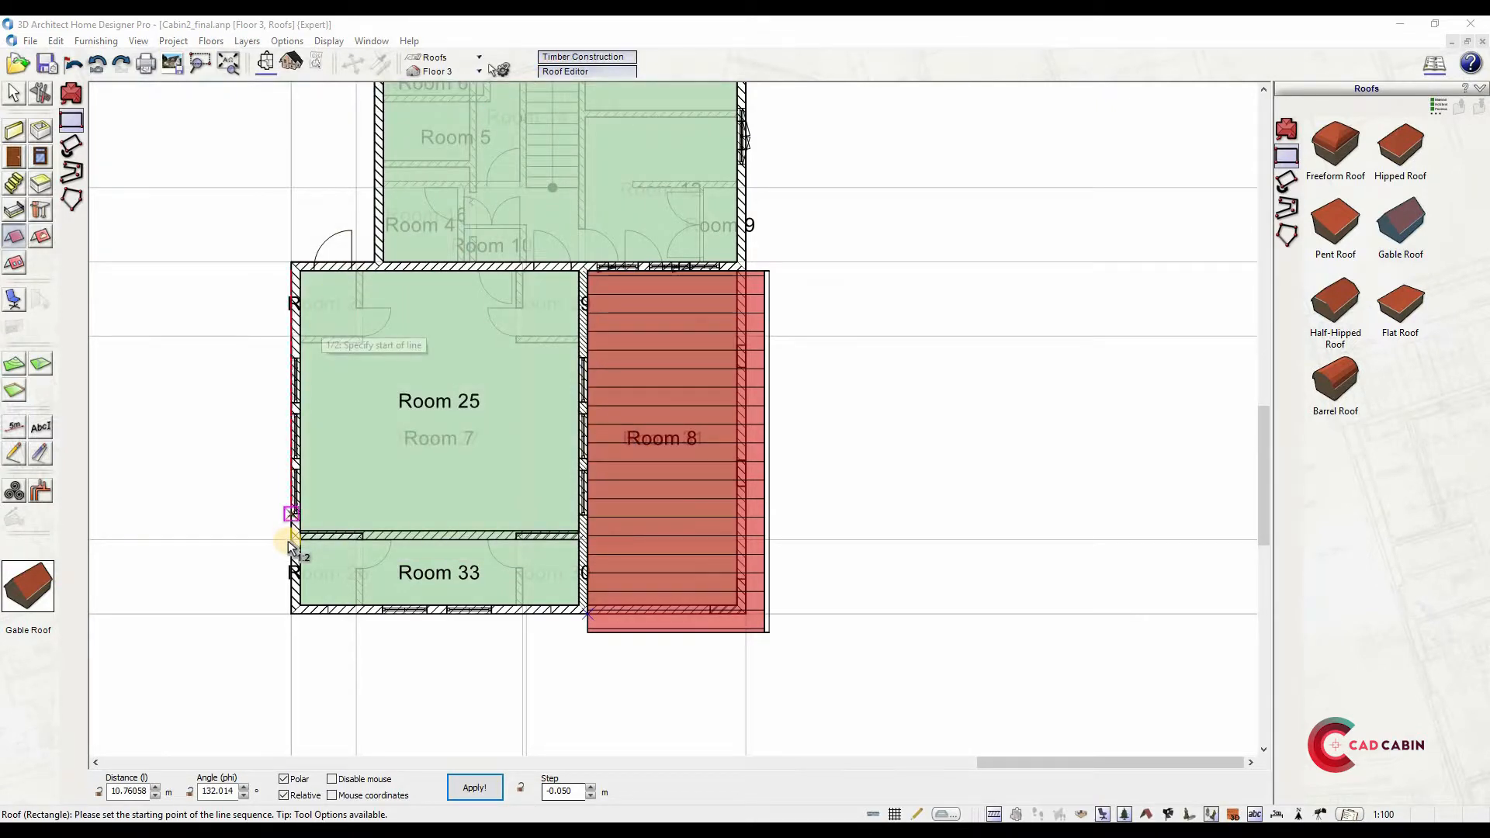
click(479, 72)
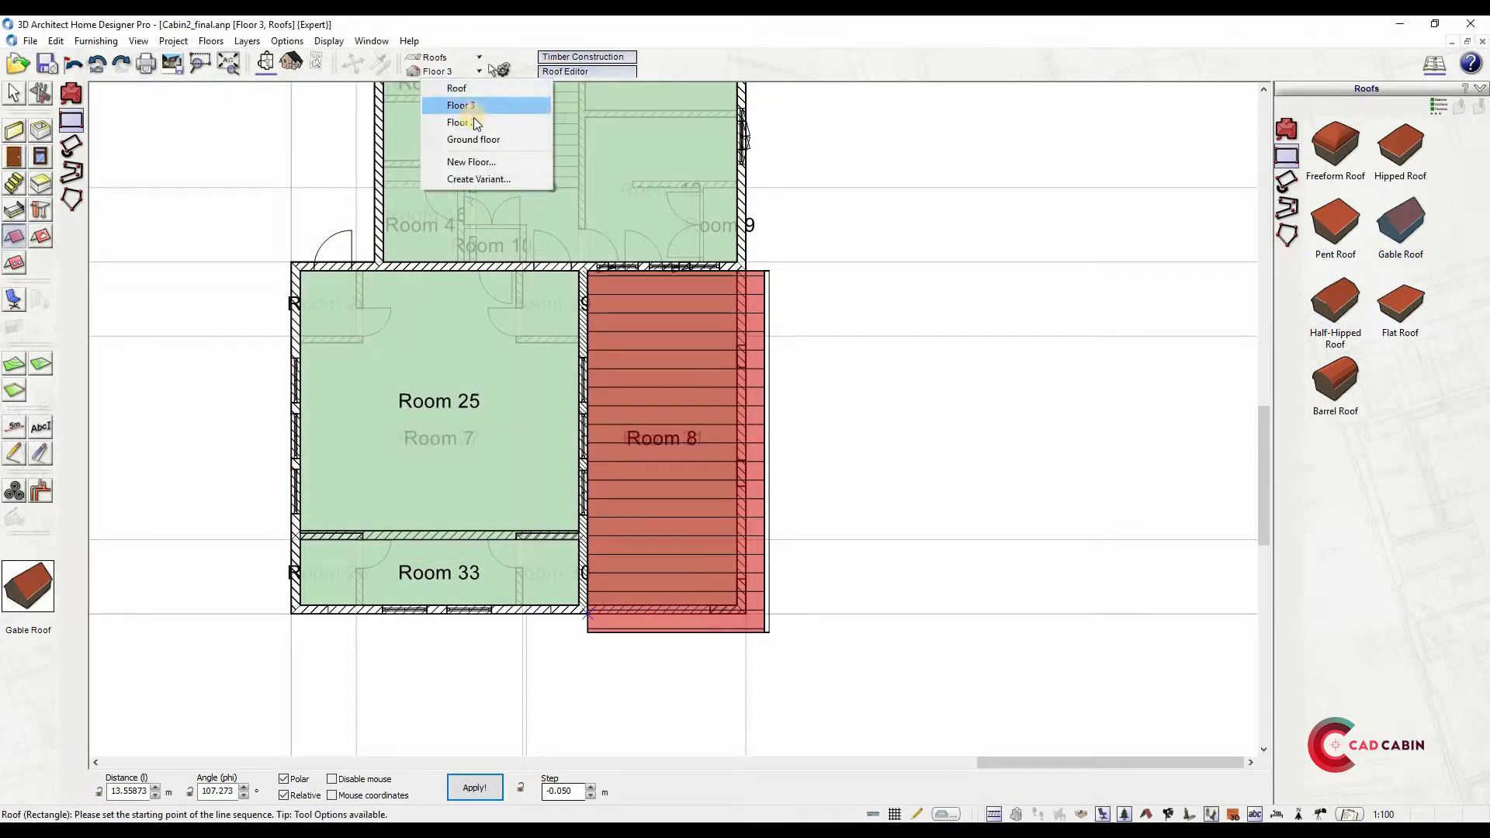
click(459, 121)
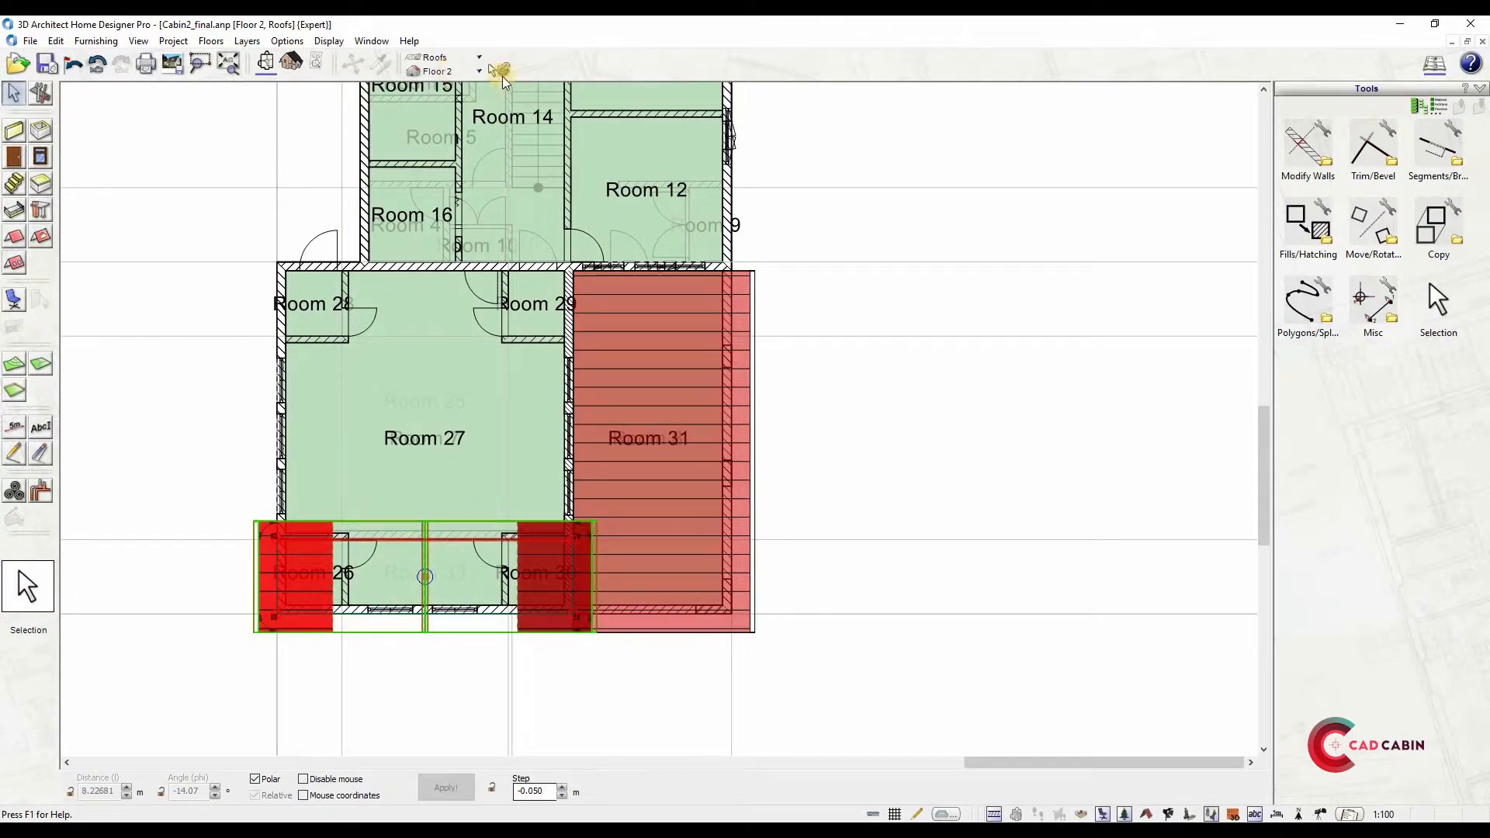
Place the gable roof over the front garage rooms with overhangs set to All adjustable
click(422, 574)
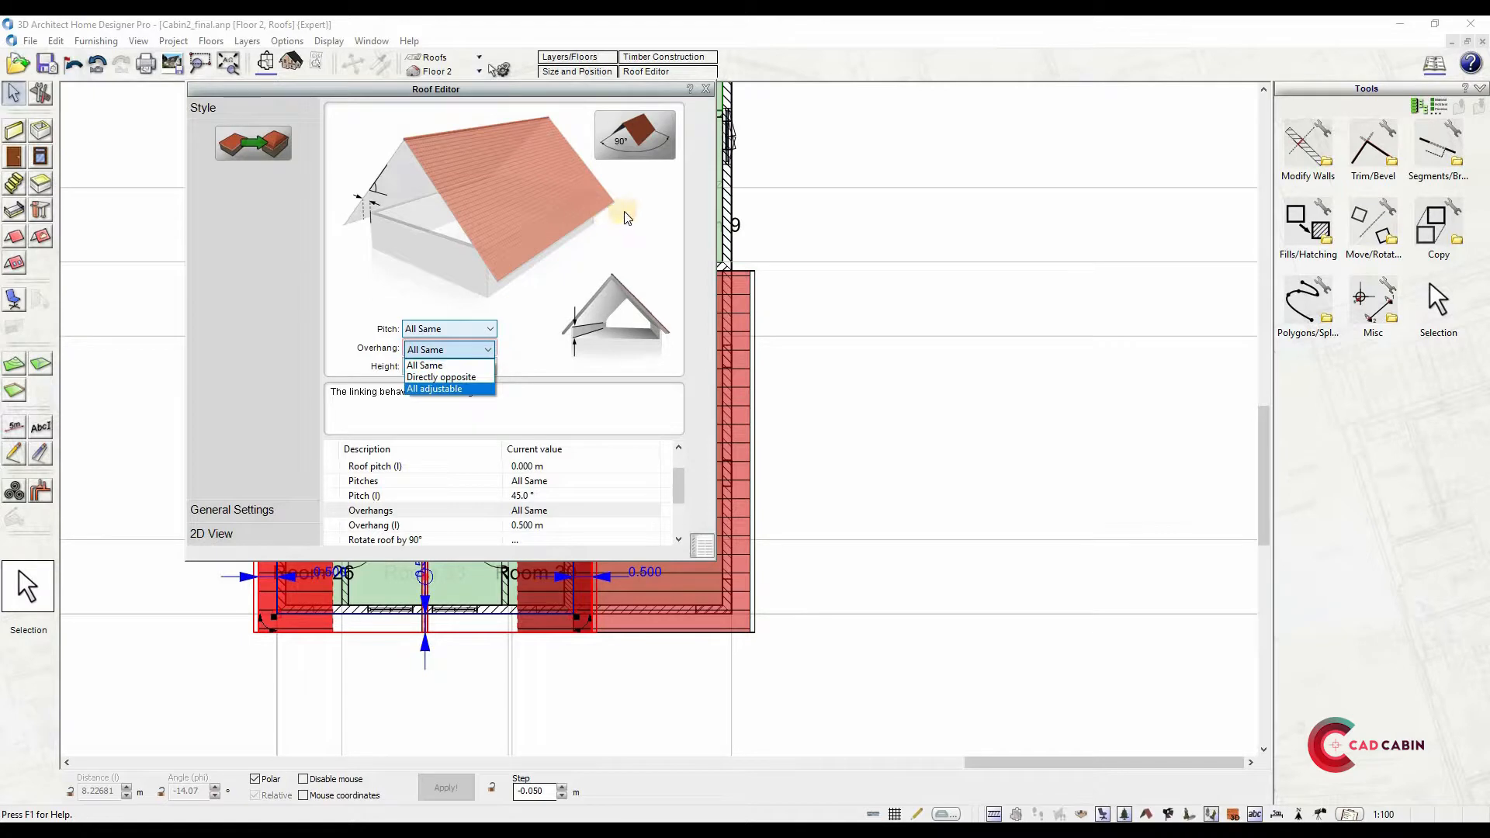
click(434, 387)
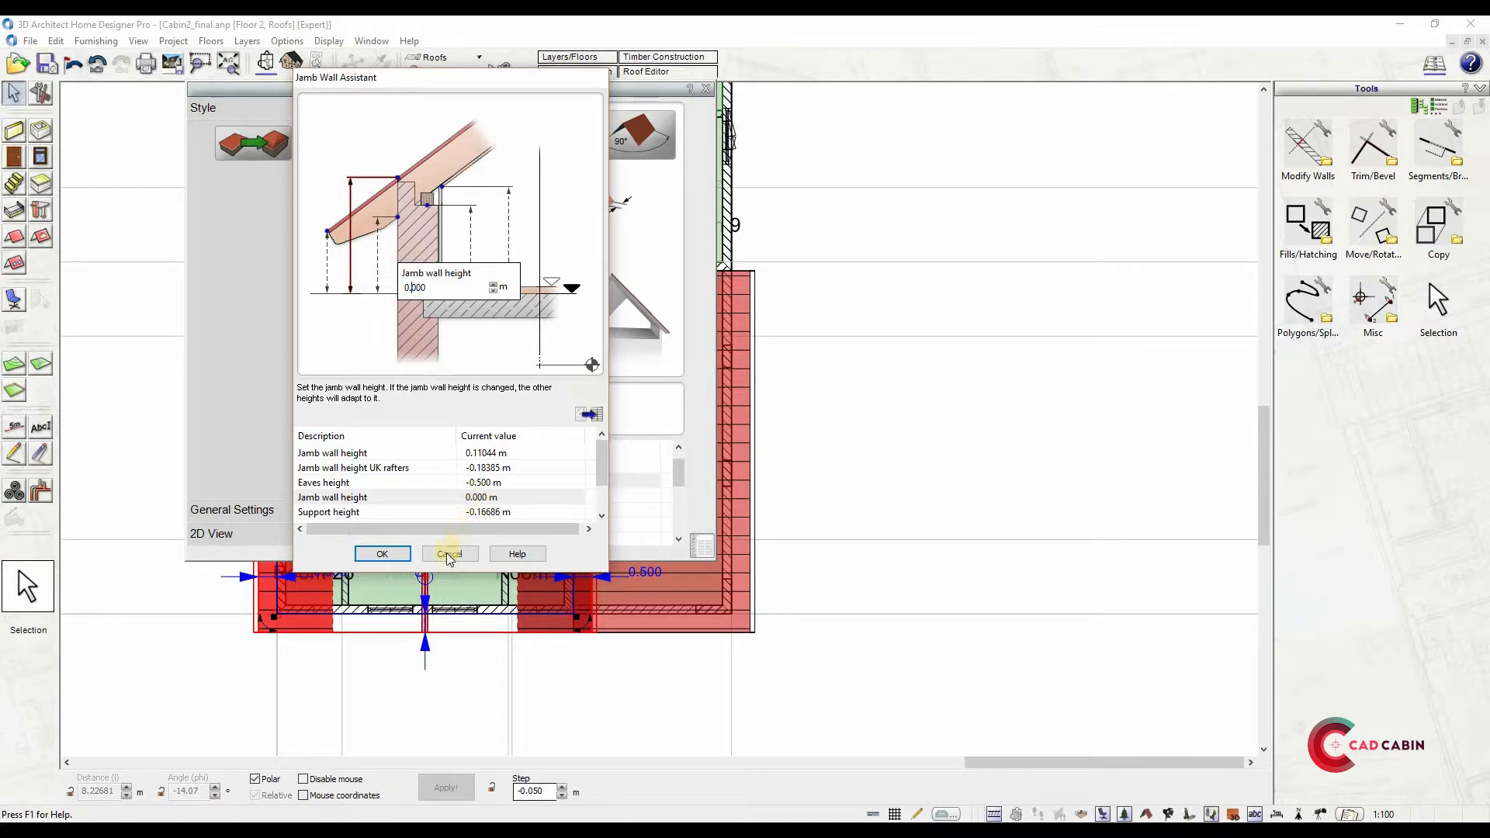
click(448, 554)
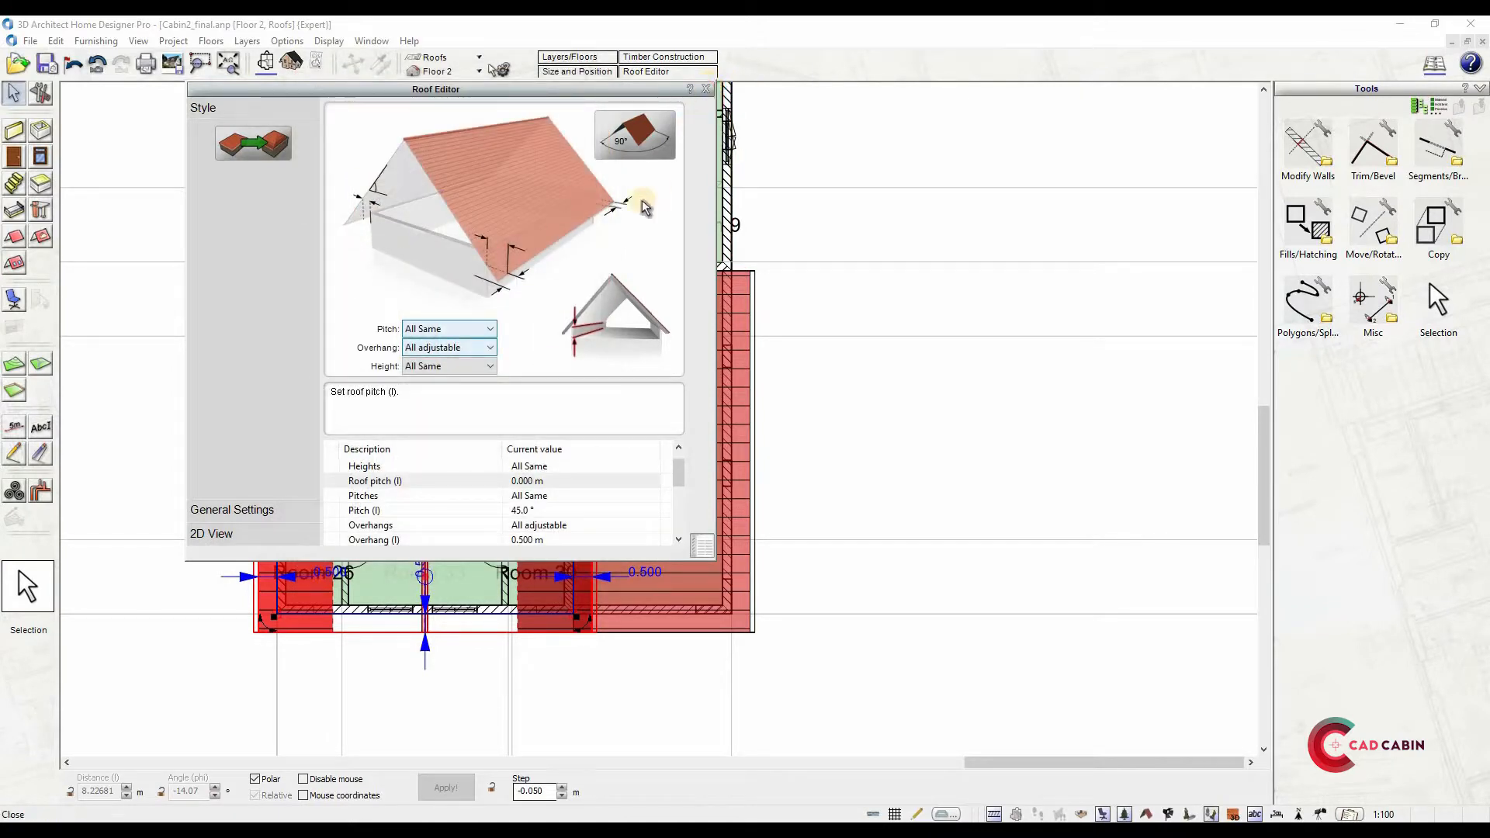
click(705, 89)
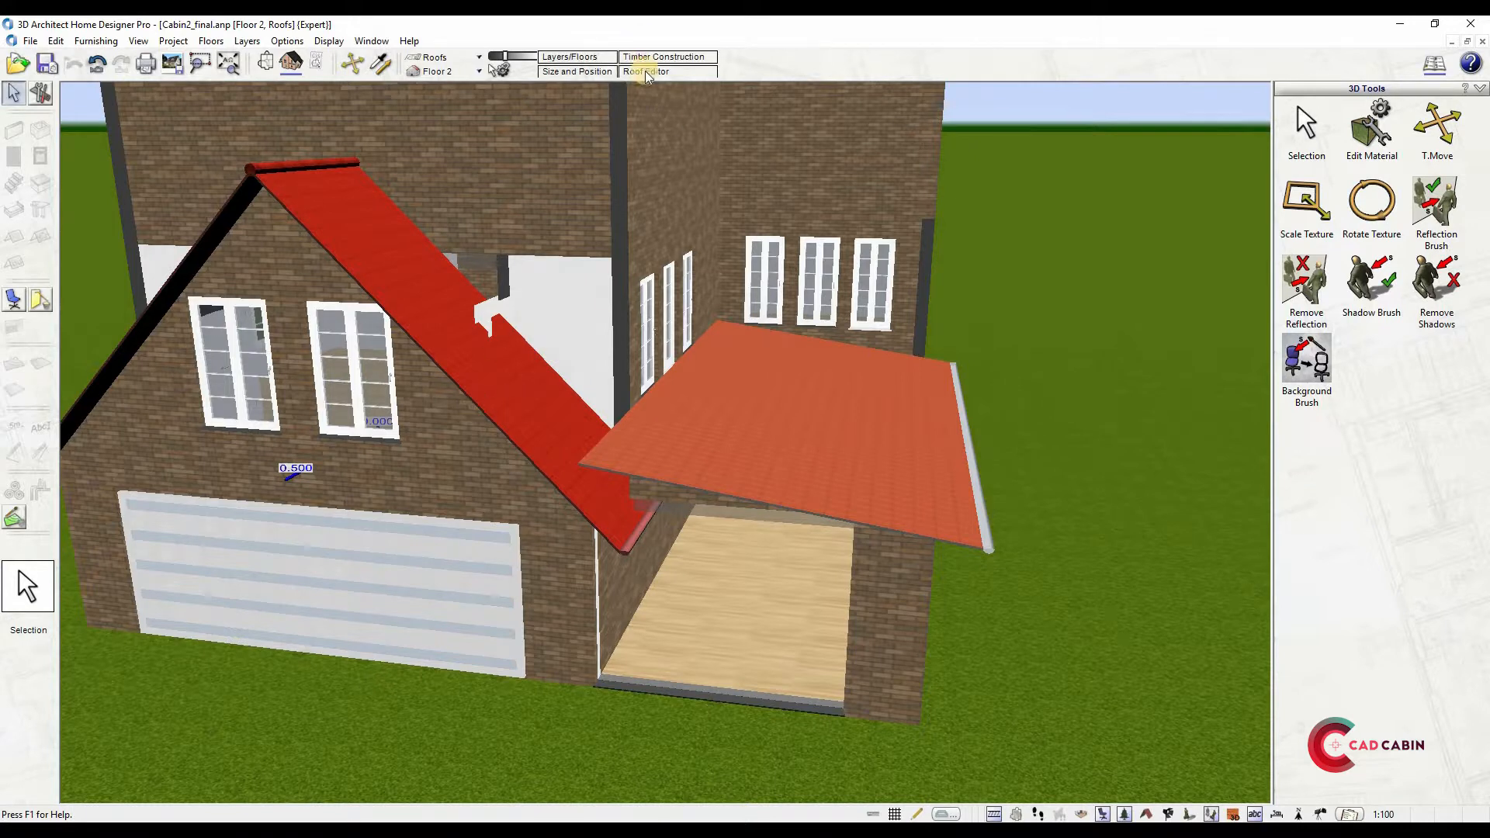
Set the front gable roof's jamb wall height to 1.25 m in the Jamb Wall Assistant
click(644, 71)
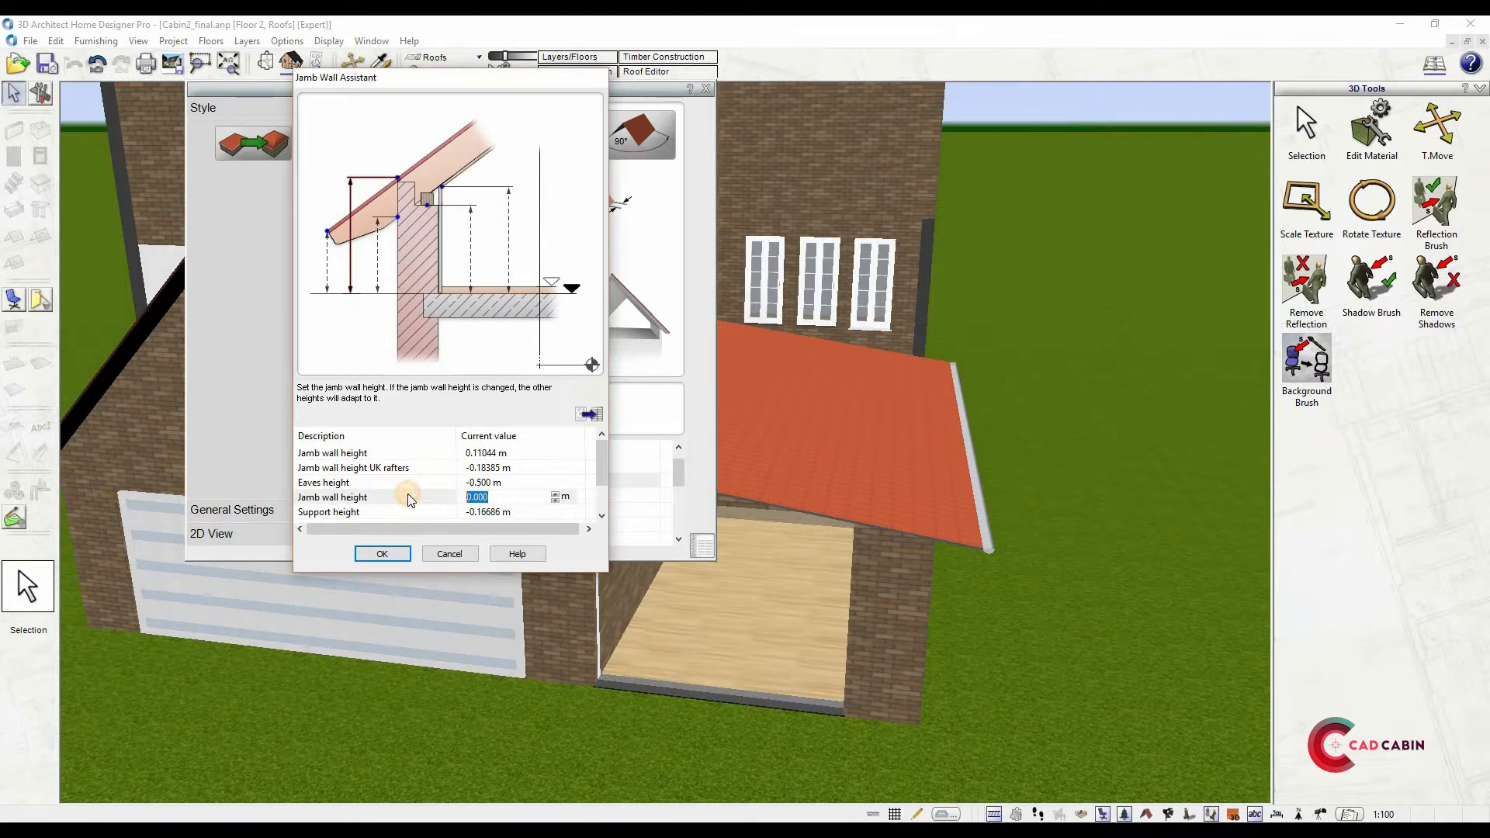
text(1.250 m)
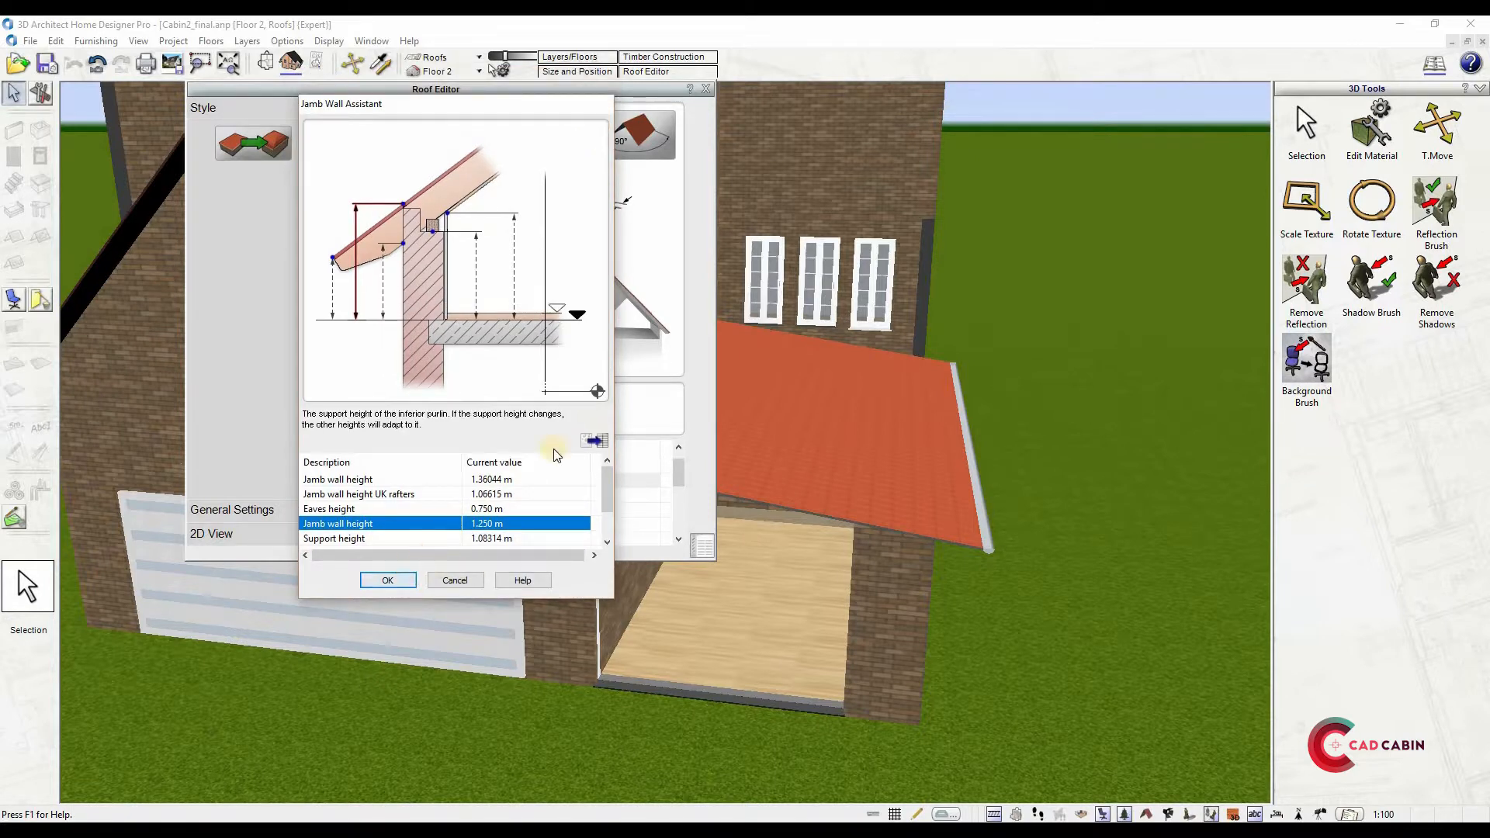
click(387, 579)
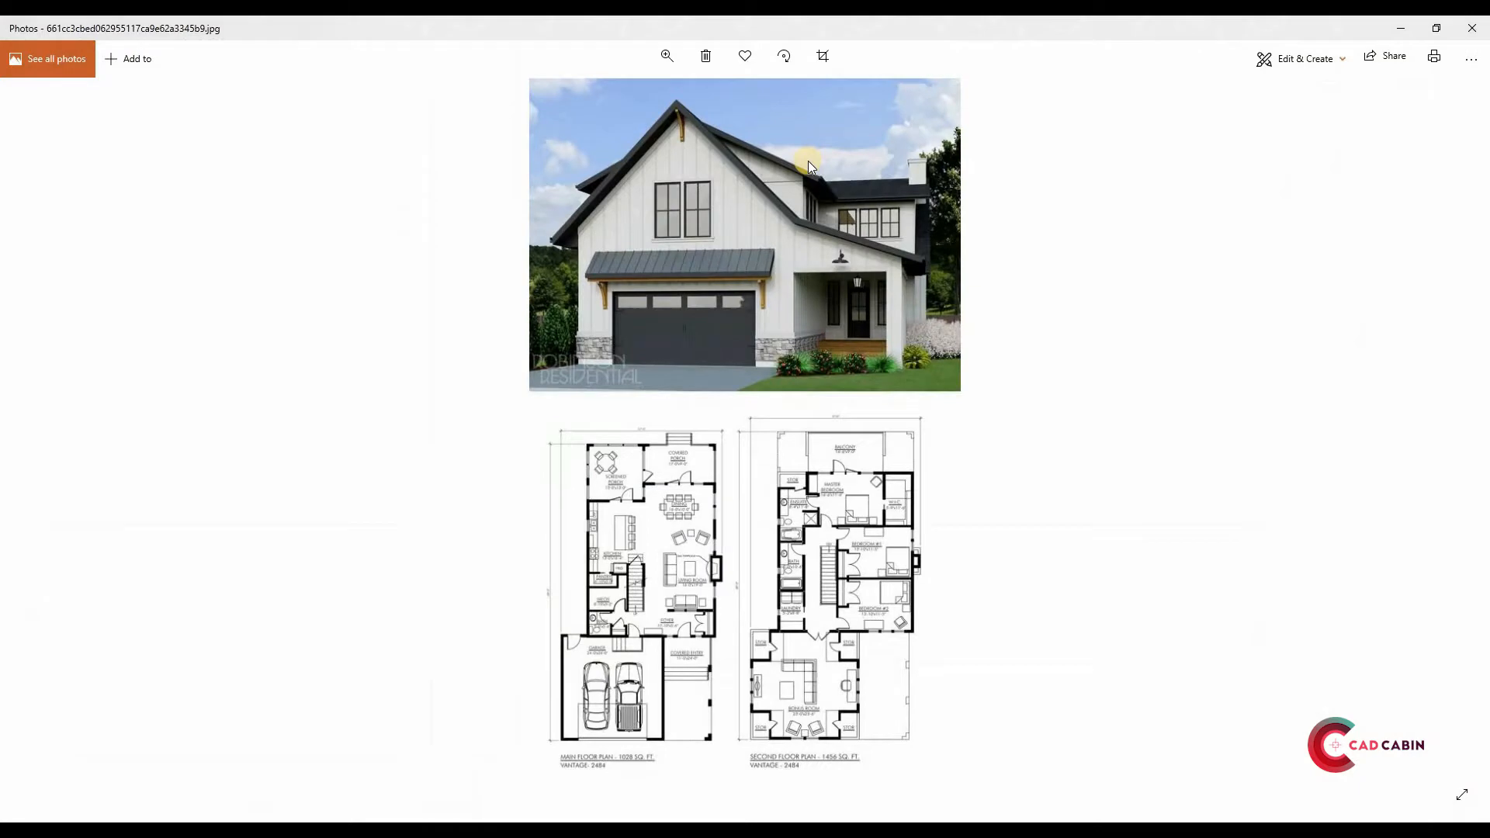
mouse_move(1302, 169)
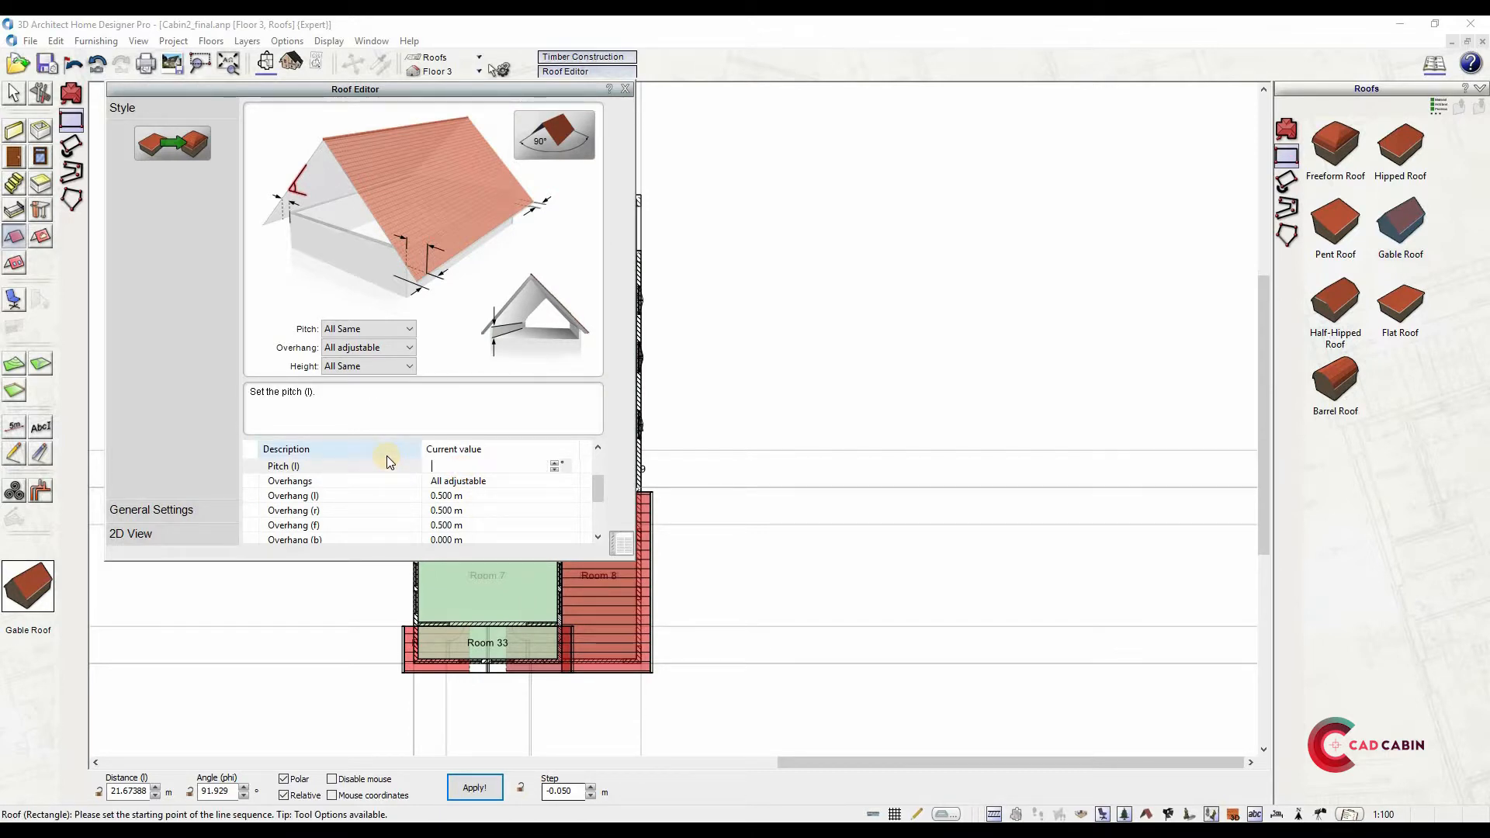
Set the gable roof pitch to 25°, place it over the upper storey, and show the house in 3D
text(25.0 °)
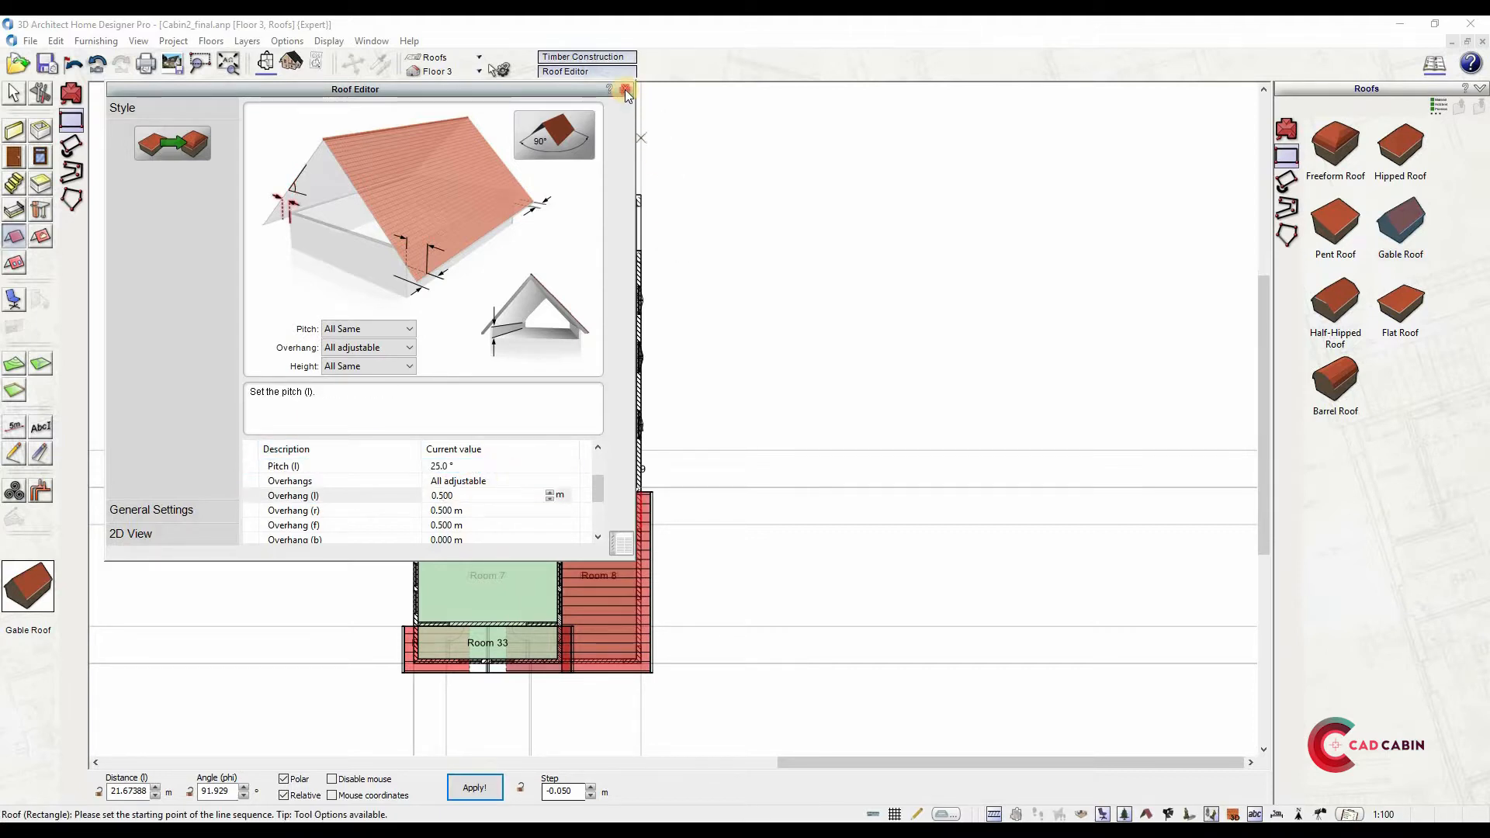
click(625, 90)
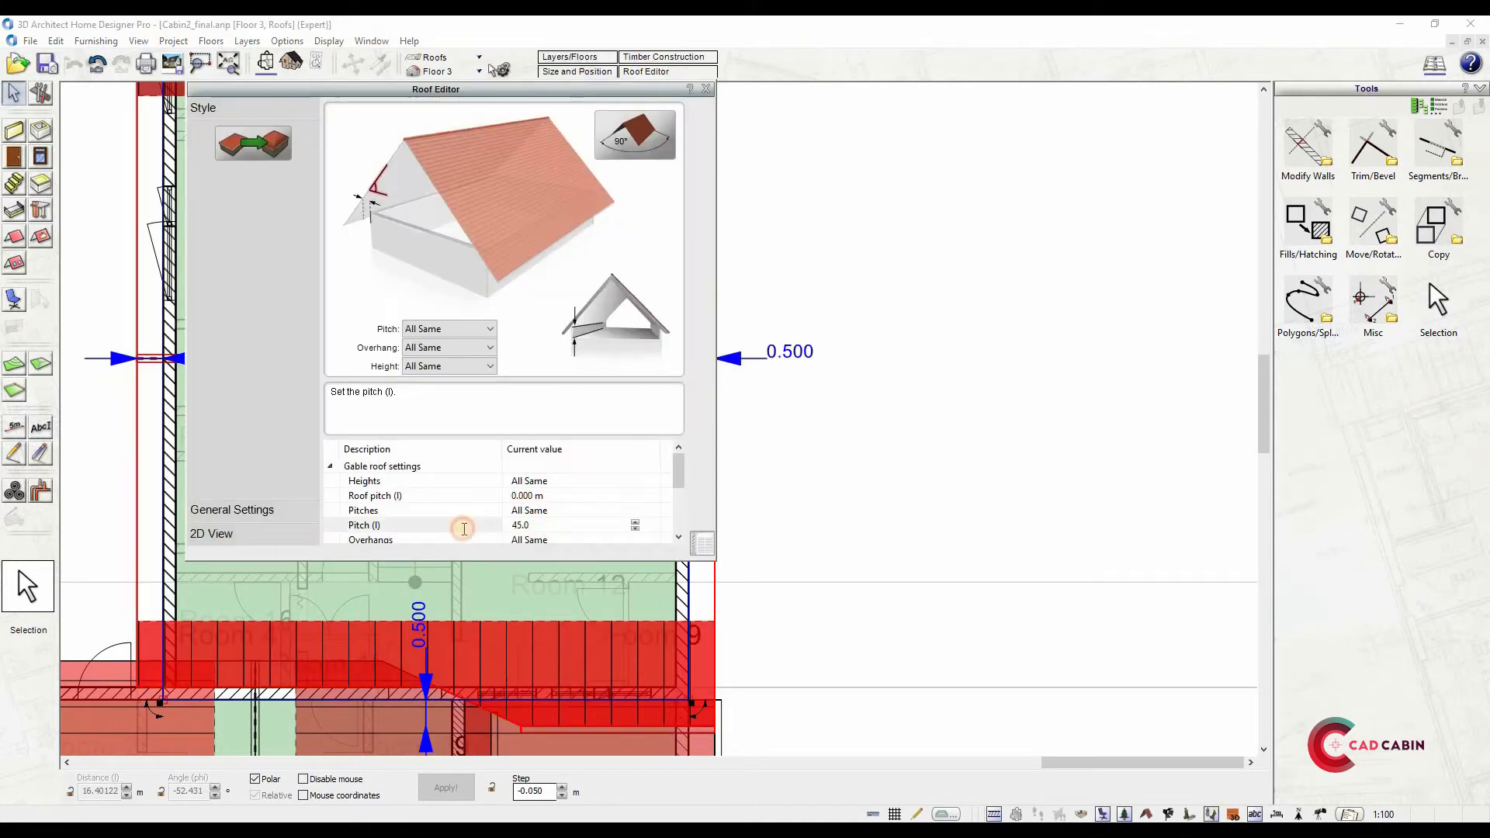
click(705, 89)
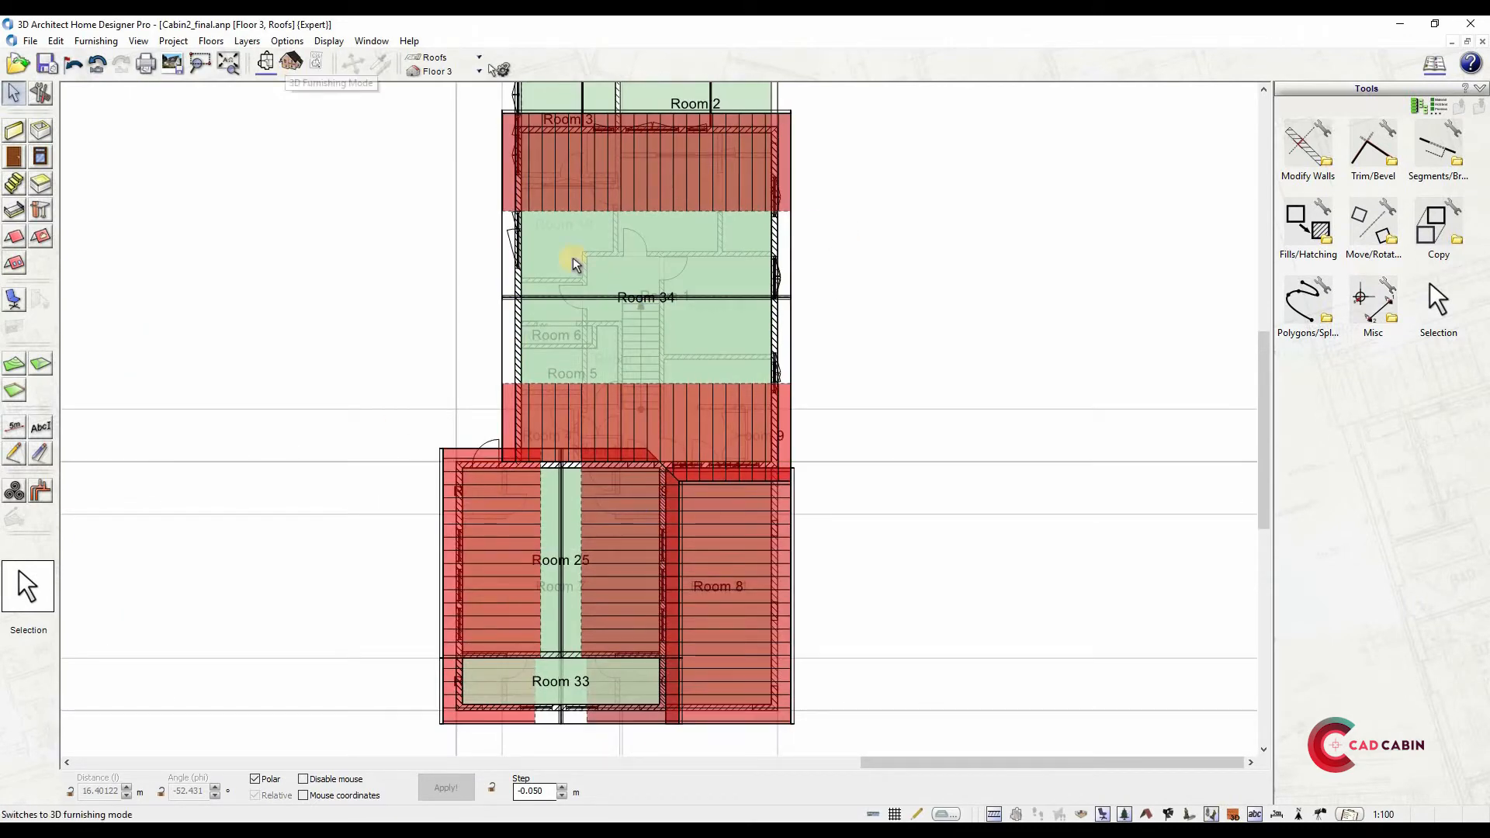
click(290, 62)
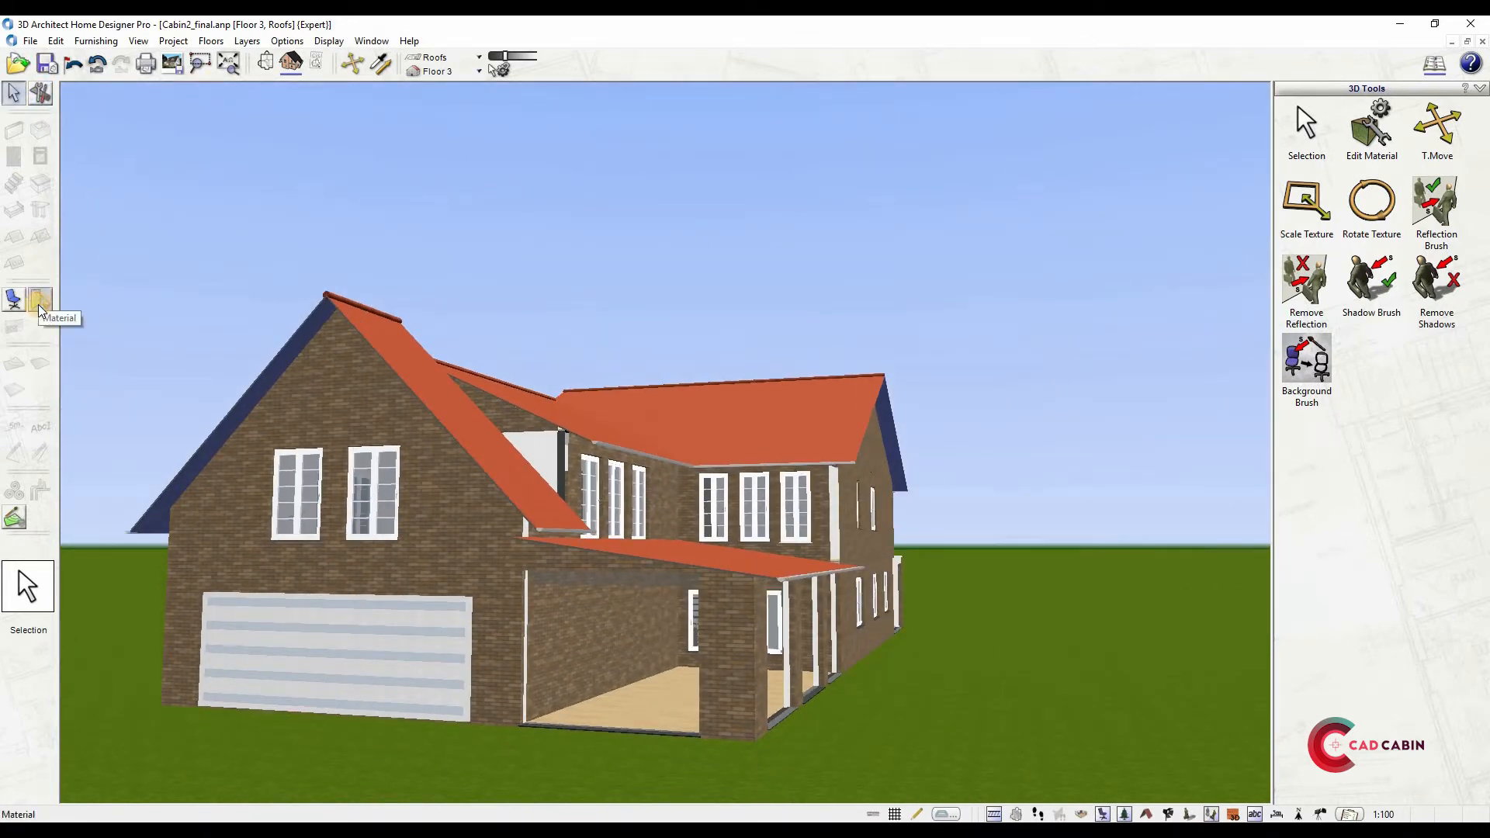
From the Material catalogue, paint the brick walls Plaster - White, then browse to the roof materials
click(40, 301)
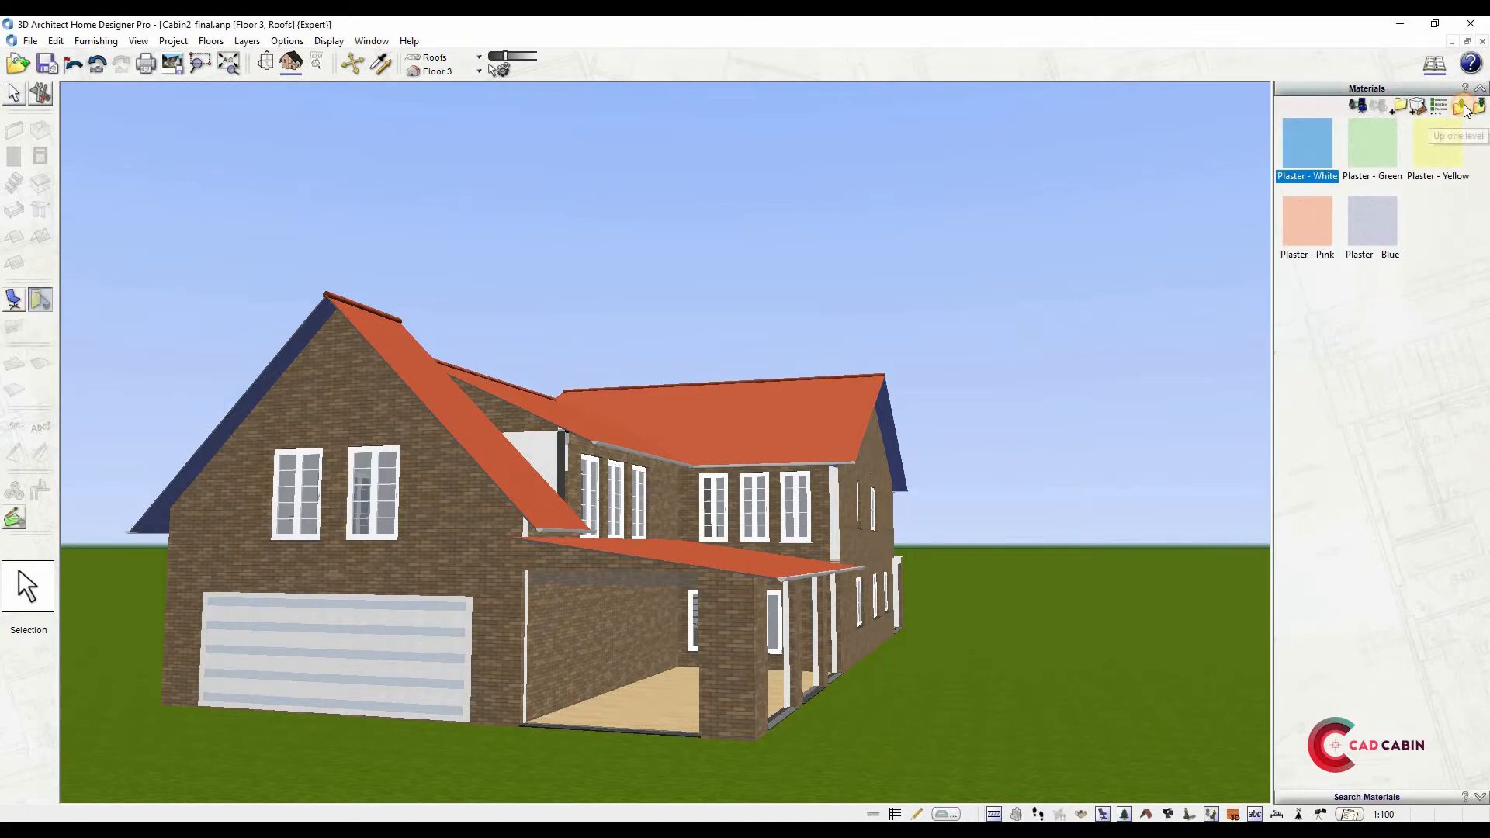
click(1476, 104)
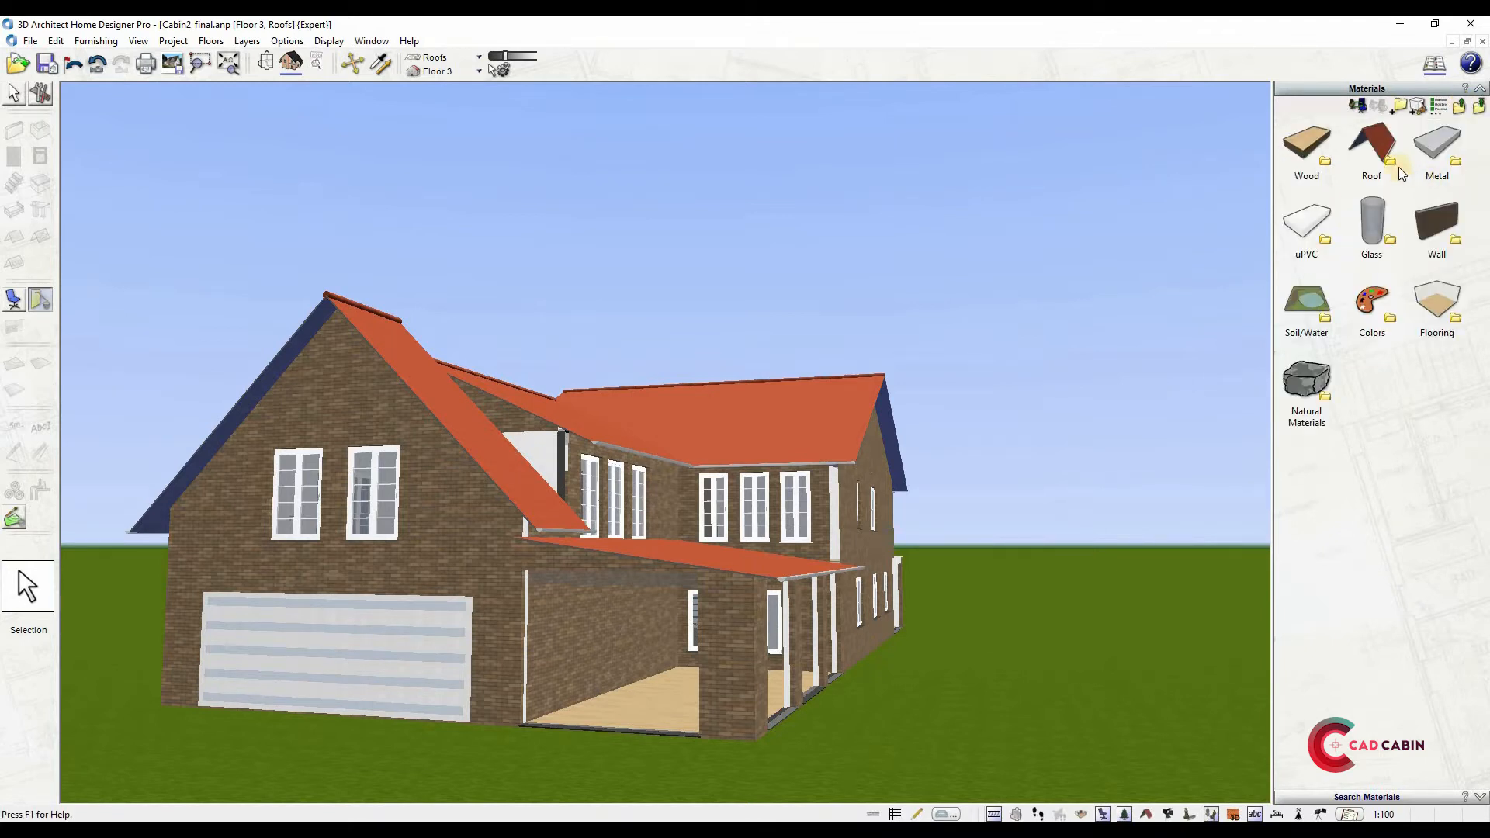
mouse_move(1435, 304)
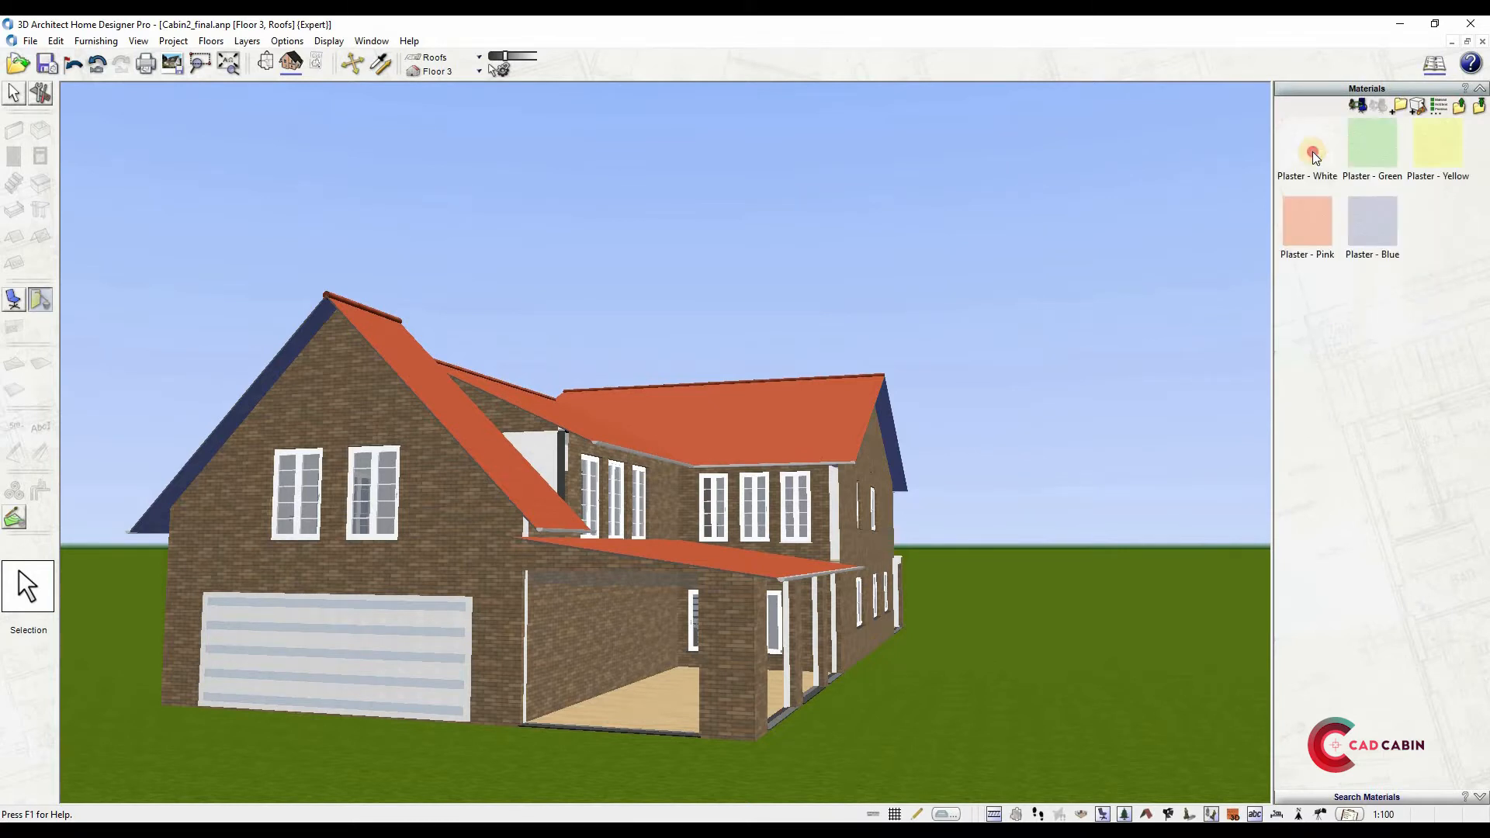
click(1306, 147)
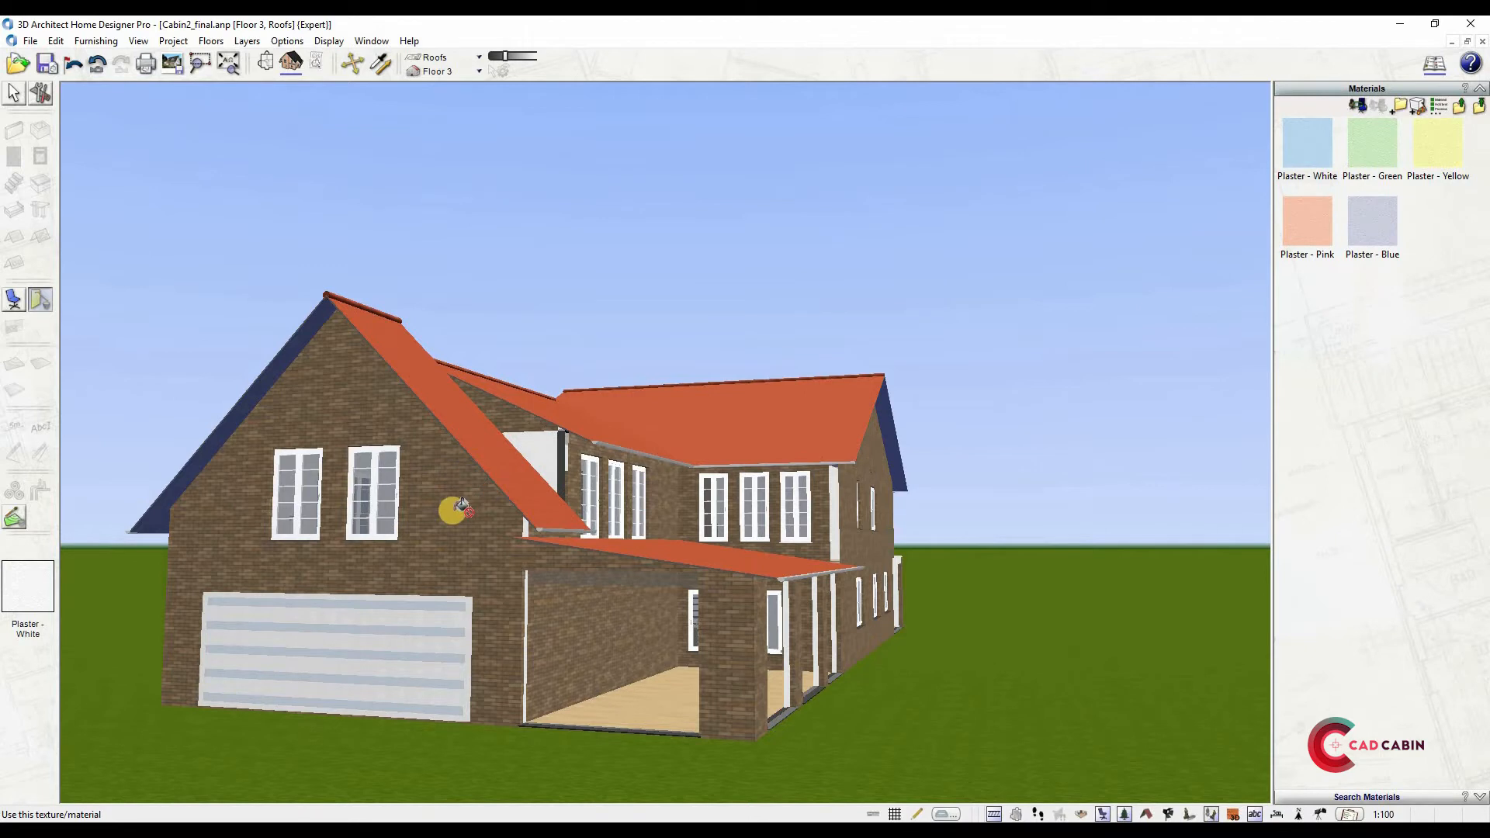
click(456, 505)
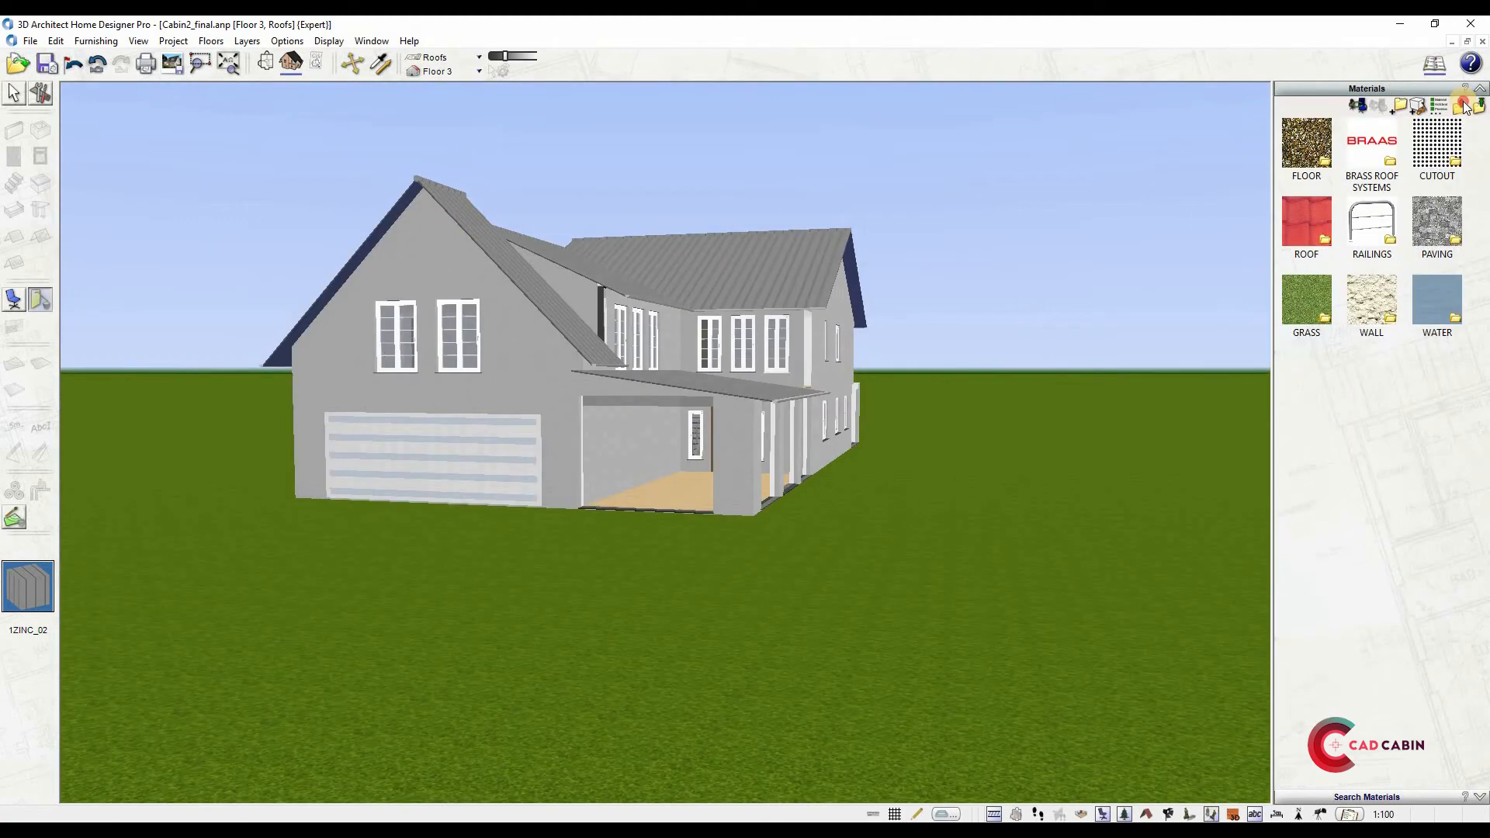
click(1463, 104)
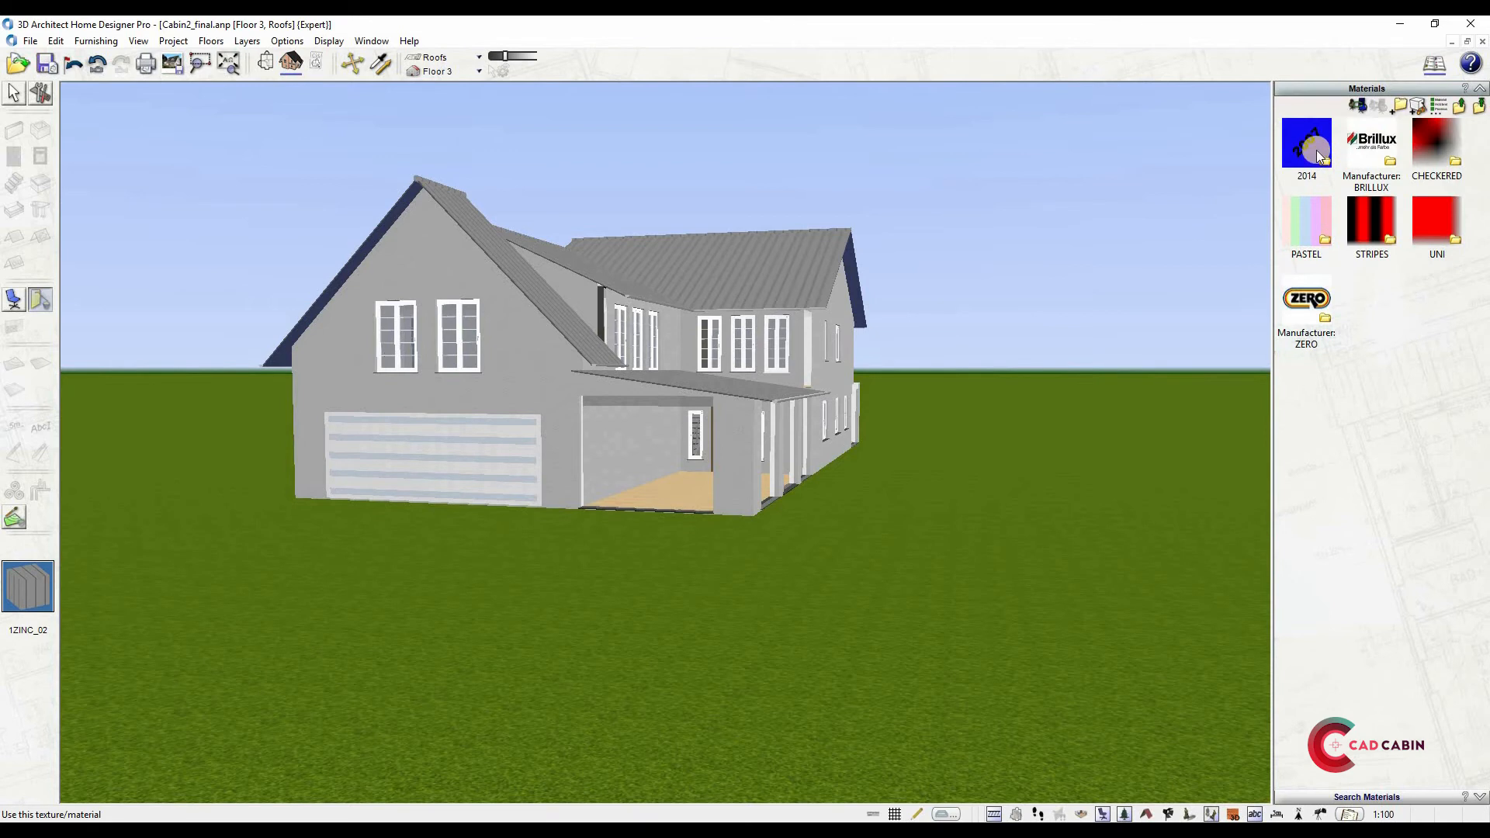